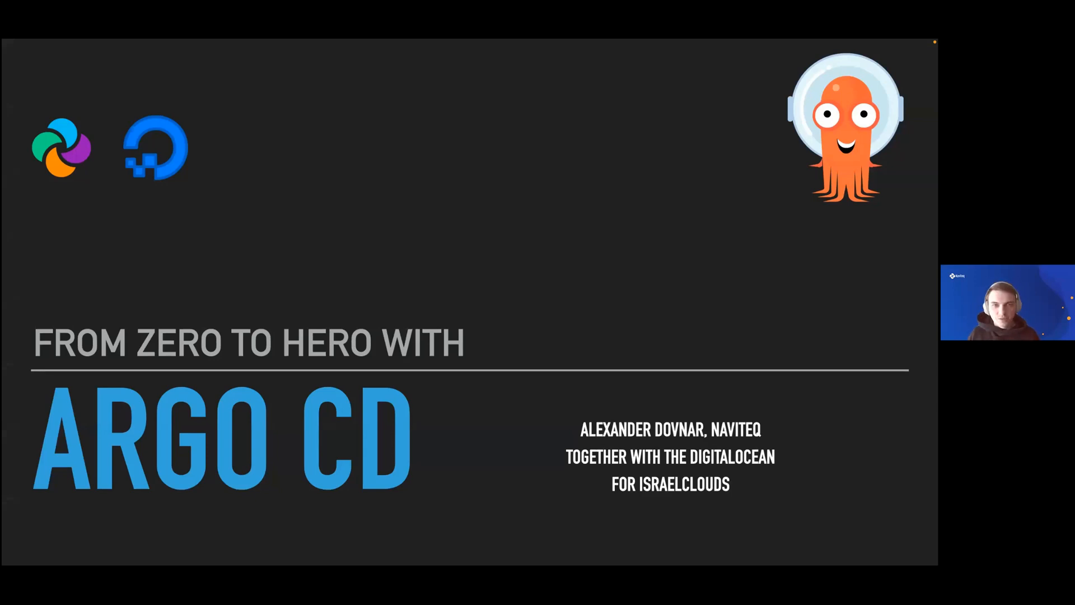
{"action": "mouse_move", "coordinate": [479, 230]}
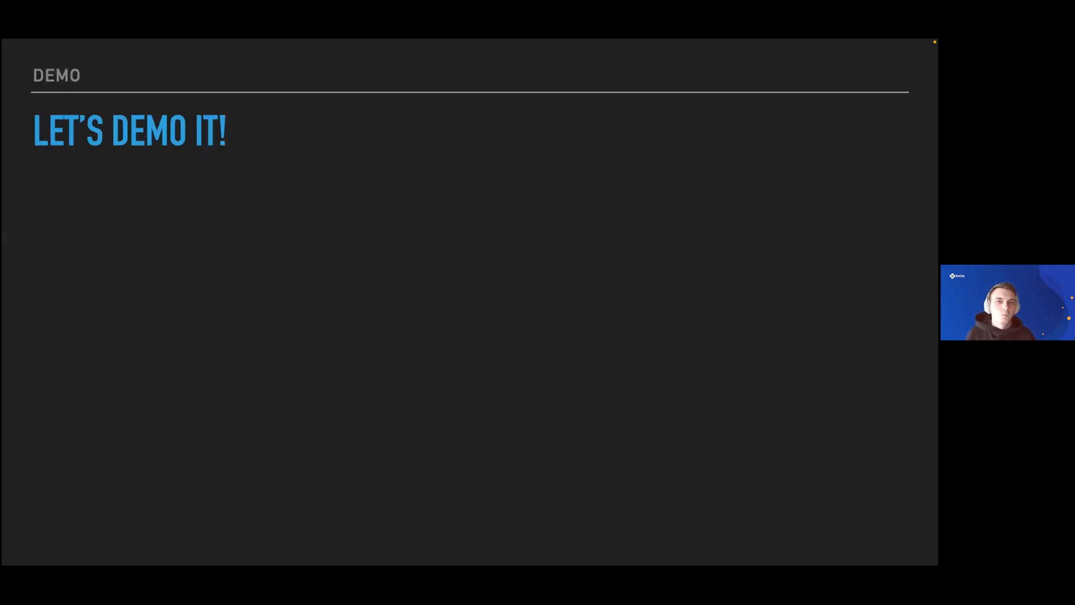
{"action": "mouse_move", "coordinate": [477, 217]}
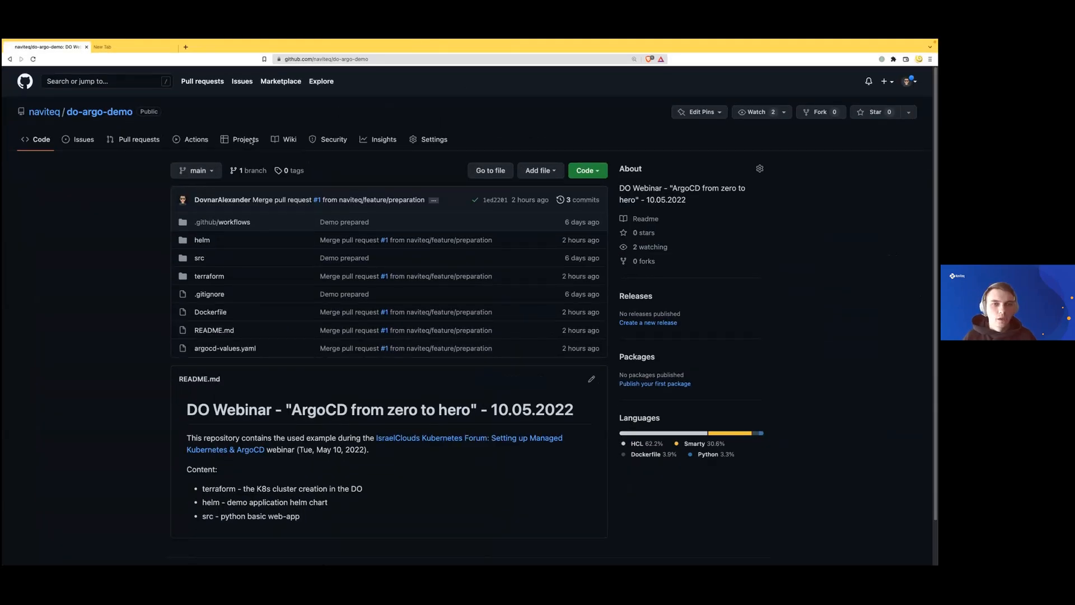
{"action": "mouse_move", "coordinate": [333, 139]}
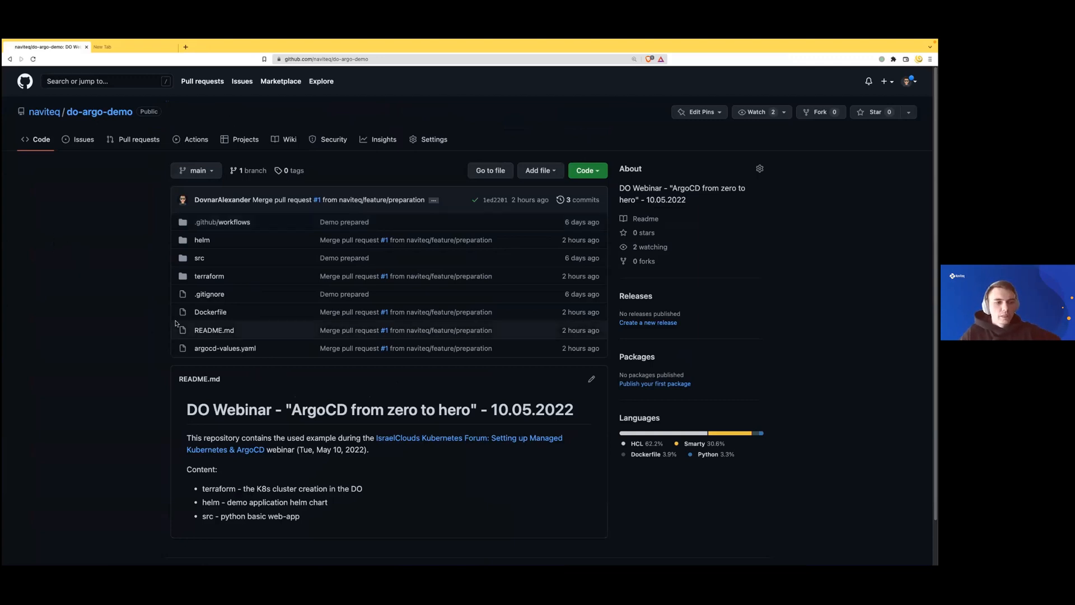
{"action": "mouse_move", "coordinate": [99, 262]}
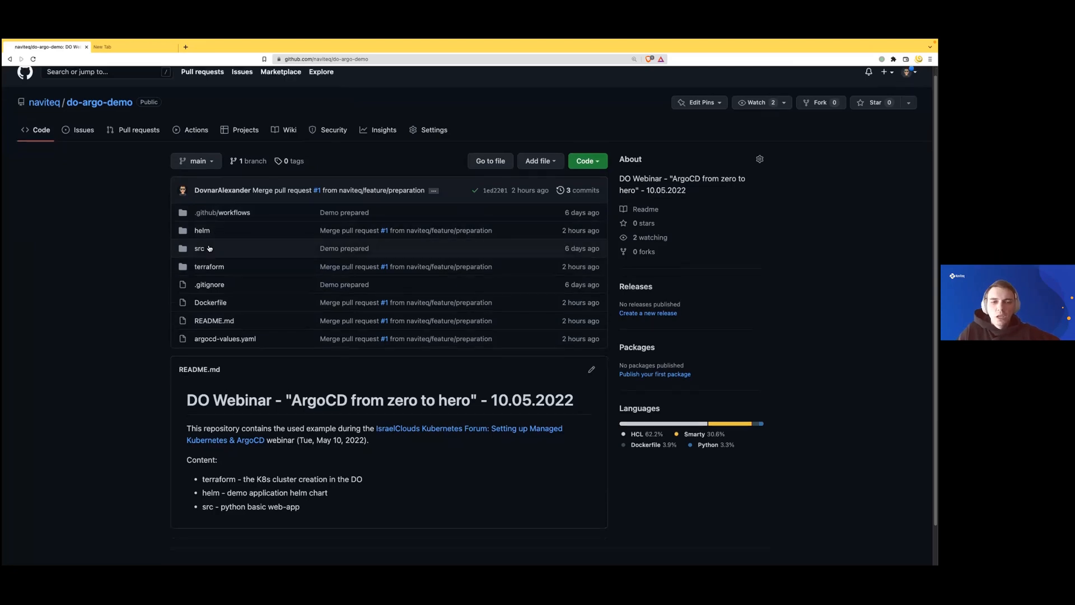
Step: Scroll down the do-argo-demo repository page to show the file list and README
{"action": "scroll", "scroll_direction": "down", "scroll_amount": 3}
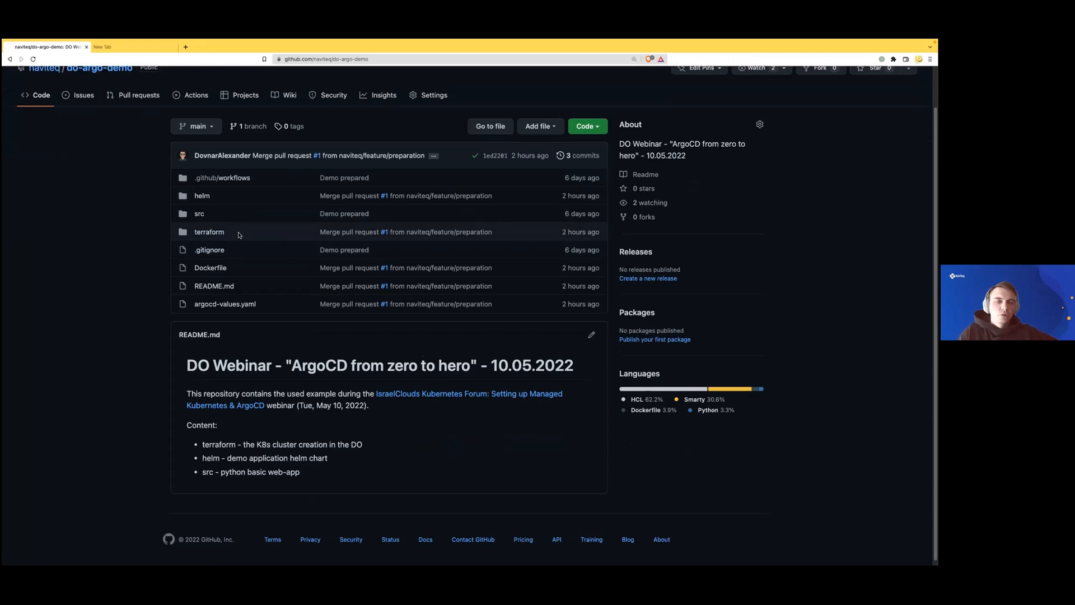
{"action": "mouse_move", "coordinate": [229, 234]}
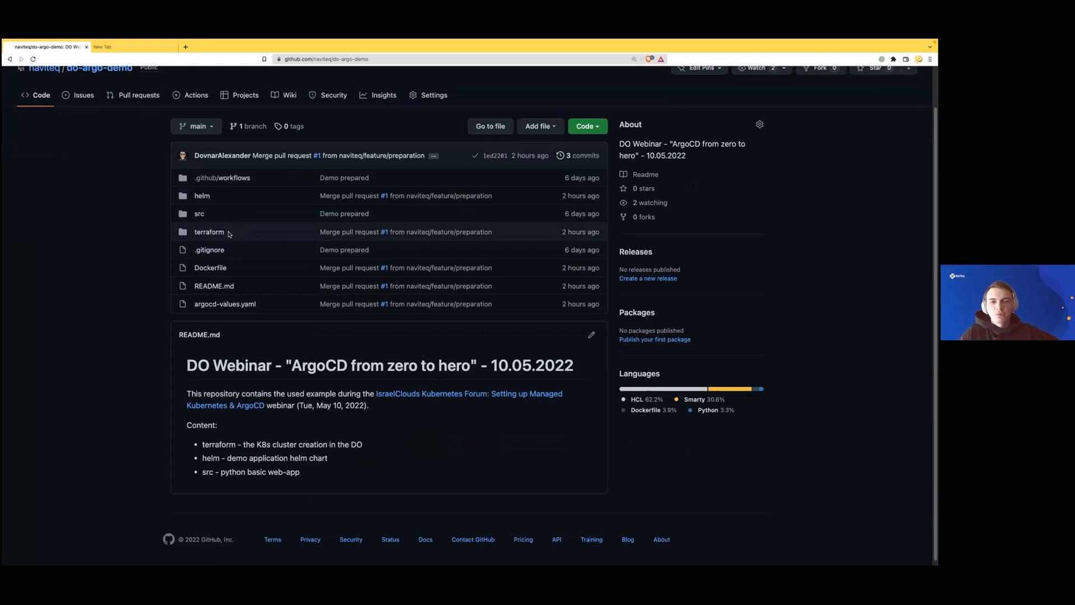
{"action": "mouse_move", "coordinate": [198, 213]}
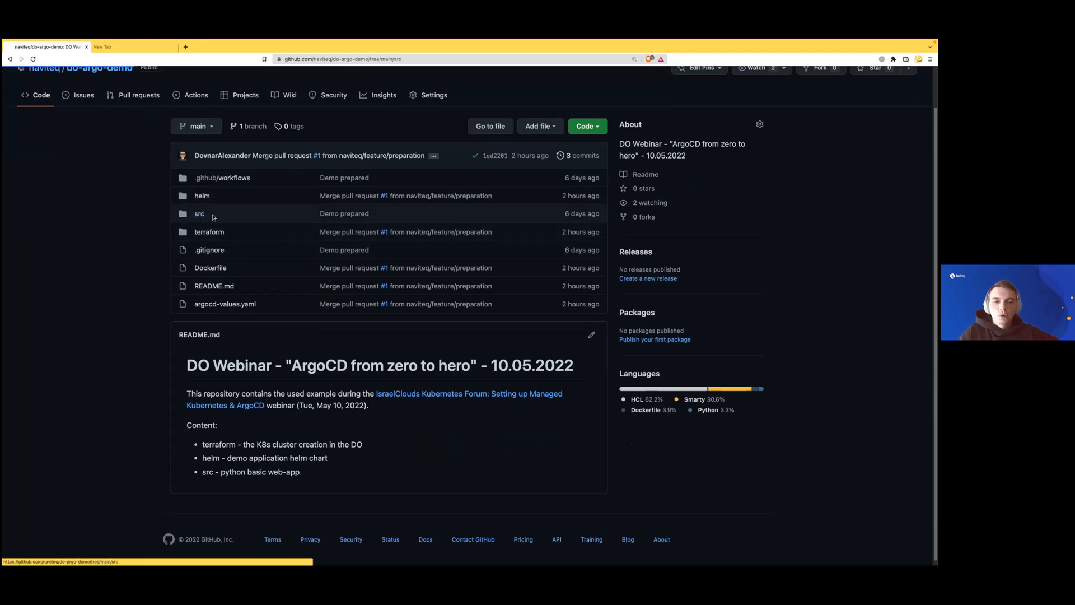
Step: Look briefly at the src folder, then browse into the helm folder with its chart files
{"action": "left_click", "coordinate": [199, 213]}
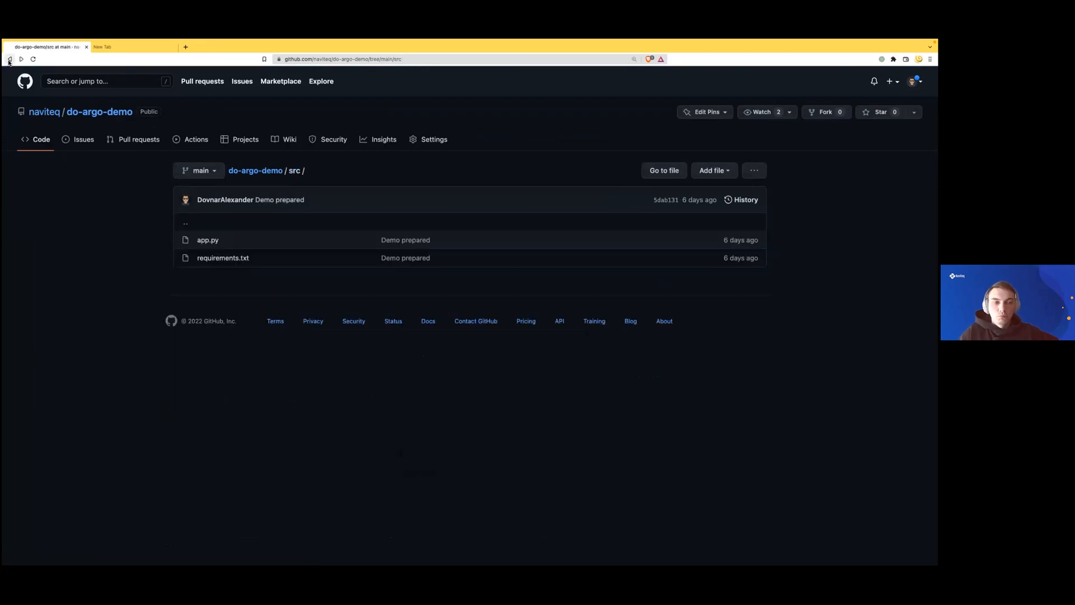
{"action": "left_click", "coordinate": [9, 59]}
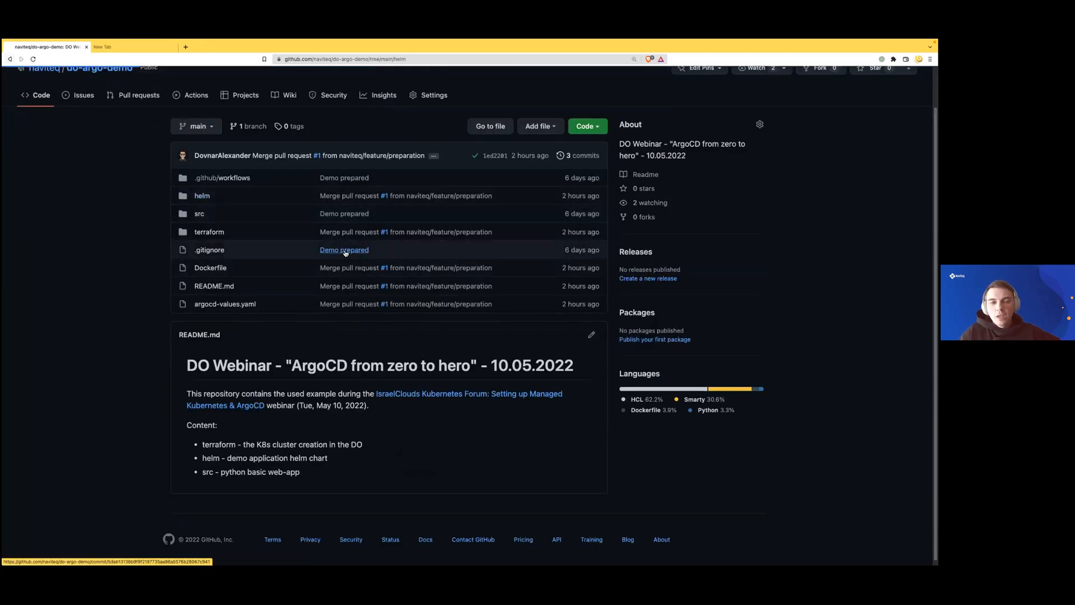
{"action": "left_click", "coordinate": [201, 195]}
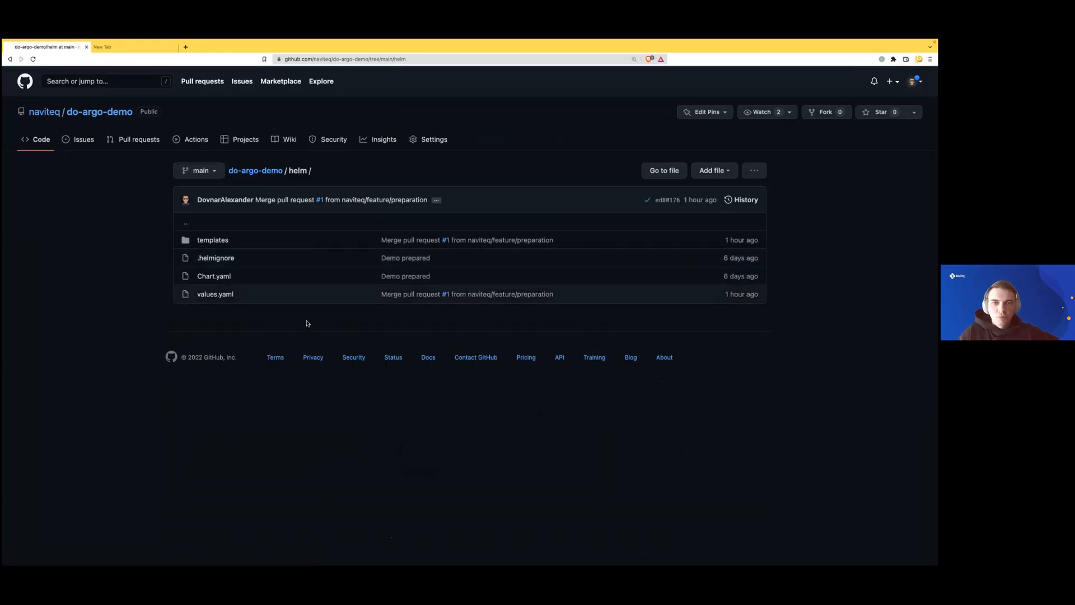
{"action": "mouse_move", "coordinate": [294, 270]}
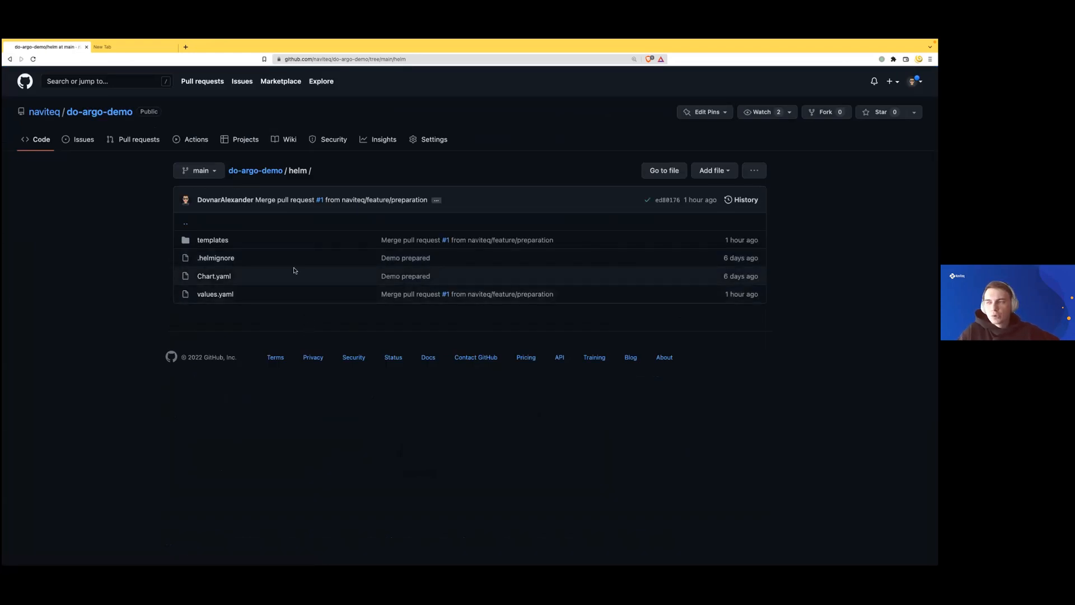
{"action": "left_click", "coordinate": [214, 293]}
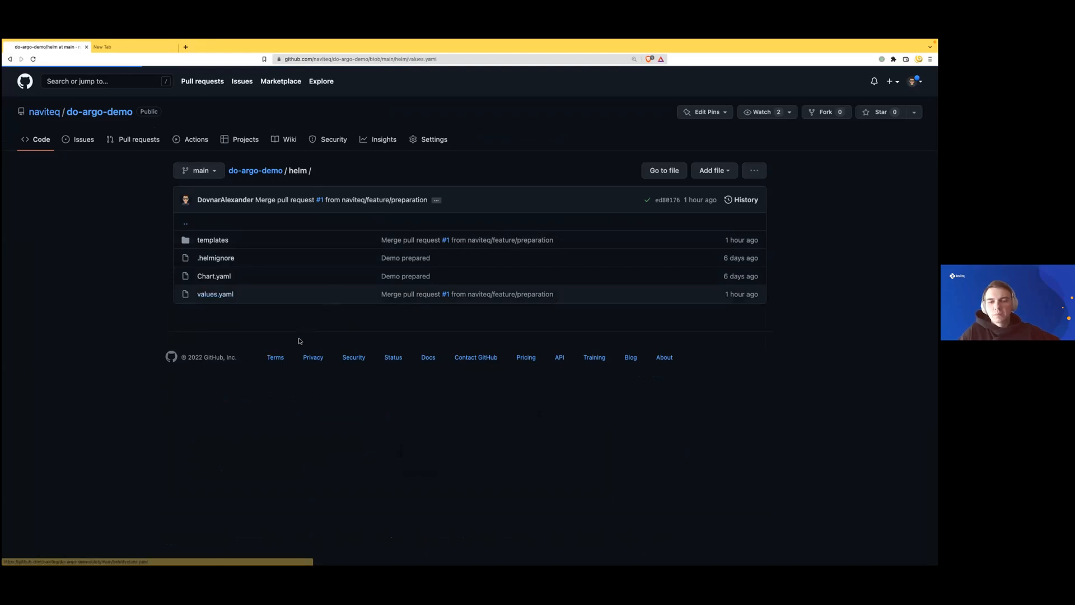
Step: Read through the helm chart's values.yaml, including its ingress and TLS settings
{"action": "left_click", "coordinate": [215, 293]}
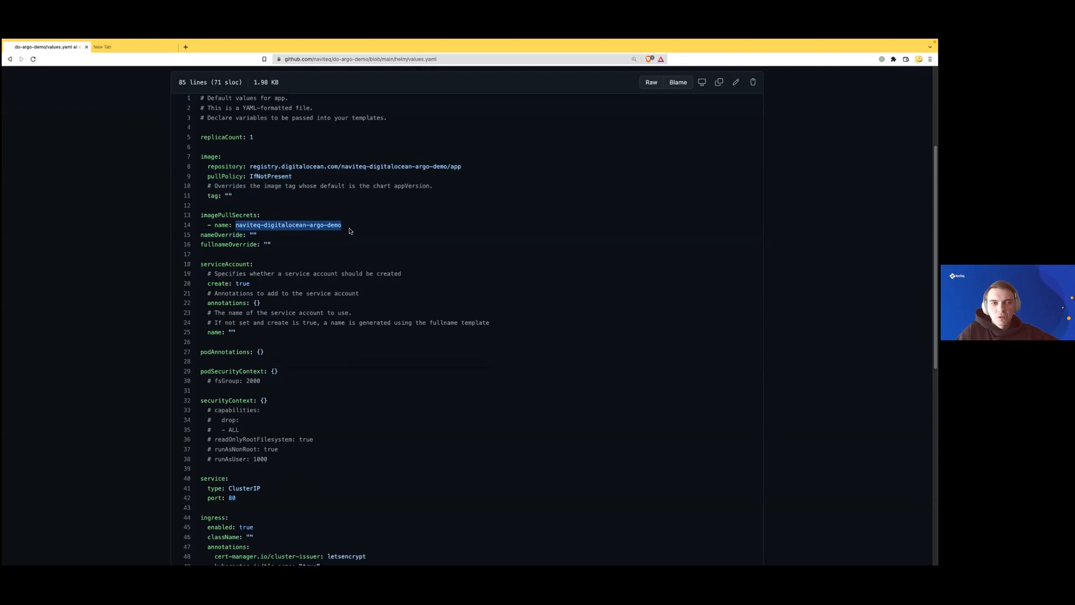
{"action": "left_click", "coordinate": [346, 226]}
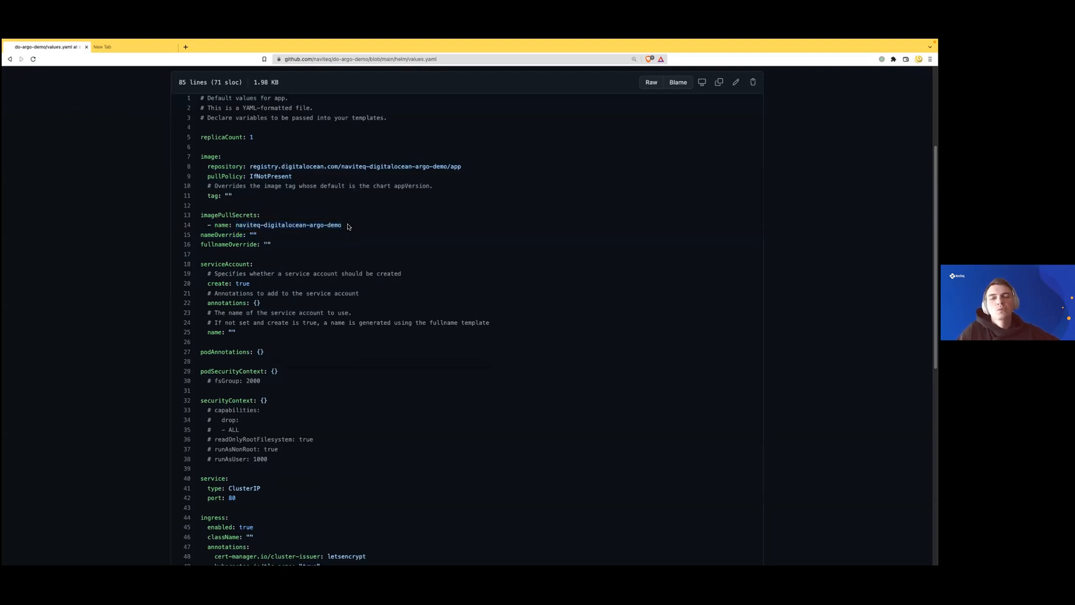
{"action": "scroll", "scroll_direction": "down", "scroll_amount": 3}
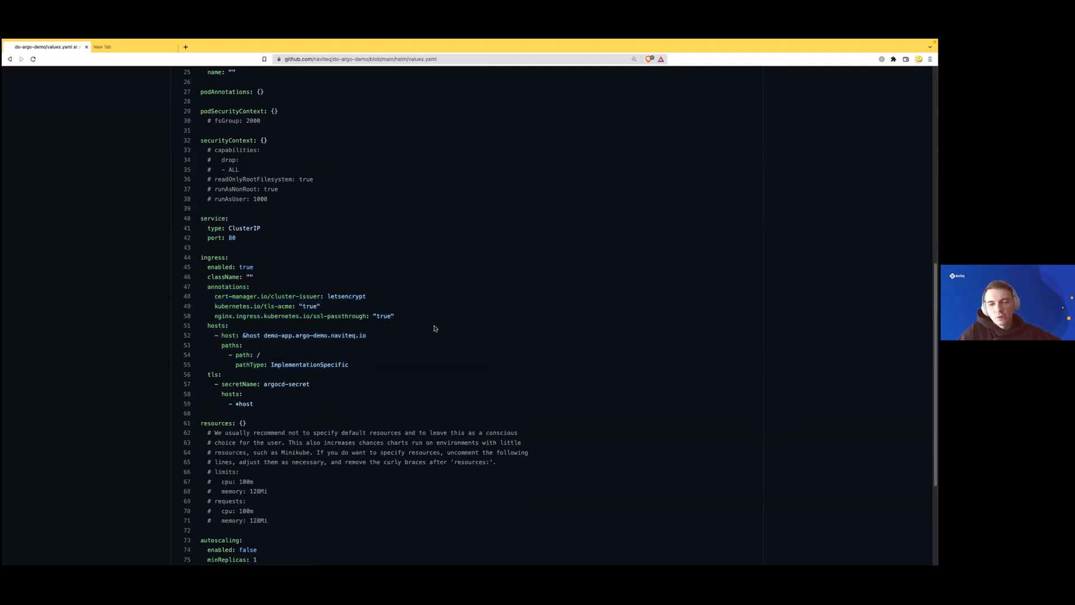
{"action": "mouse_move", "coordinate": [425, 330]}
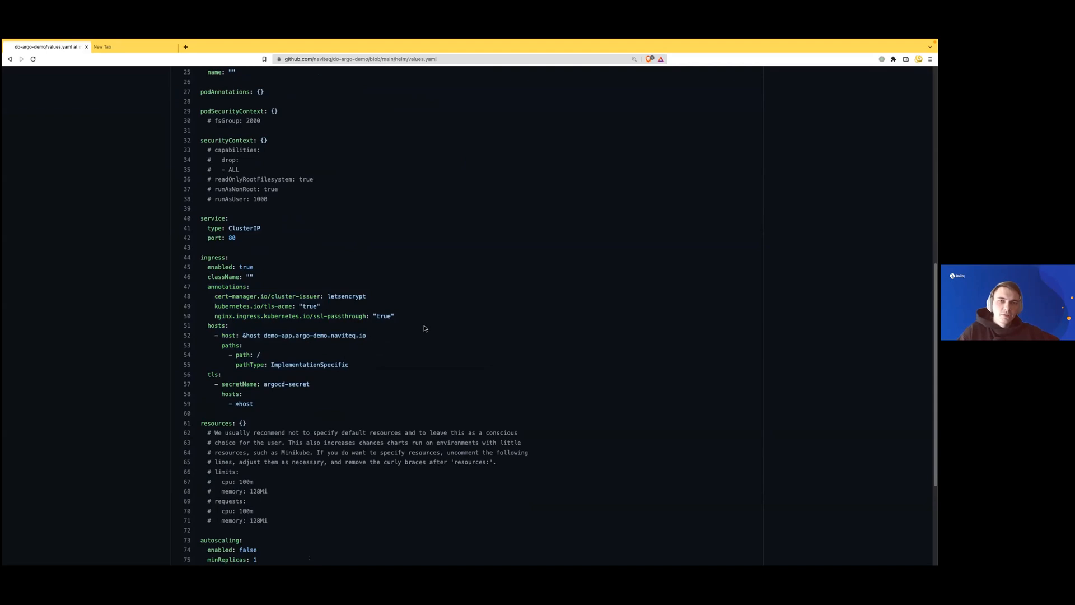
{"action": "mouse_move", "coordinate": [384, 312]}
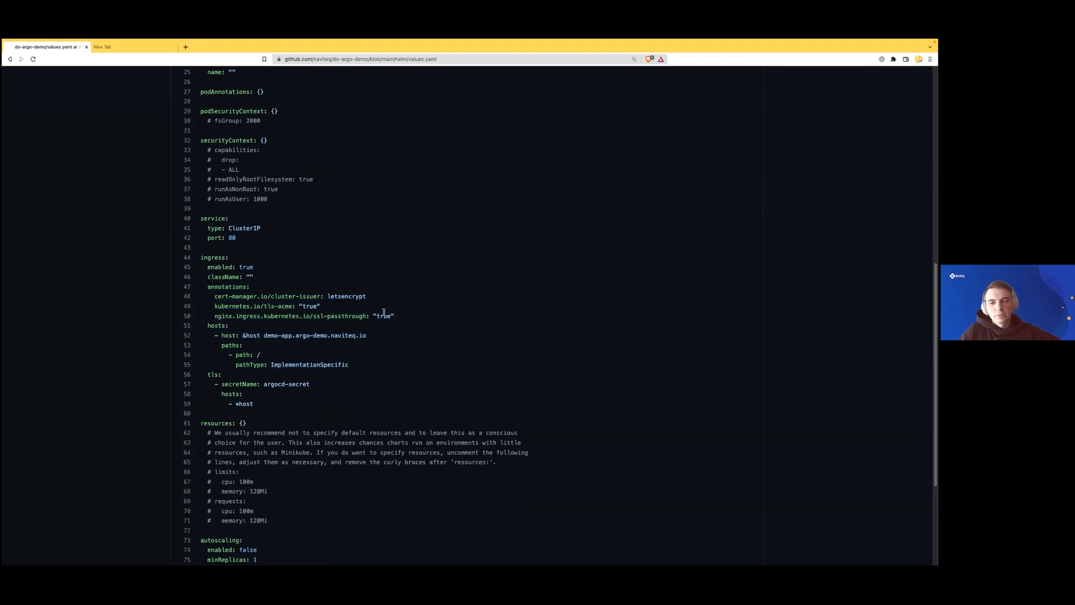
{"action": "mouse_move", "coordinate": [396, 313]}
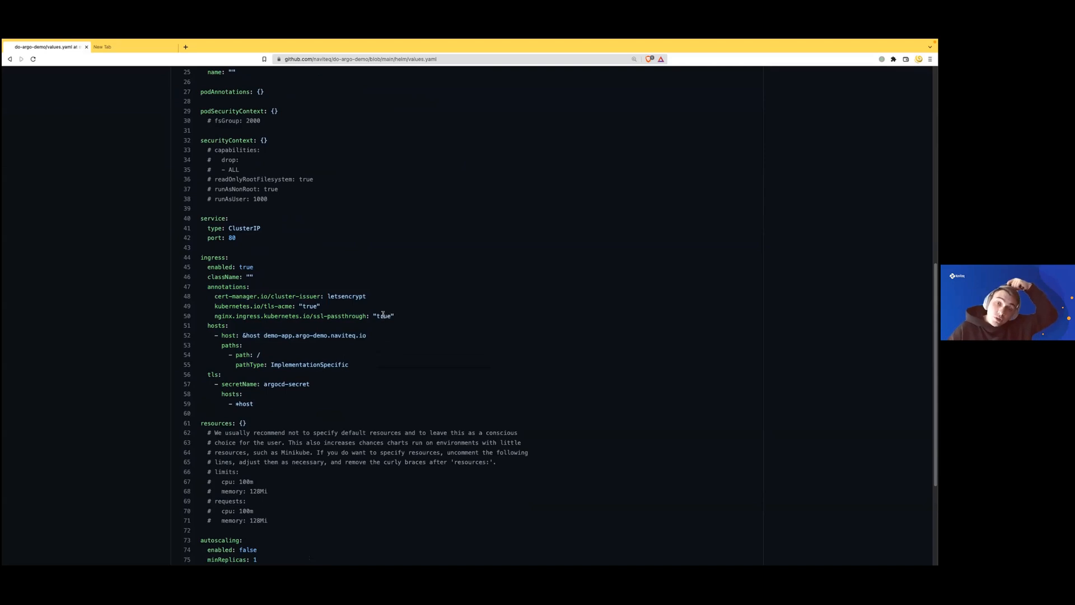
{"action": "mouse_move", "coordinate": [393, 300]}
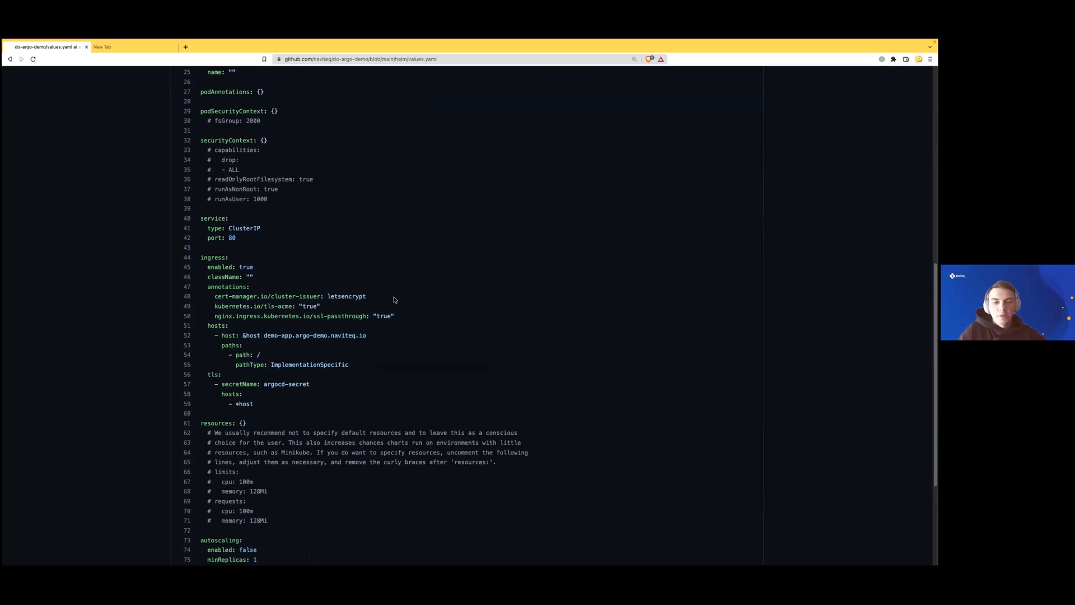
{"action": "mouse_move", "coordinate": [341, 361]}
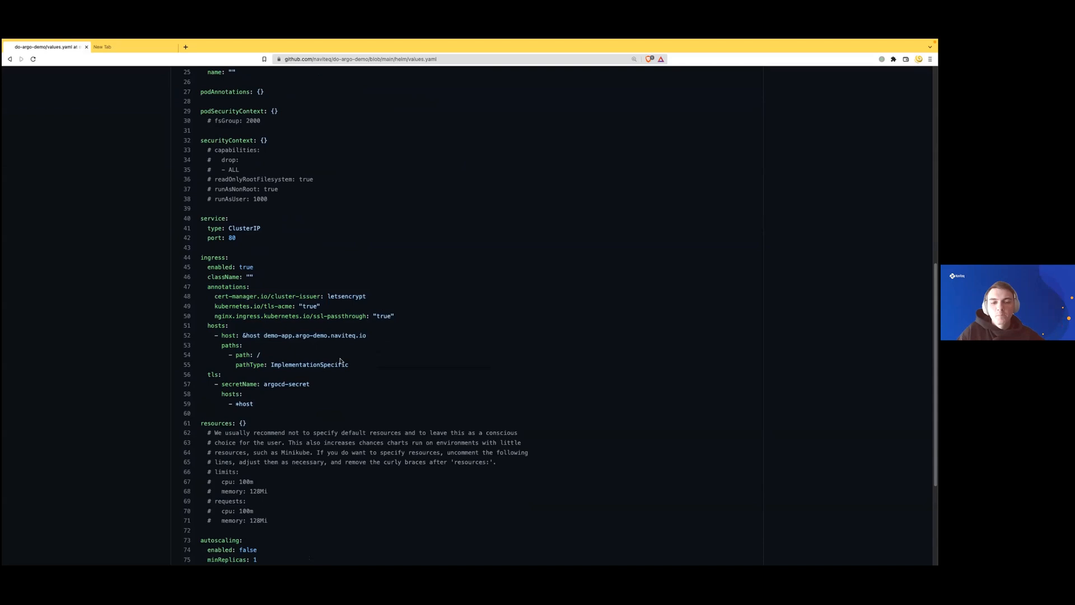
{"action": "scroll", "scroll_direction": "up", "scroll_amount": 3}
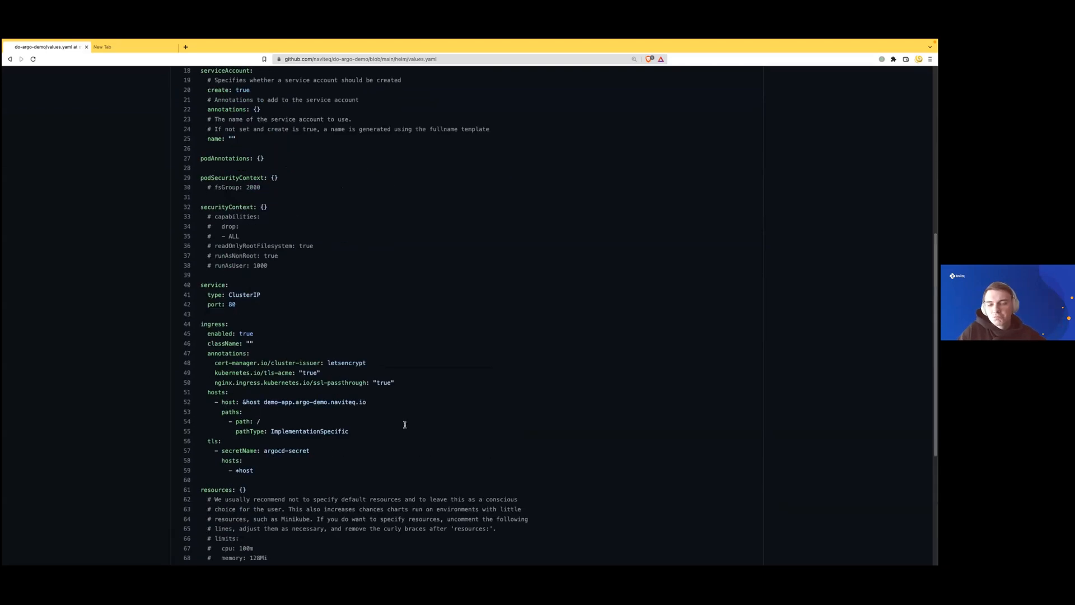
{"action": "scroll", "scroll_direction": "up", "scroll_amount": 3}
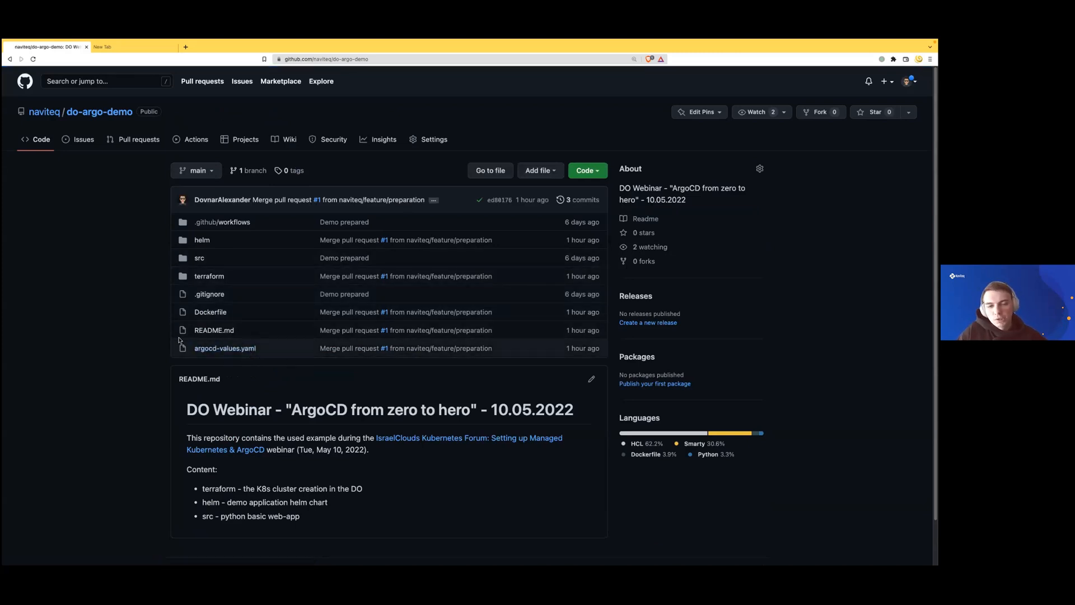
Step: Review argocd-values.yaml, highlighting the controller nodeSelector lines
{"action": "left_click", "coordinate": [225, 347]}
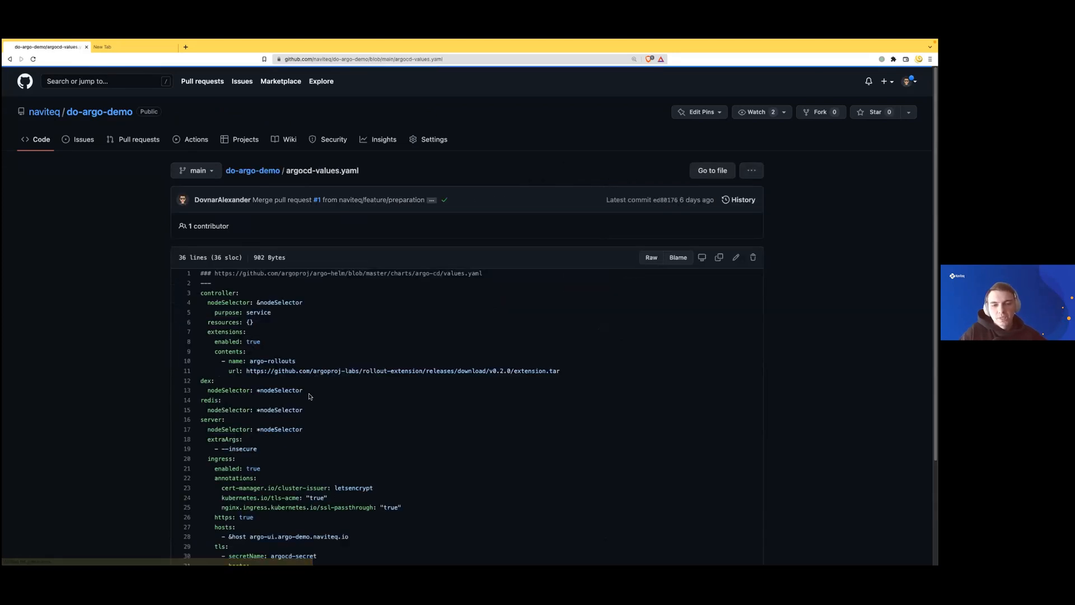
{"action": "scroll", "scroll_direction": "down", "scroll_amount": 3}
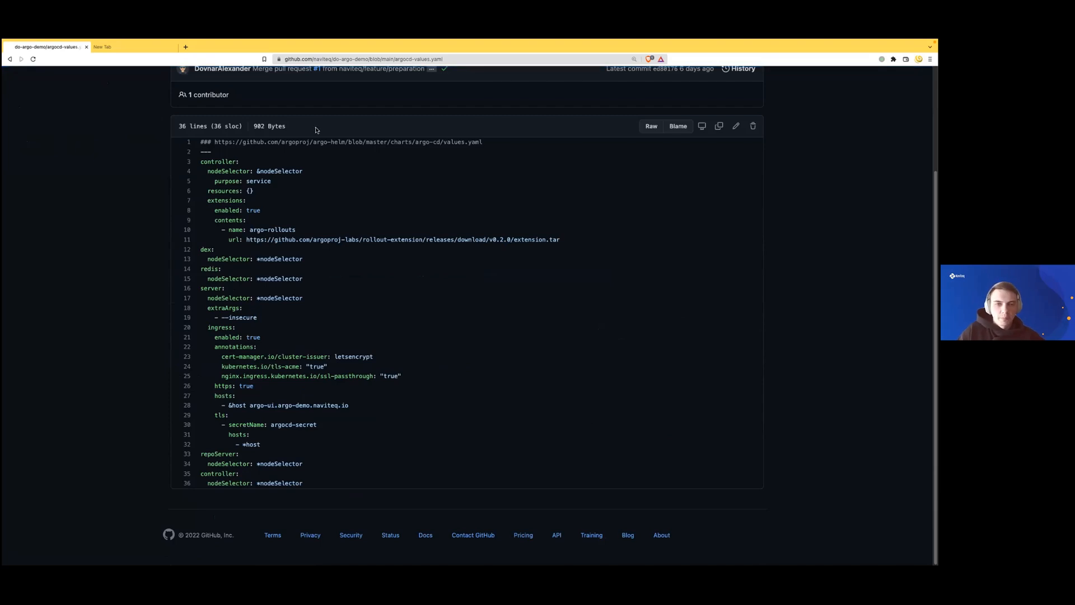
{"action": "mouse_move", "coordinate": [296, 148]}
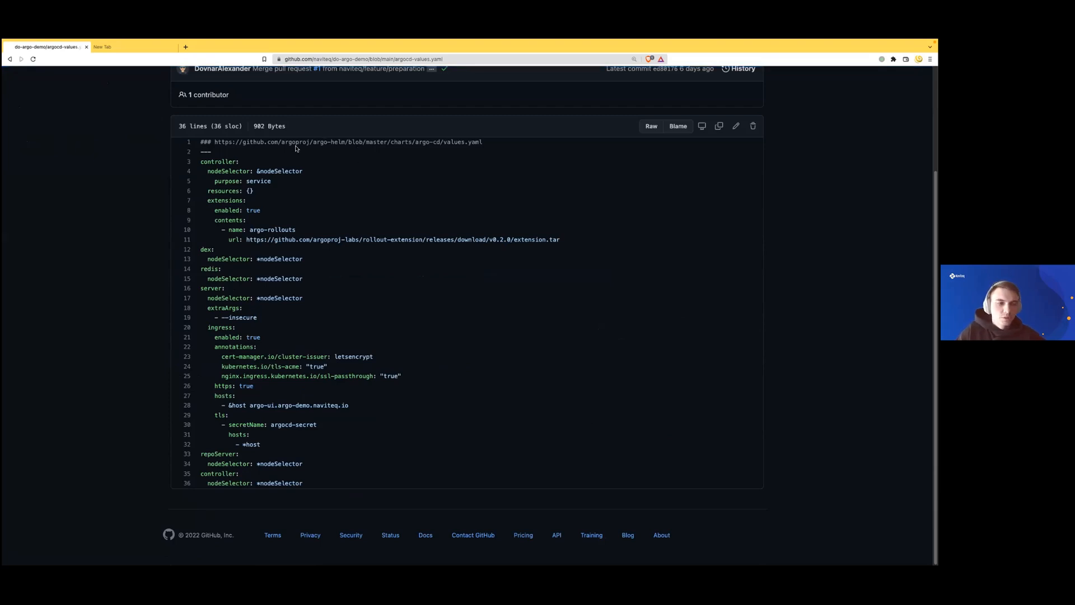
{"action": "mouse_move", "coordinate": [298, 172]}
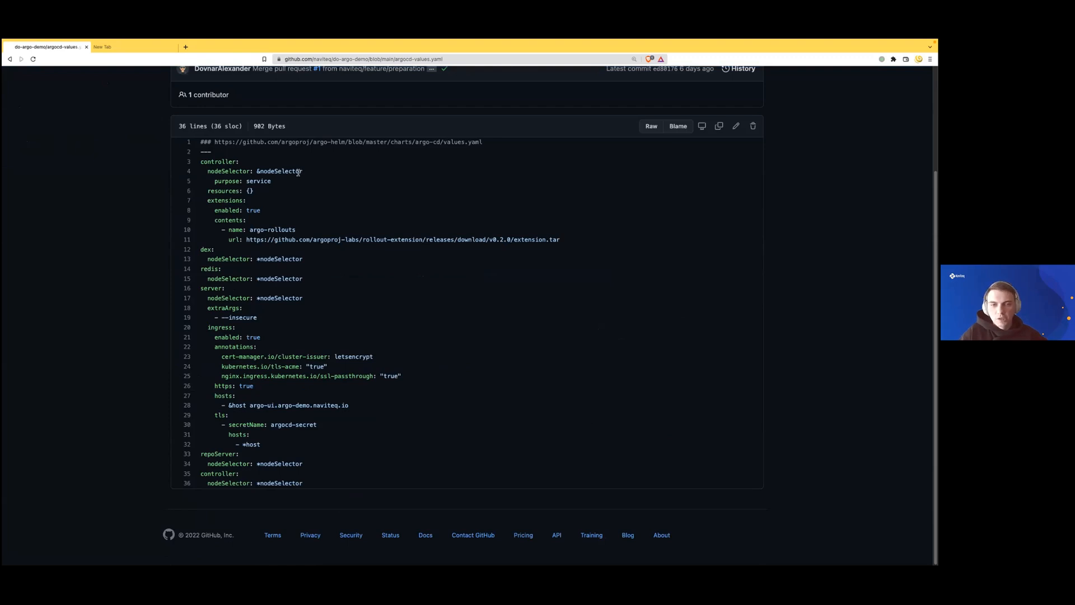
{"action": "left_click_drag", "start_coordinate": [205, 171], "coordinate": [254, 190]}
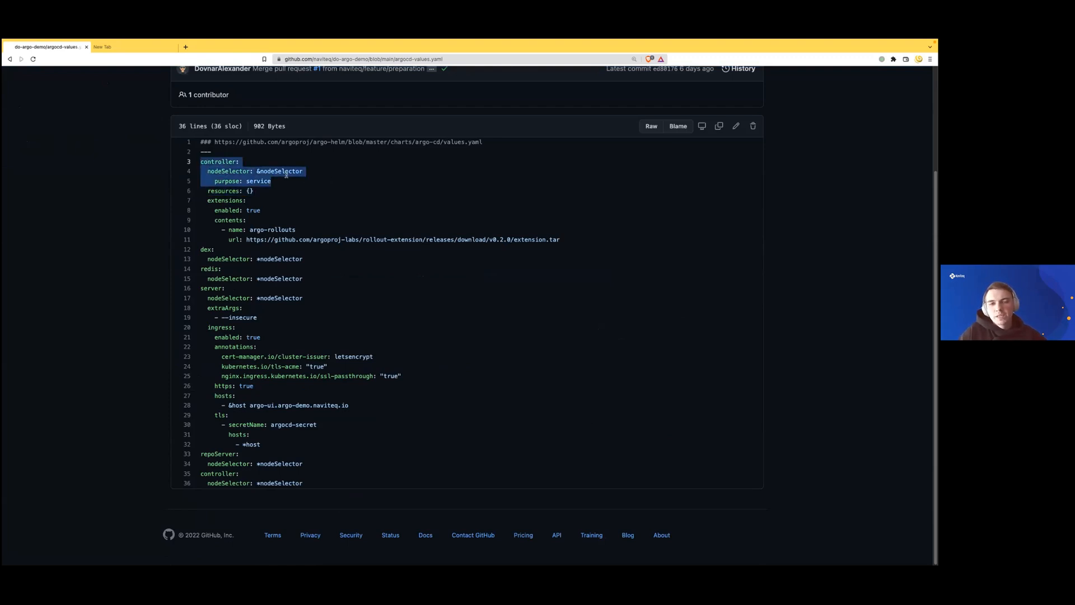
{"action": "left_click", "coordinate": [348, 171]}
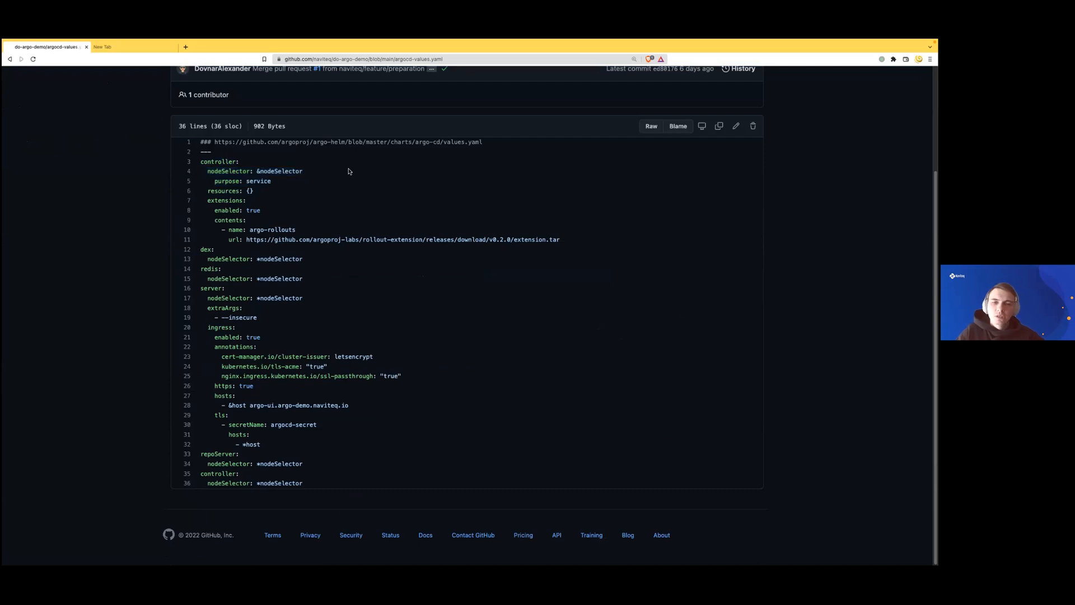
{"action": "mouse_move", "coordinate": [207, 201]}
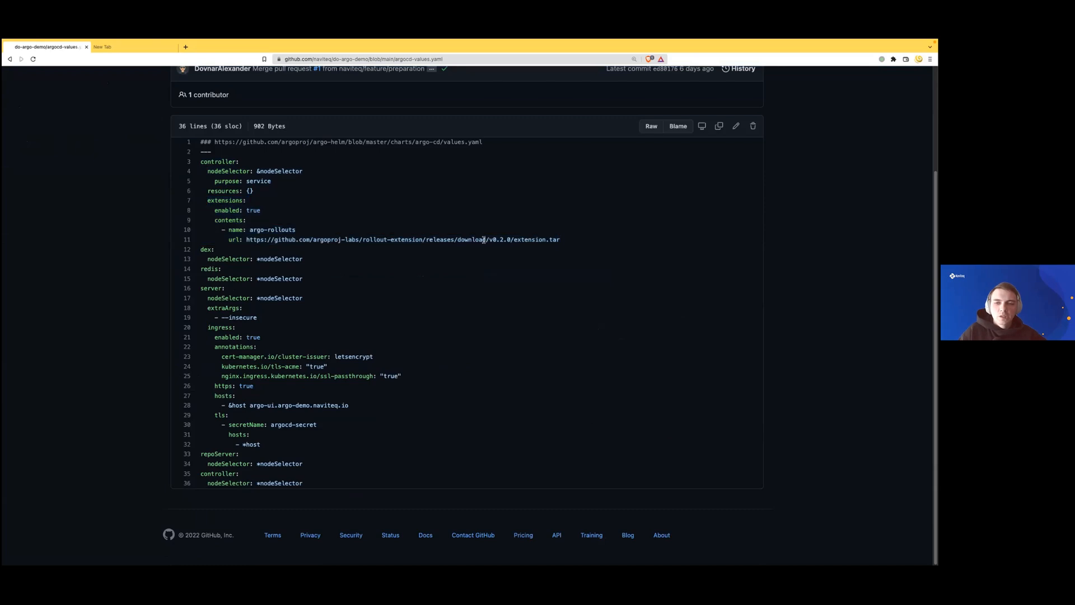
{"action": "mouse_move", "coordinate": [376, 239]}
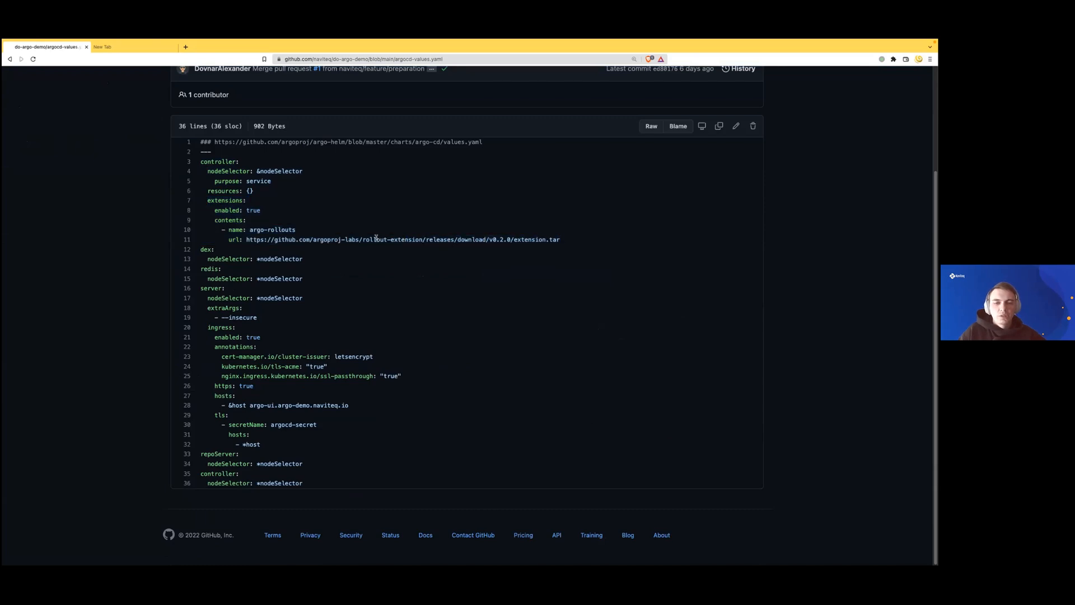
{"action": "mouse_move", "coordinate": [389, 405]}
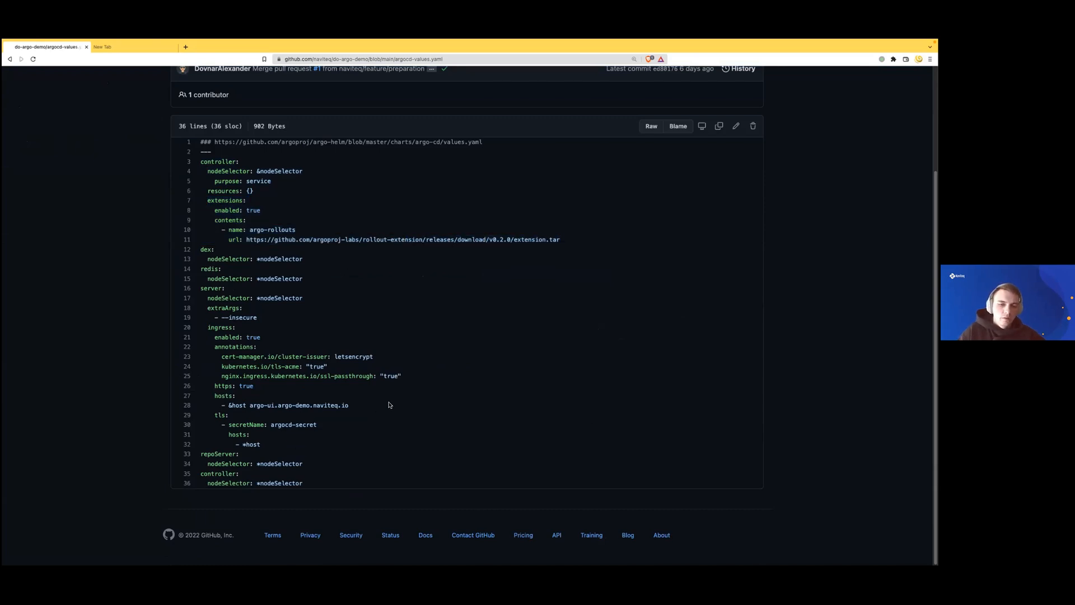
{"action": "mouse_move", "coordinate": [309, 262]}
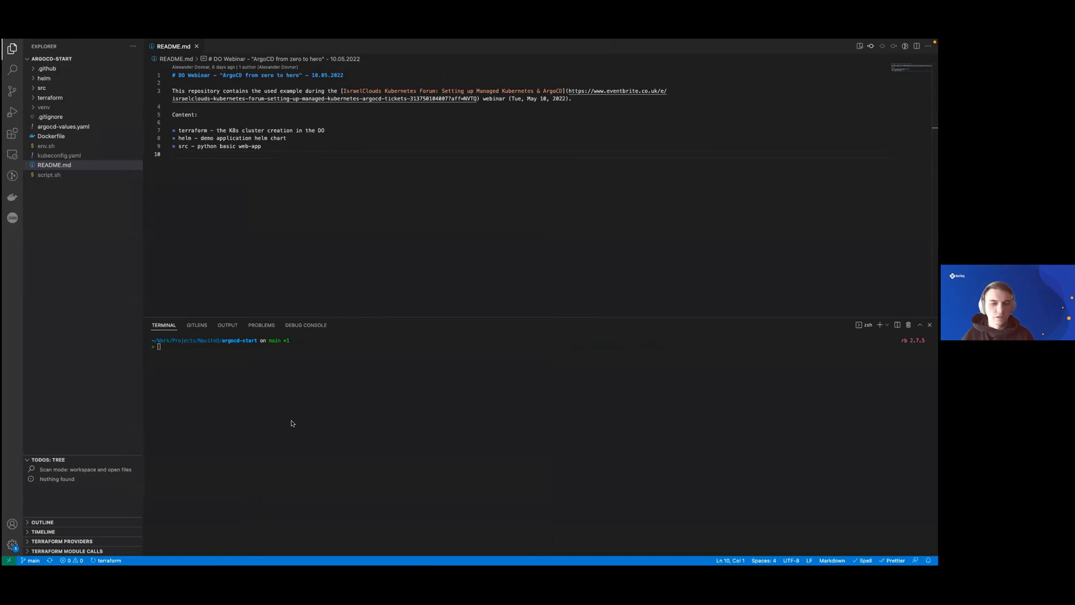
Step: Run helm upgrade --install argo argo/argo-cd --namespace argo --create-namespace -f ./argocd-values.yaml
{"action": "type", "text": "helm upgrade -"}
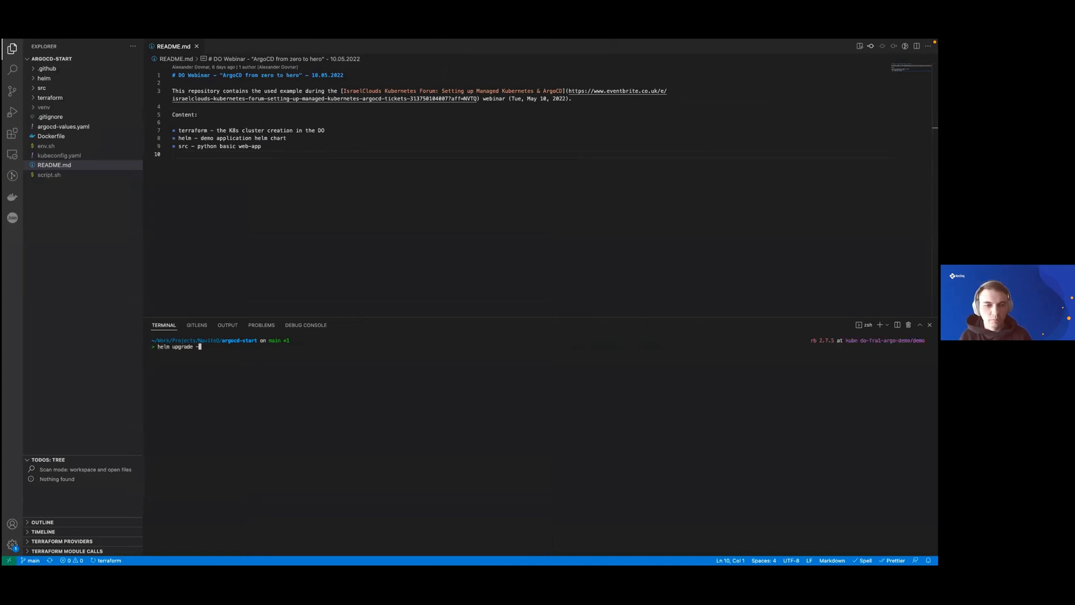
{"action": "type", "text": "--install argo argo"}
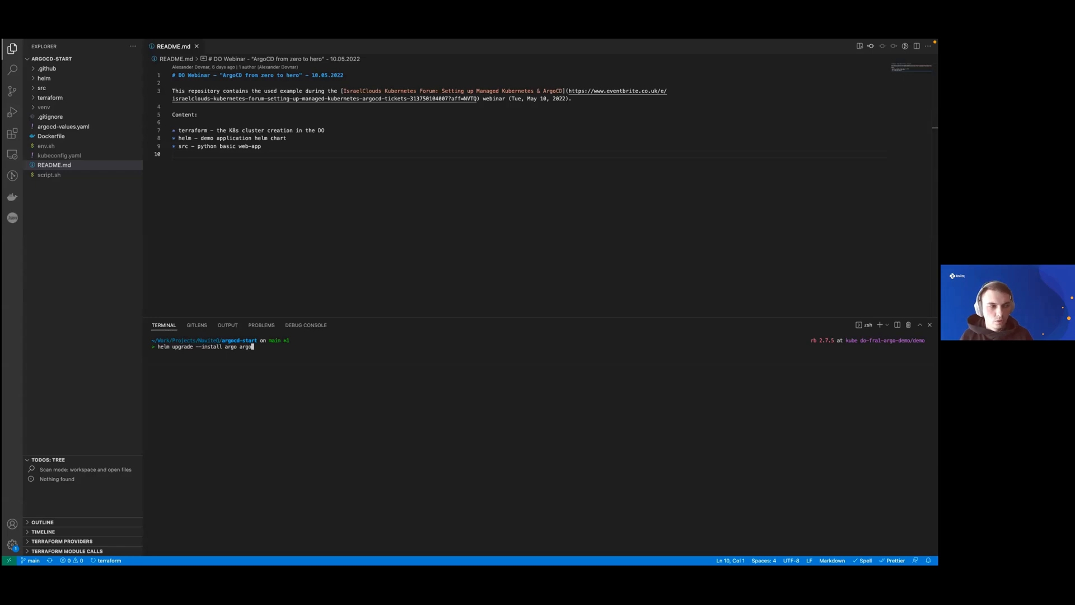
{"action": "type", "text": "/a"}
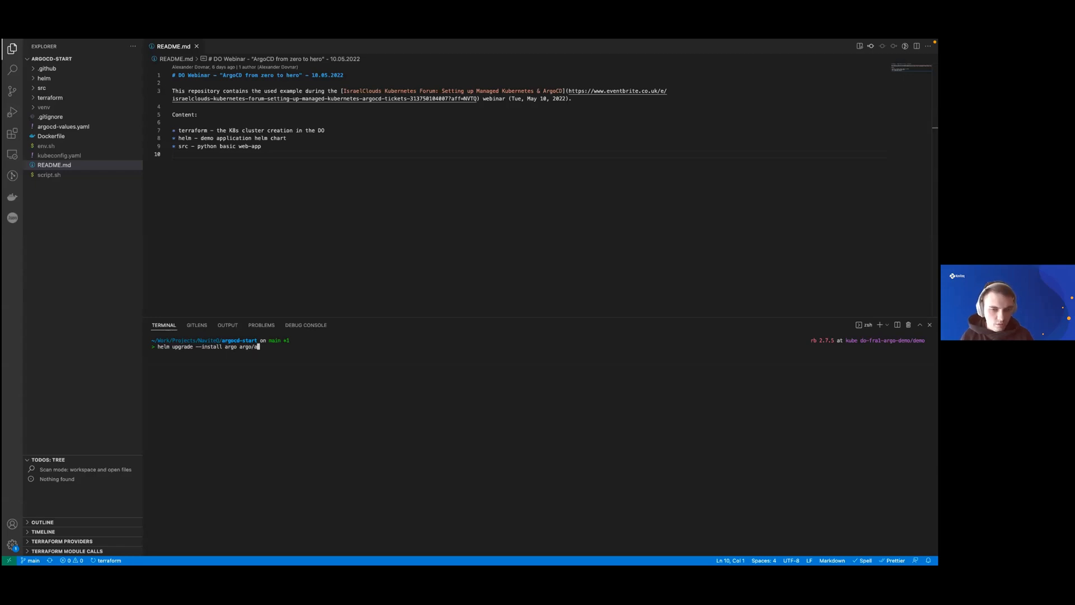
{"action": "type", "text": "rgo-cd"}
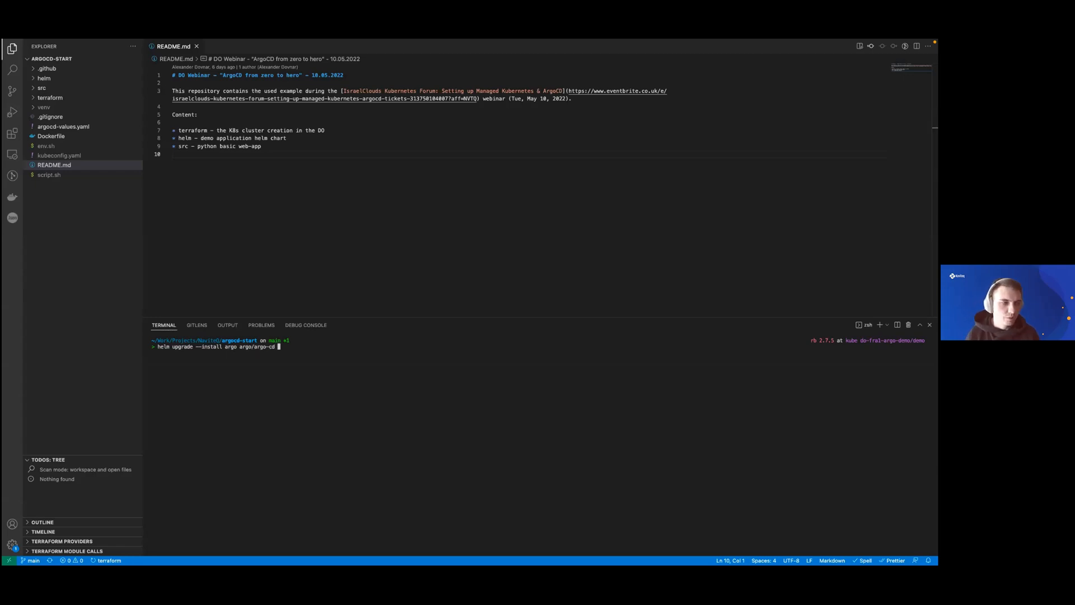
{"action": "type", "text": "--namespace argo"}
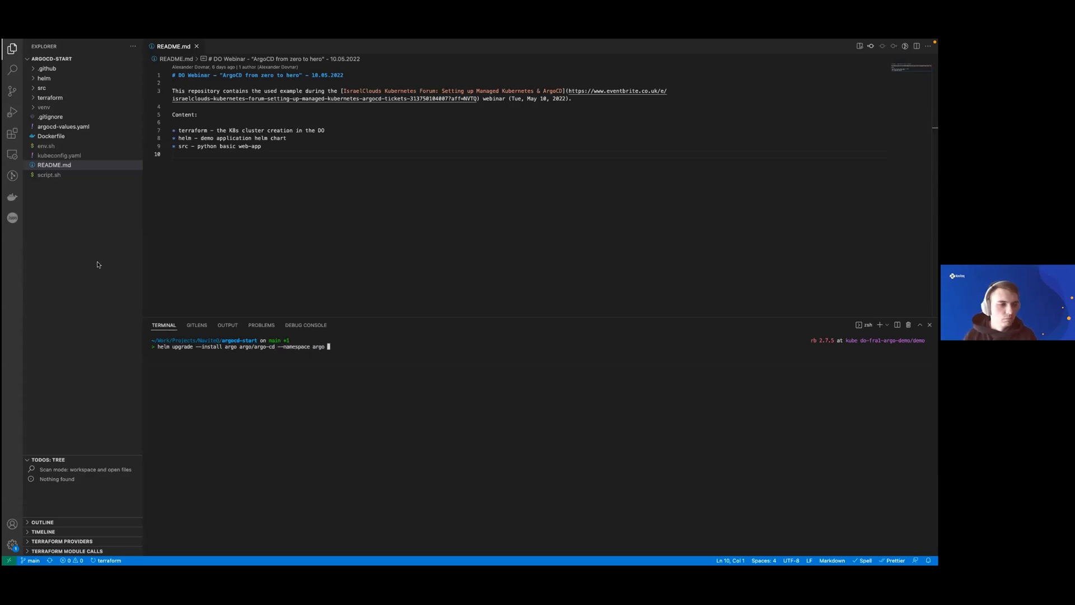
{"action": "mouse_move", "coordinate": [365, 387]}
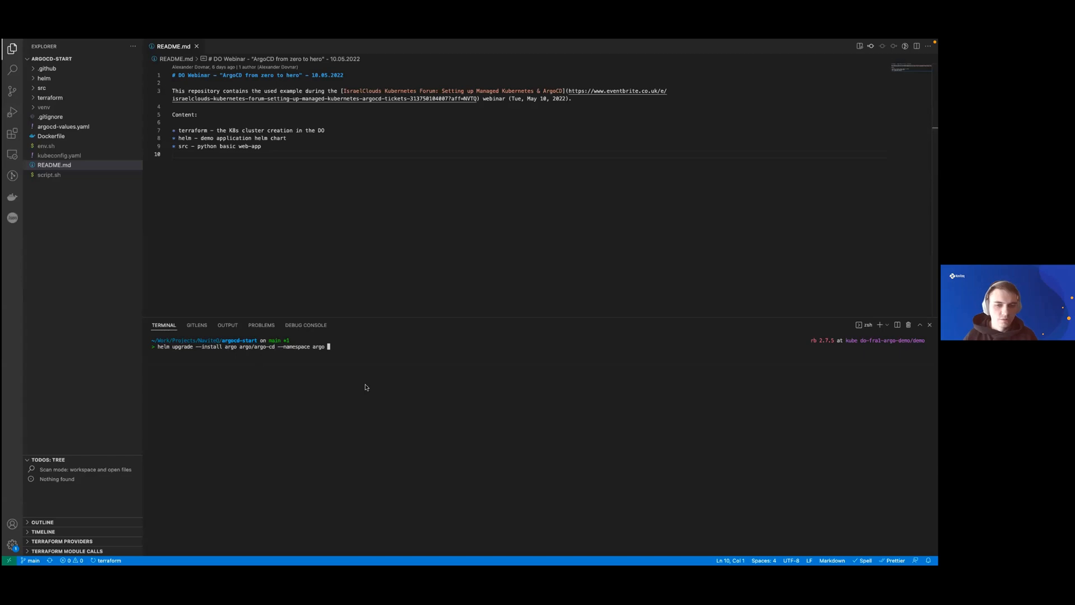
{"action": "type", "text": "--create-namespace"}
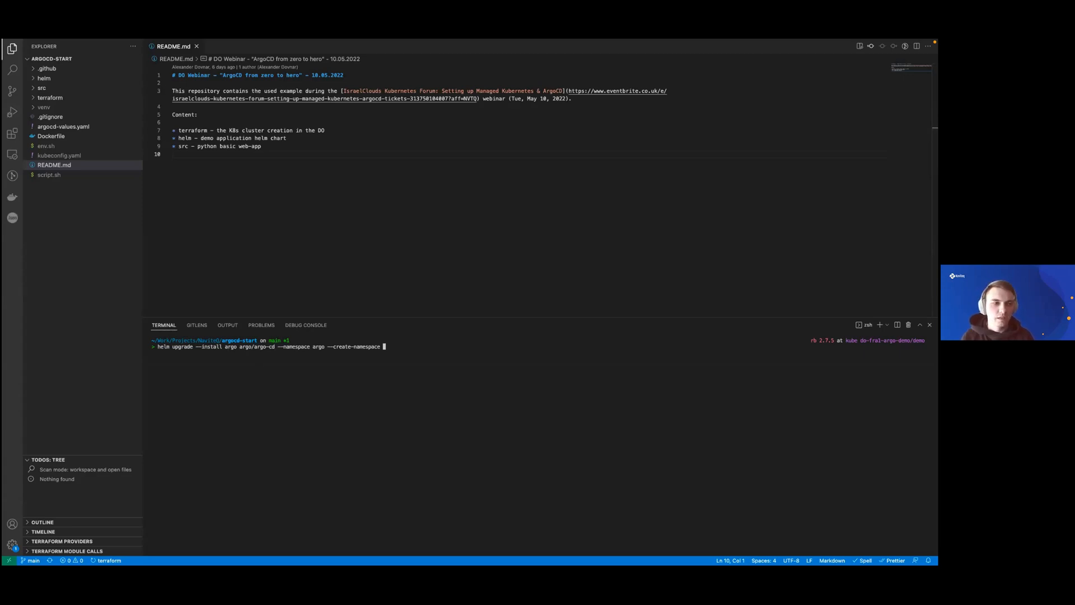
{"action": "mouse_move", "coordinate": [309, 311]}
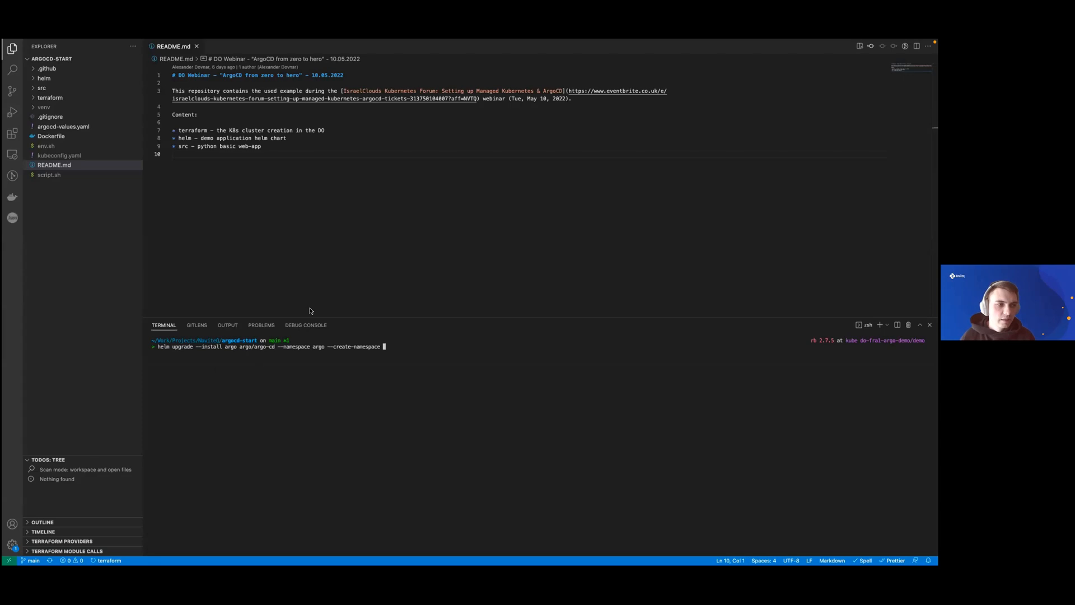
{"action": "type", "text": "-f"}
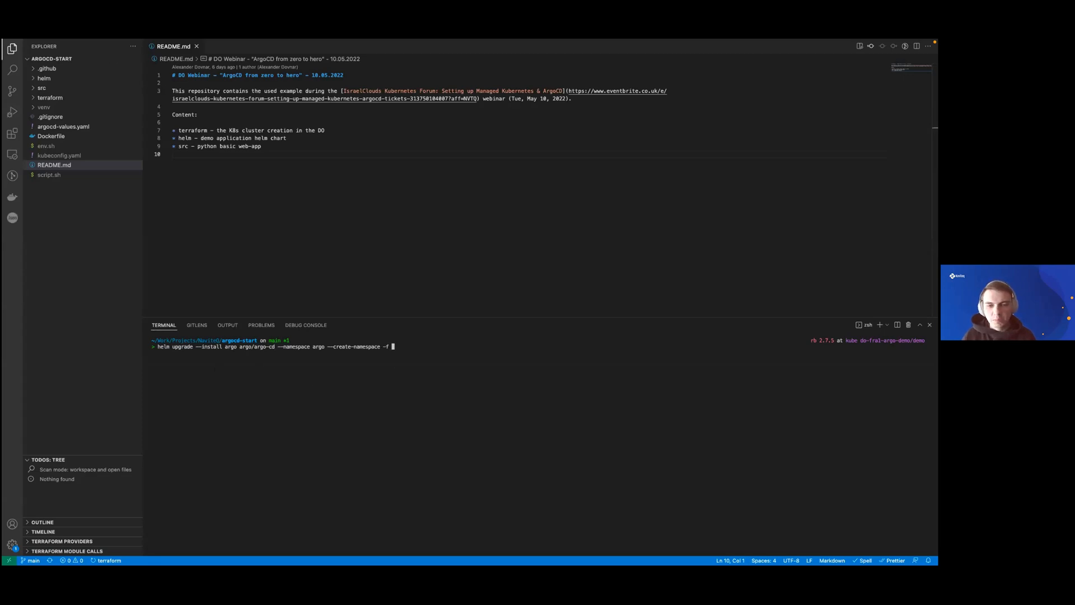
{"action": "type", "text": "./argocd-values.yaml"}
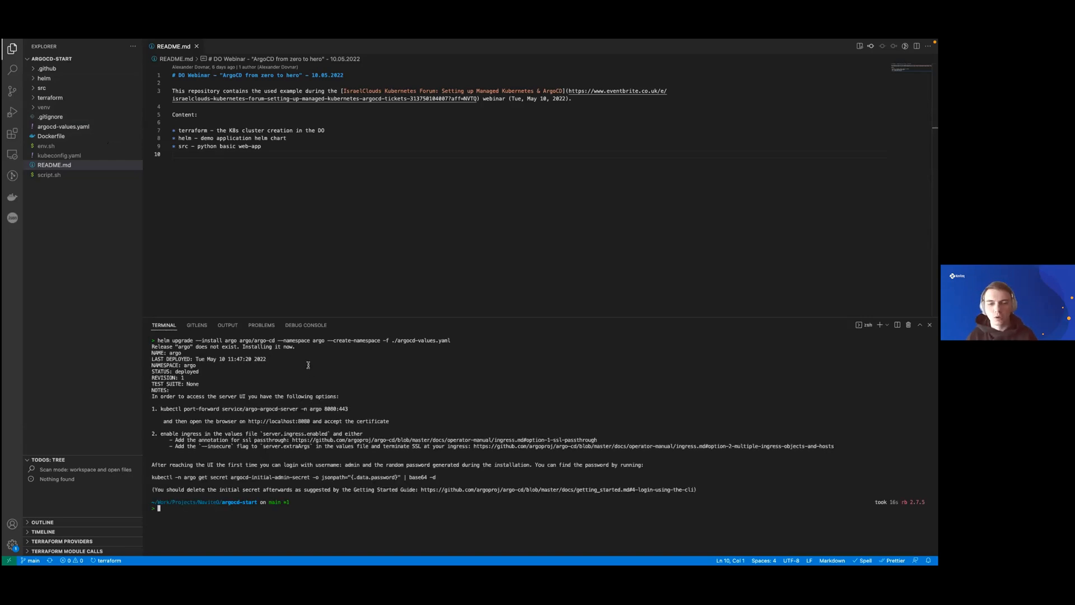
{"action": "mouse_move", "coordinate": [442, 422]}
{"action": "type", "text": "--curr"}
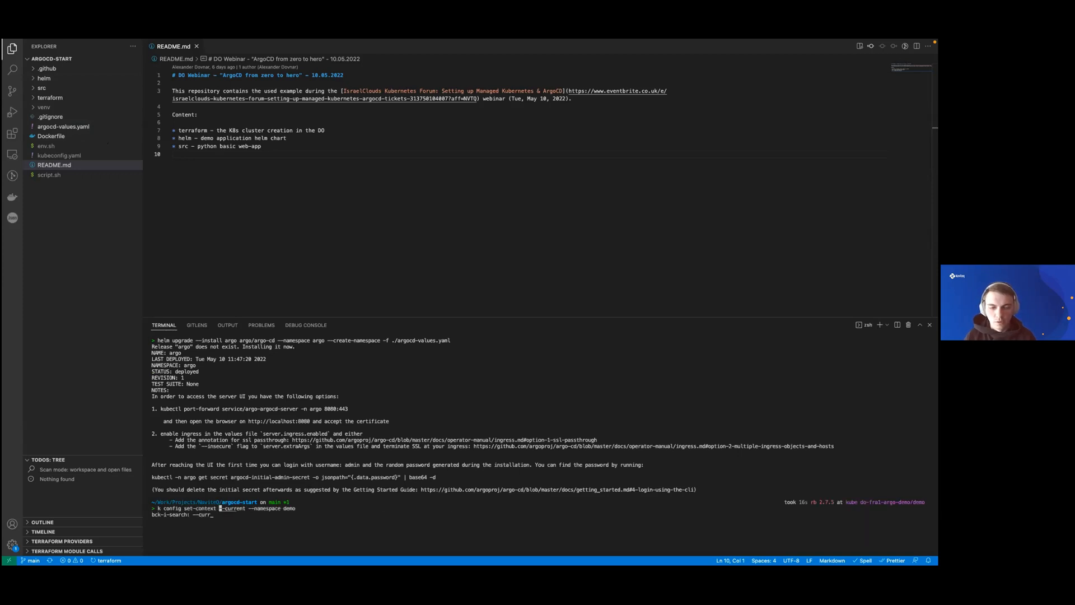
Step: Run the recalled 'k config set-context --current --namespace demo' command
{"action": "key", "text": "Return"}
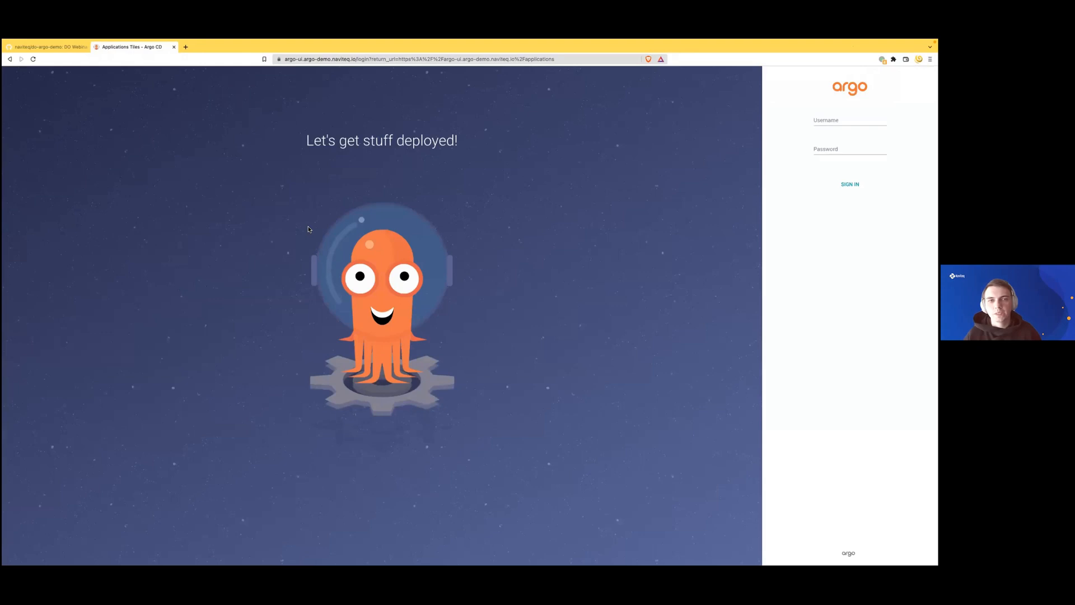
{"action": "mouse_move", "coordinate": [324, 202]}
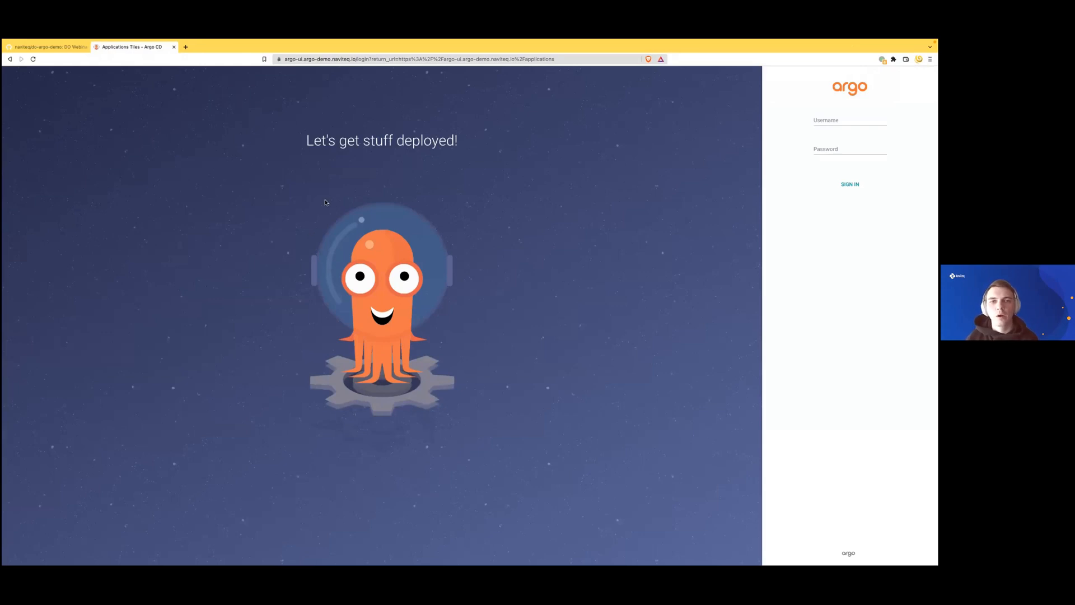
{"action": "mouse_move", "coordinate": [258, 91]}
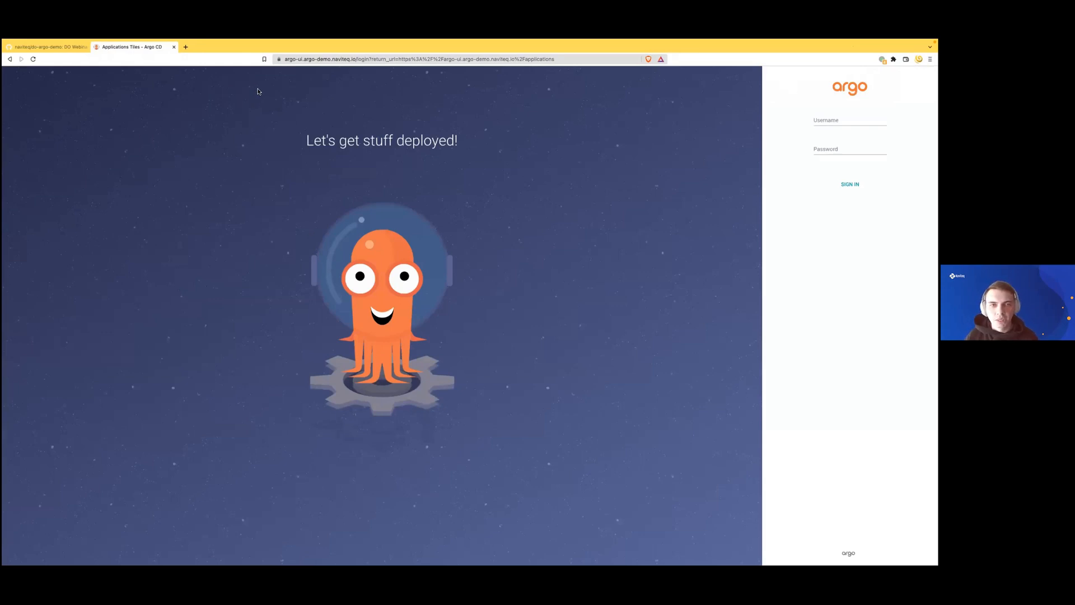
{"action": "mouse_move", "coordinate": [108, 96]}
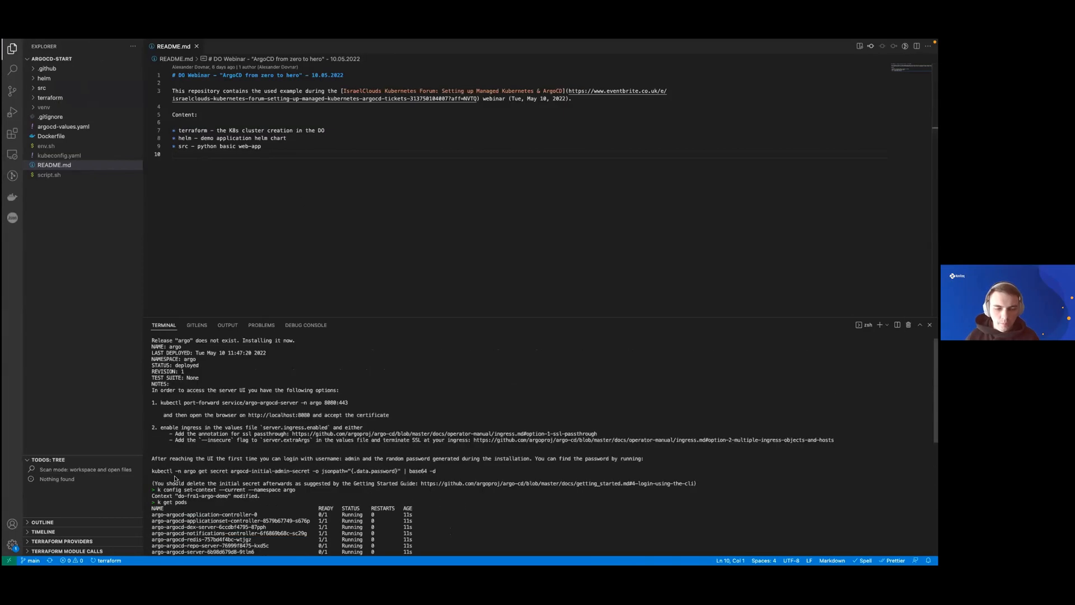
Step: Scroll up to review the terminal output before returning to the Argo CD sign-in page
{"action": "scroll", "scroll_direction": "up", "scroll_amount": 3}
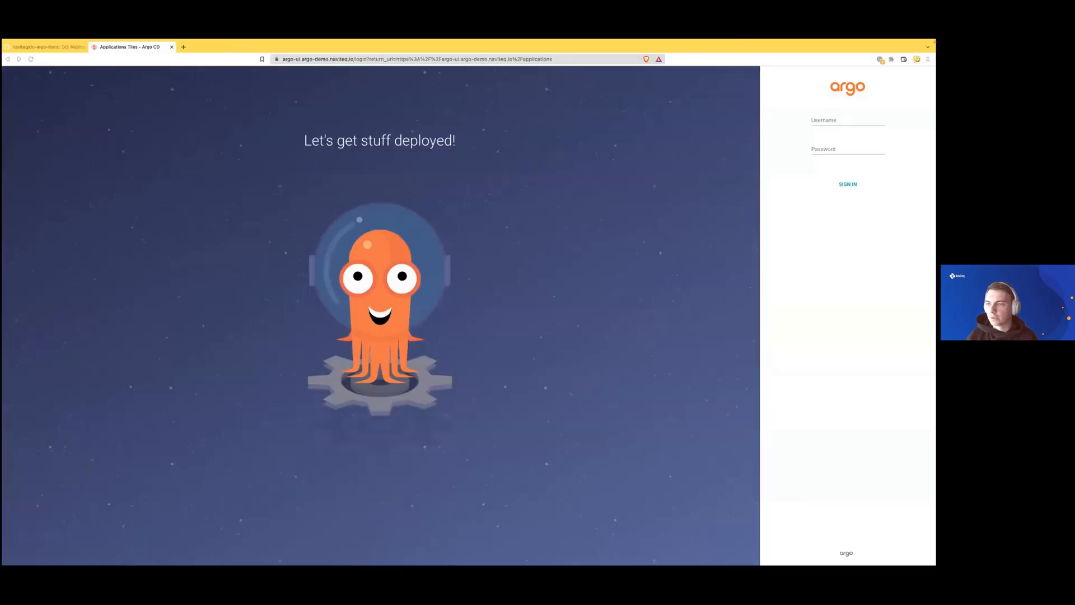
Step: Sign in to Argo CD as admin and dismiss the browser's save-password prompt
{"action": "type", "text": "admin"}
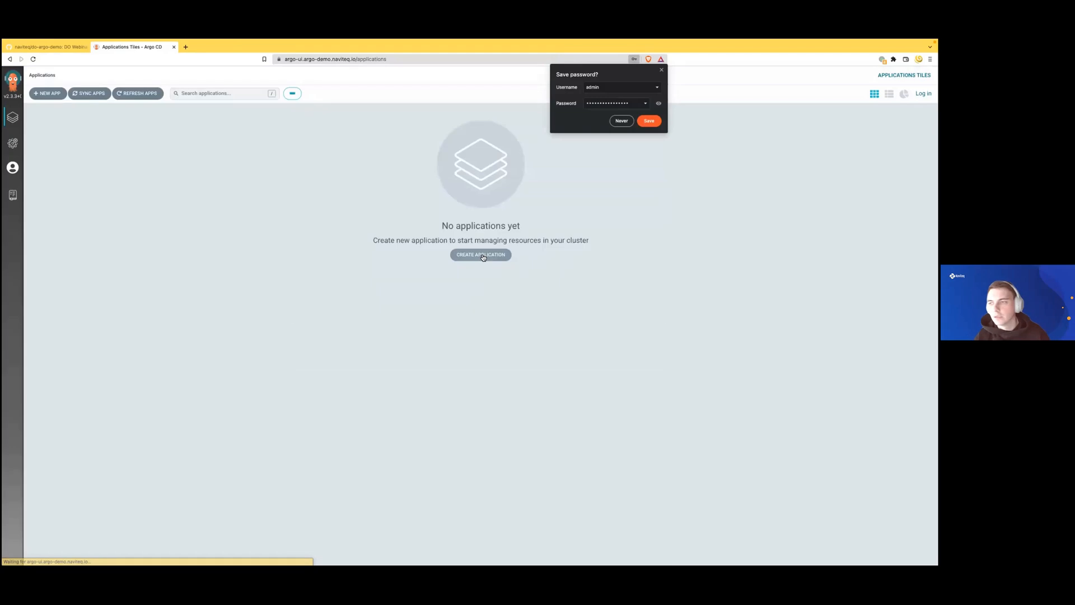
{"action": "left_click", "coordinate": [621, 121]}
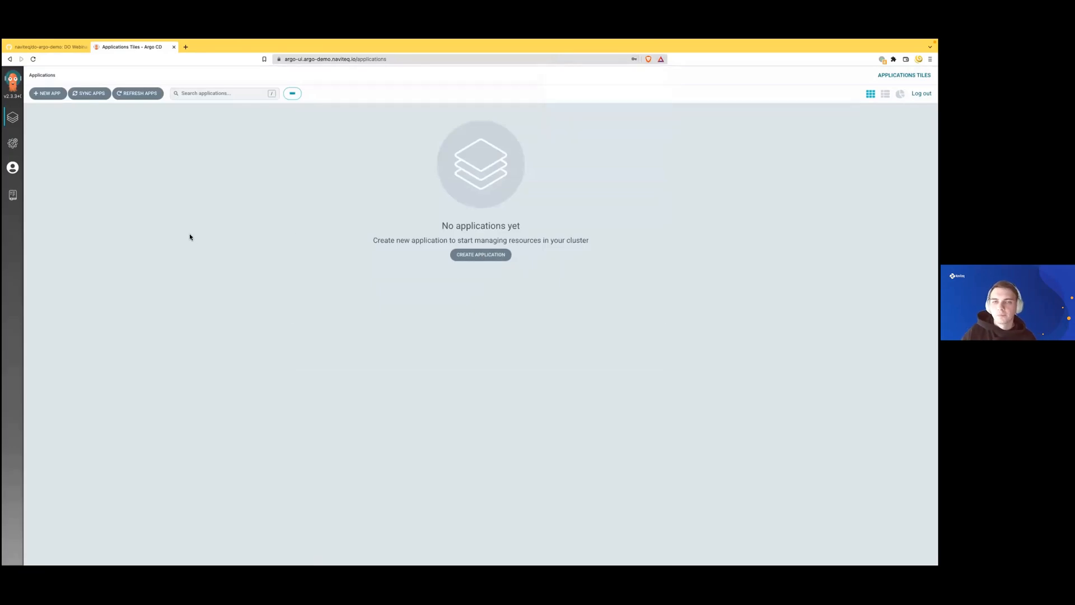
Step: Glance at the Settings and Help pages, then return to the empty Applications list
{"action": "left_click", "coordinate": [13, 143]}
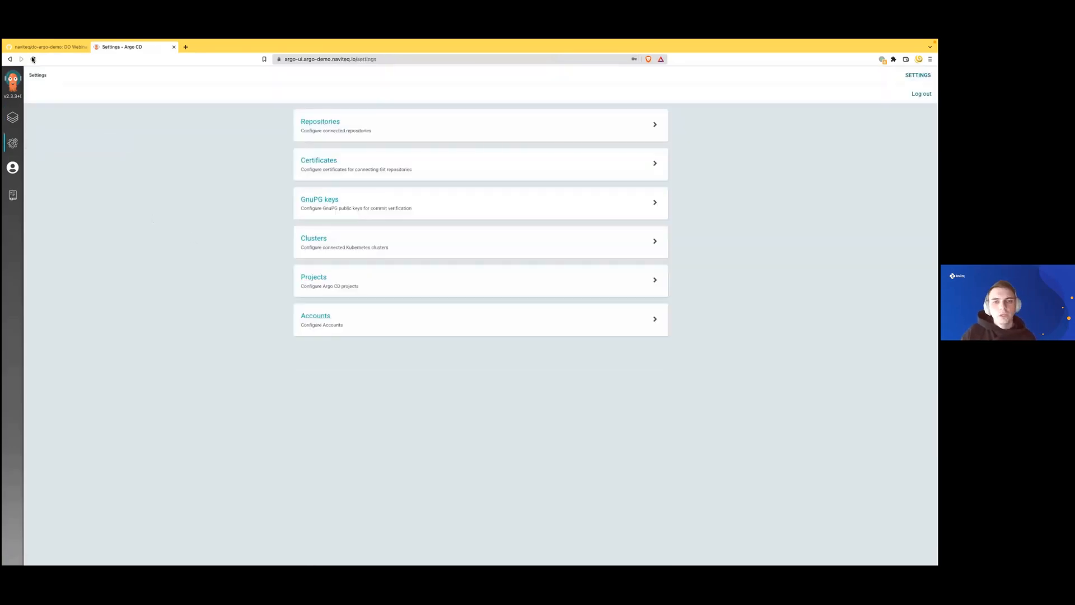
{"action": "left_click", "coordinate": [12, 167]}
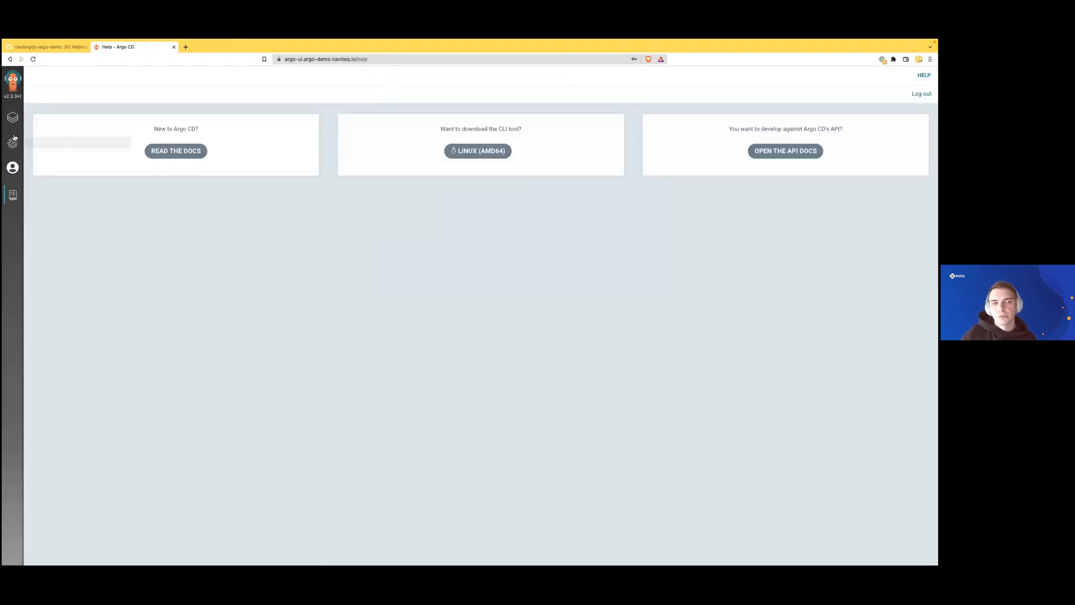
{"action": "left_click", "coordinate": [12, 143]}
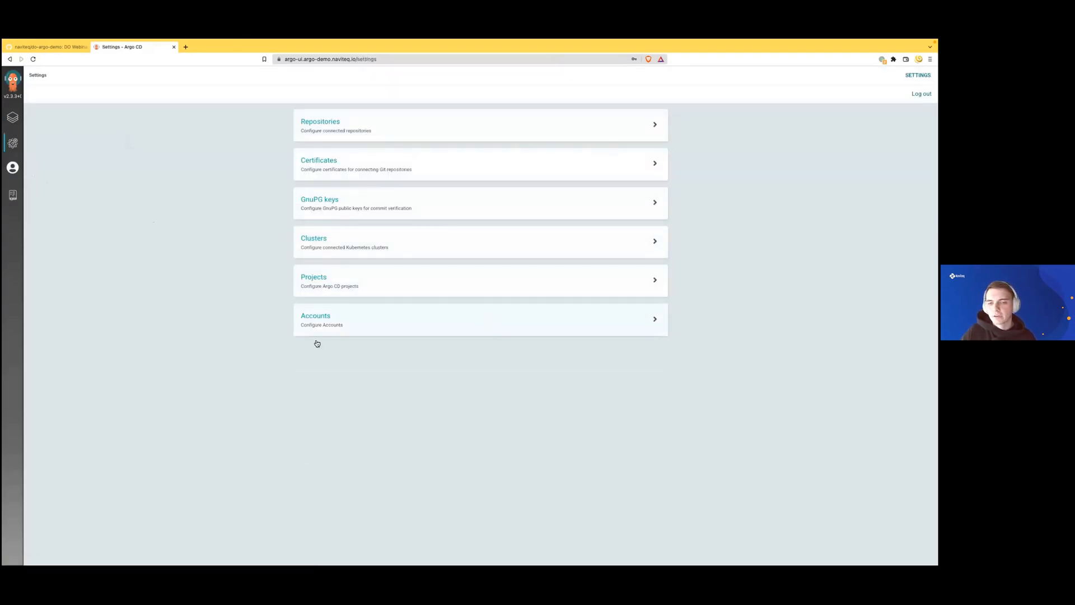
{"action": "mouse_move", "coordinate": [407, 133]}
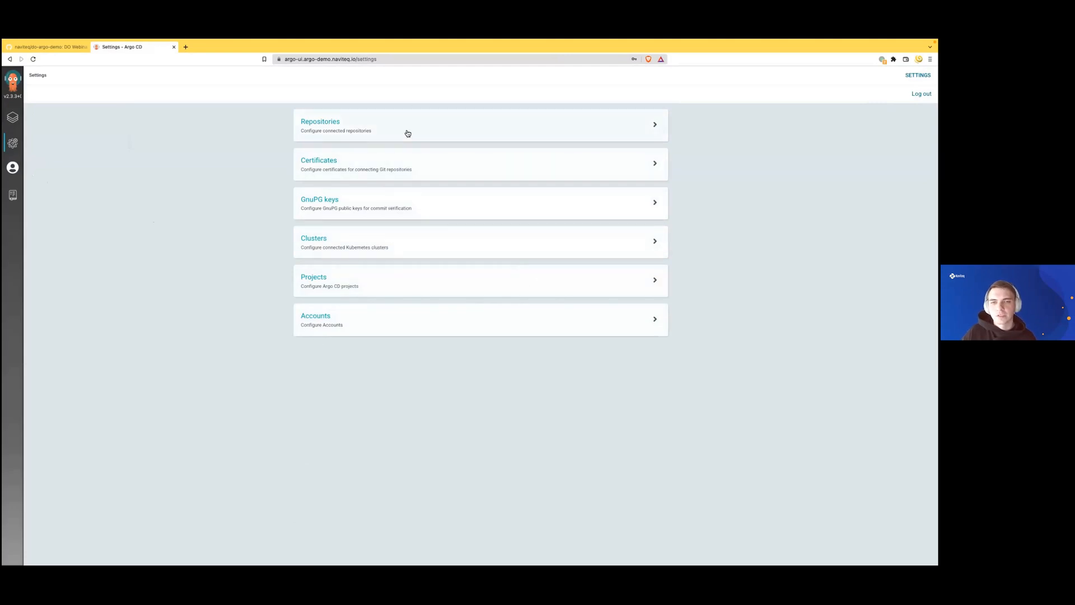
{"action": "left_click", "coordinate": [12, 117]}
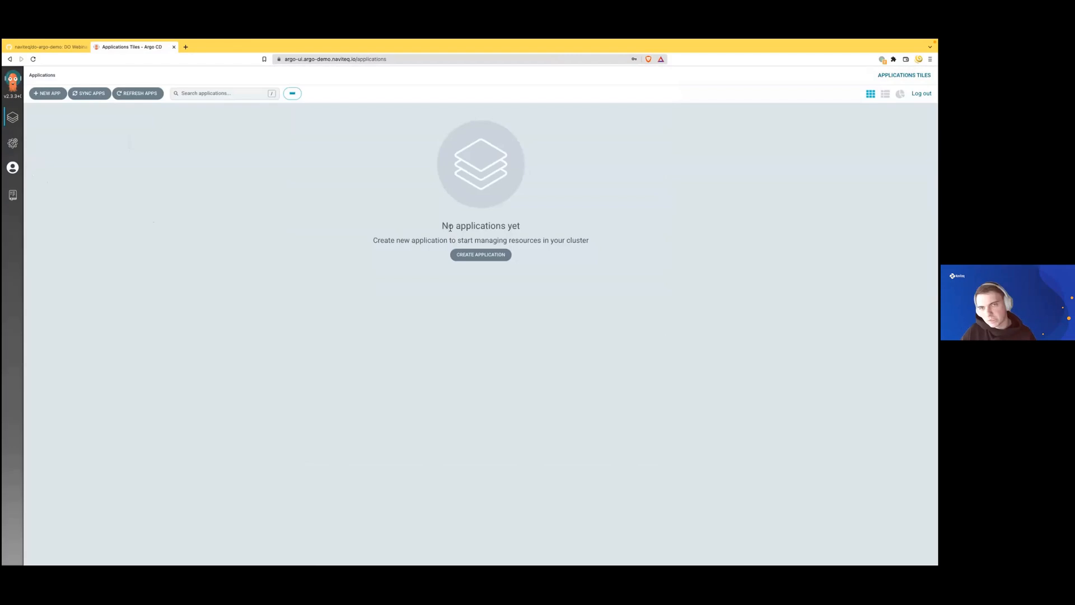
{"action": "mouse_move", "coordinate": [444, 206]}
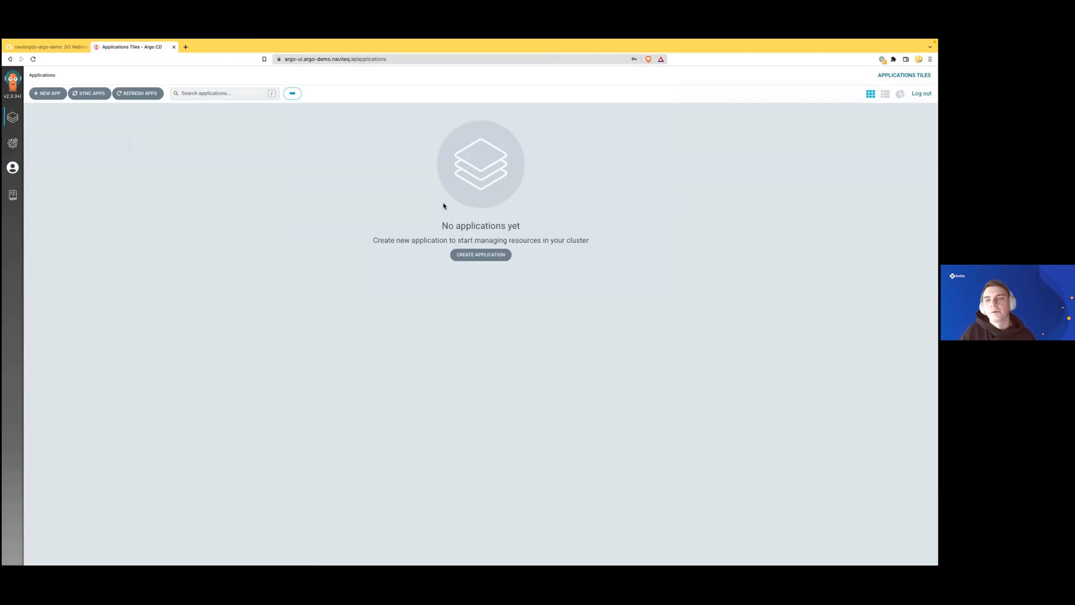
{"action": "mouse_move", "coordinate": [439, 185]}
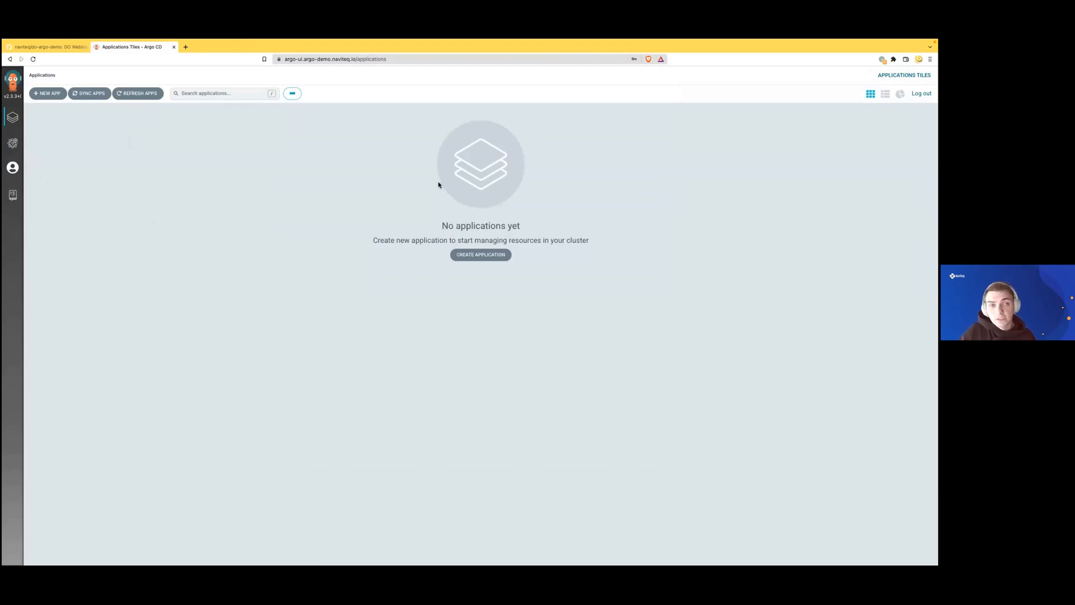
{"action": "mouse_move", "coordinate": [346, 241]}
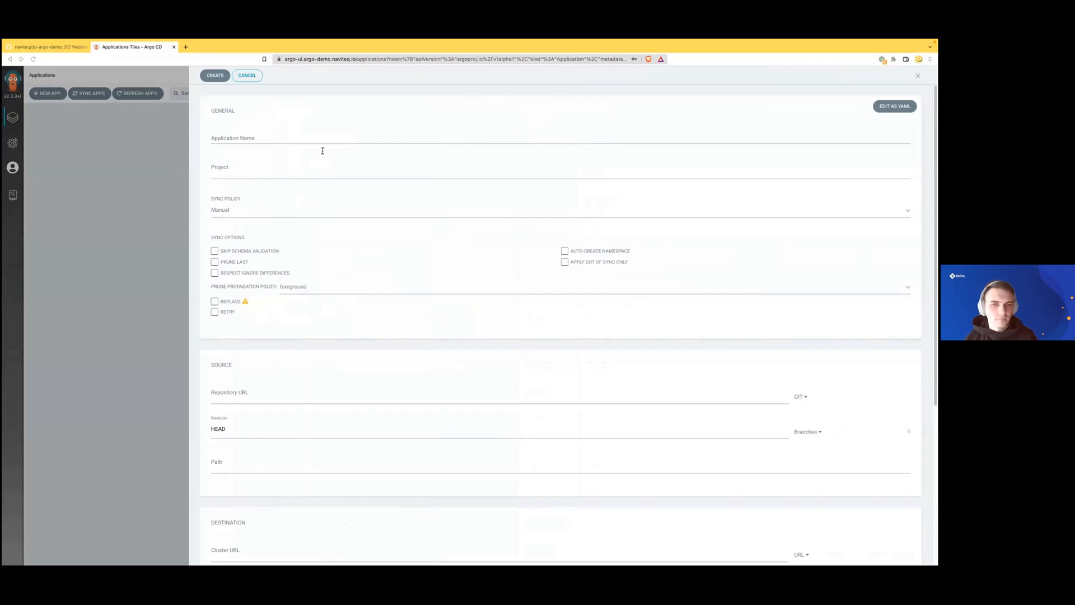
Step: Name the app demo with Automatic sync, Prune Resources, Self Heal and Auto-Create Namespace enabled
{"action": "type", "text": "demo"}
{"action": "type", "text": "default"}
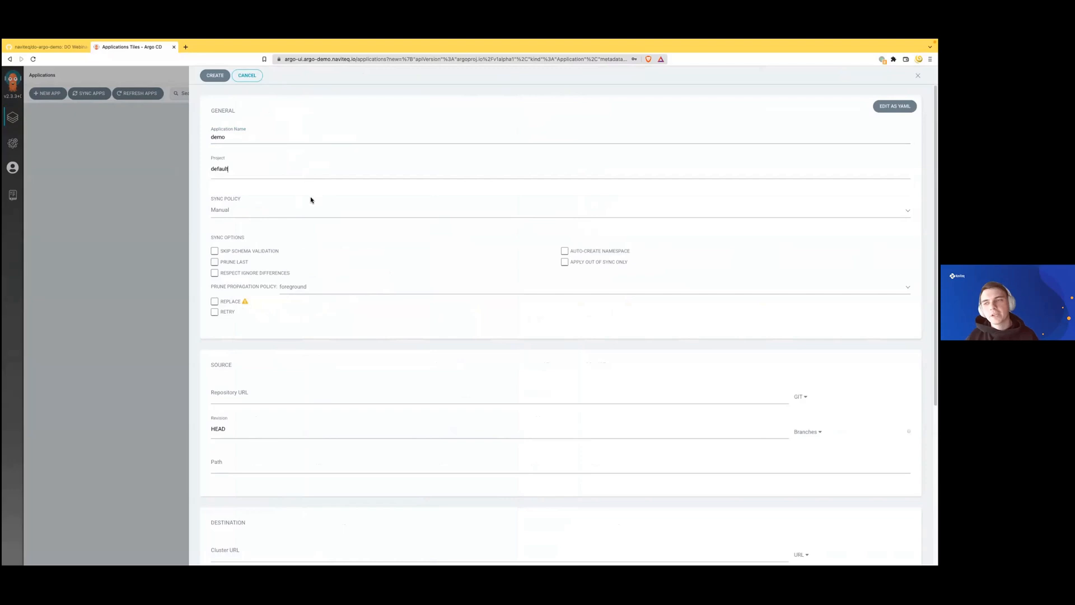
{"action": "mouse_move", "coordinate": [323, 206]}
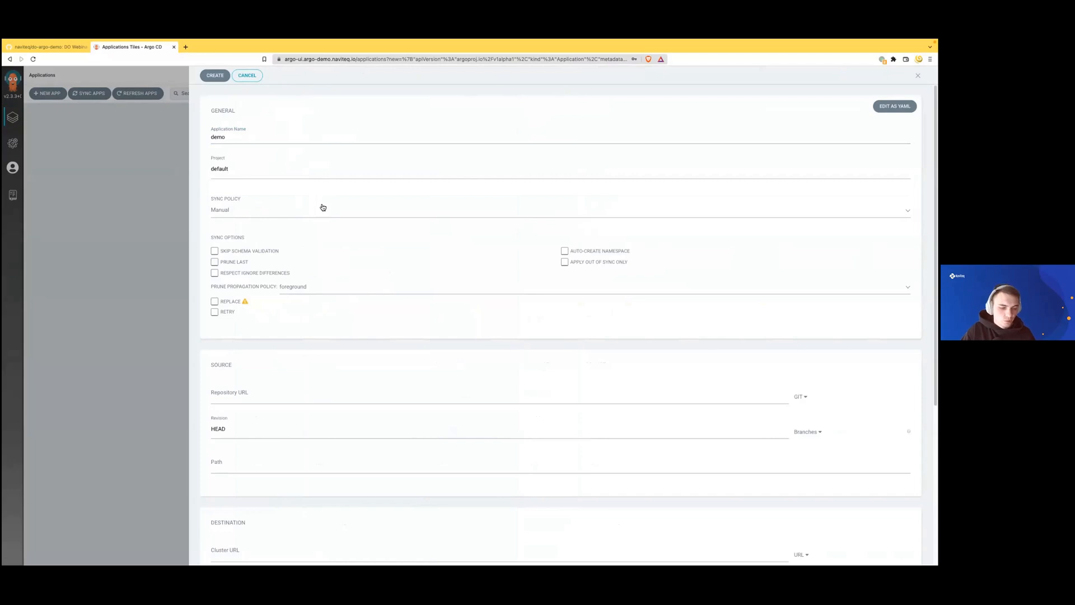
{"action": "mouse_move", "coordinate": [302, 199]}
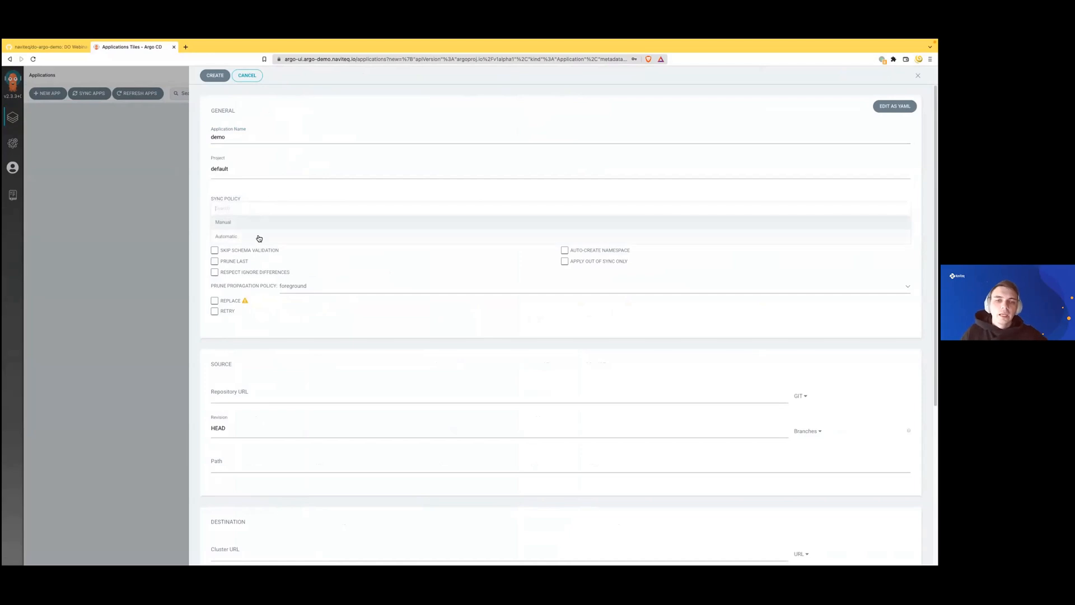
{"action": "left_click", "coordinate": [226, 236]}
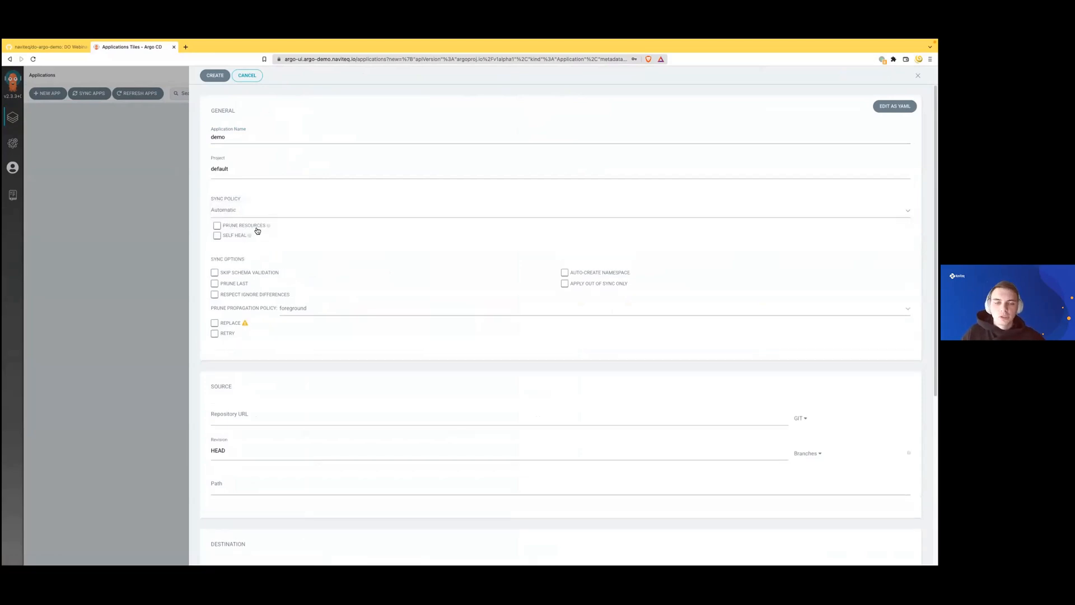
{"action": "mouse_move", "coordinate": [271, 226]}
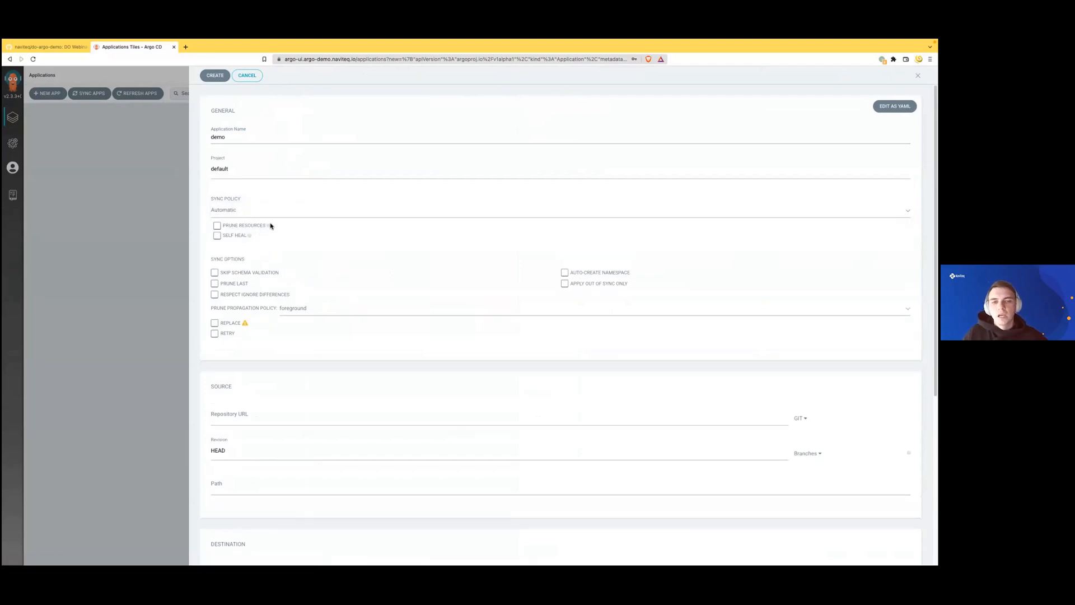
{"action": "mouse_move", "coordinate": [269, 225]}
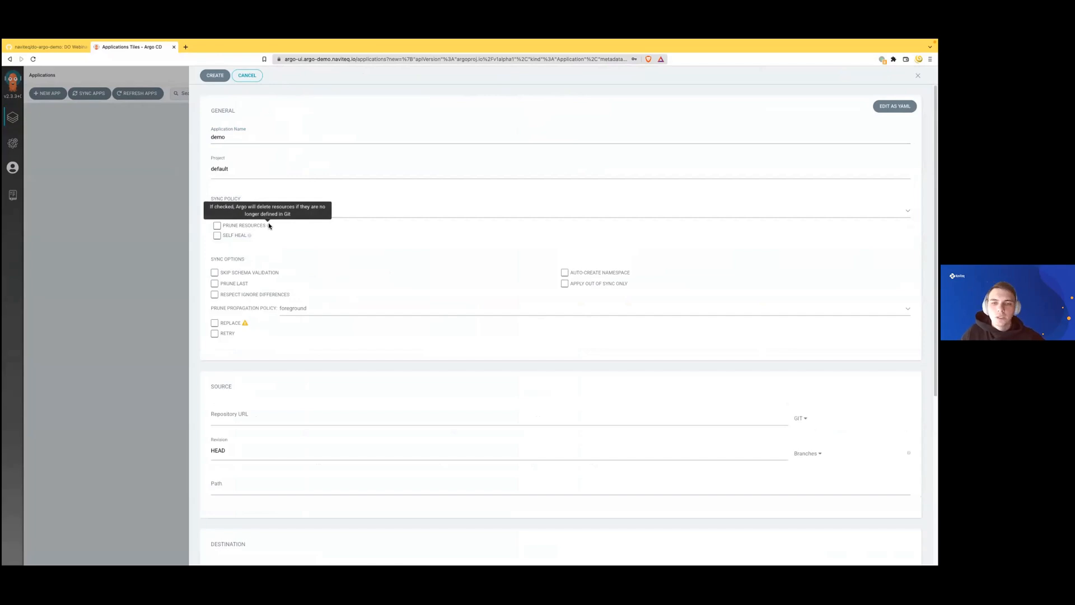
{"action": "left_click", "coordinate": [217, 225]}
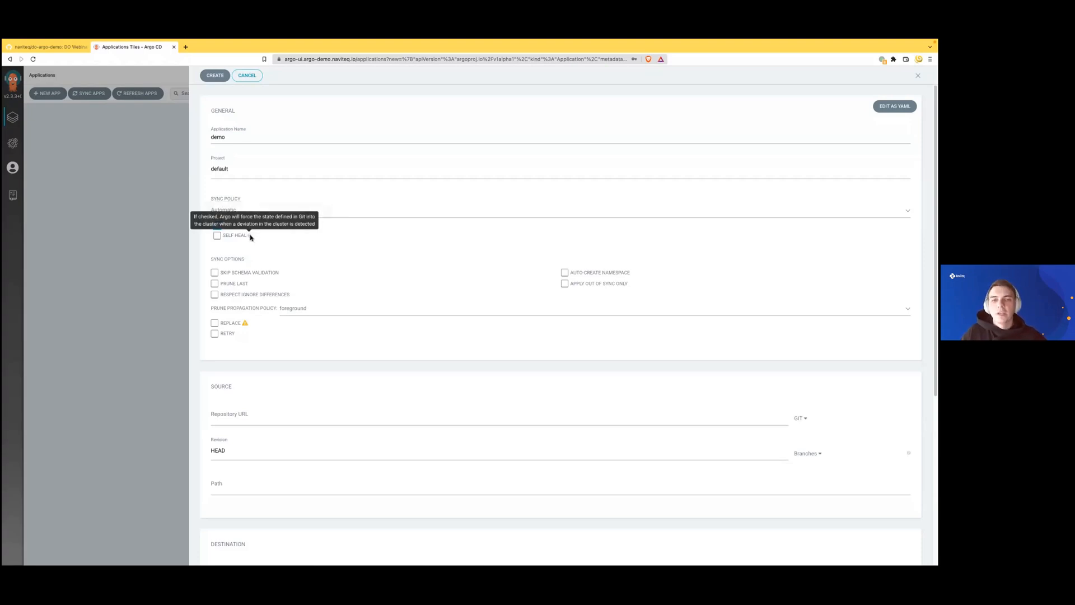
{"action": "left_click", "coordinate": [217, 225]}
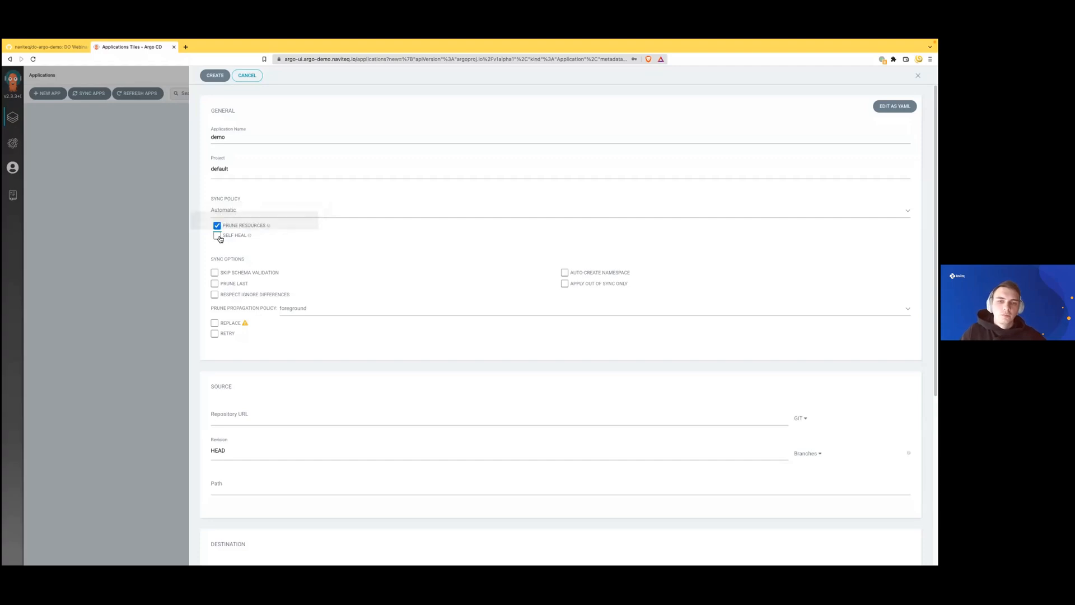
{"action": "left_click", "coordinate": [218, 235]}
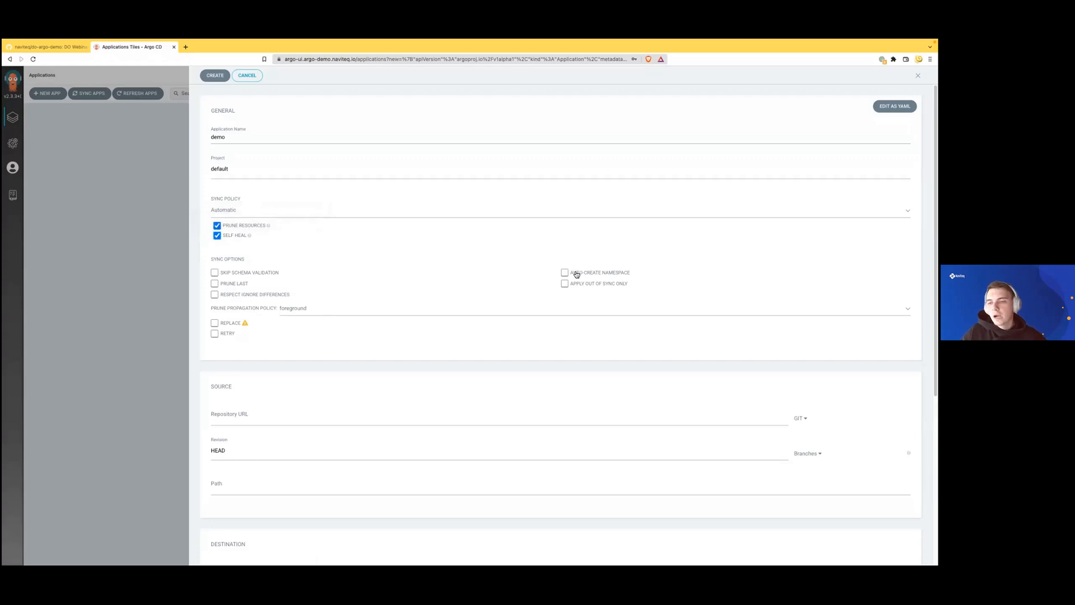
{"action": "left_click", "coordinate": [565, 272]}
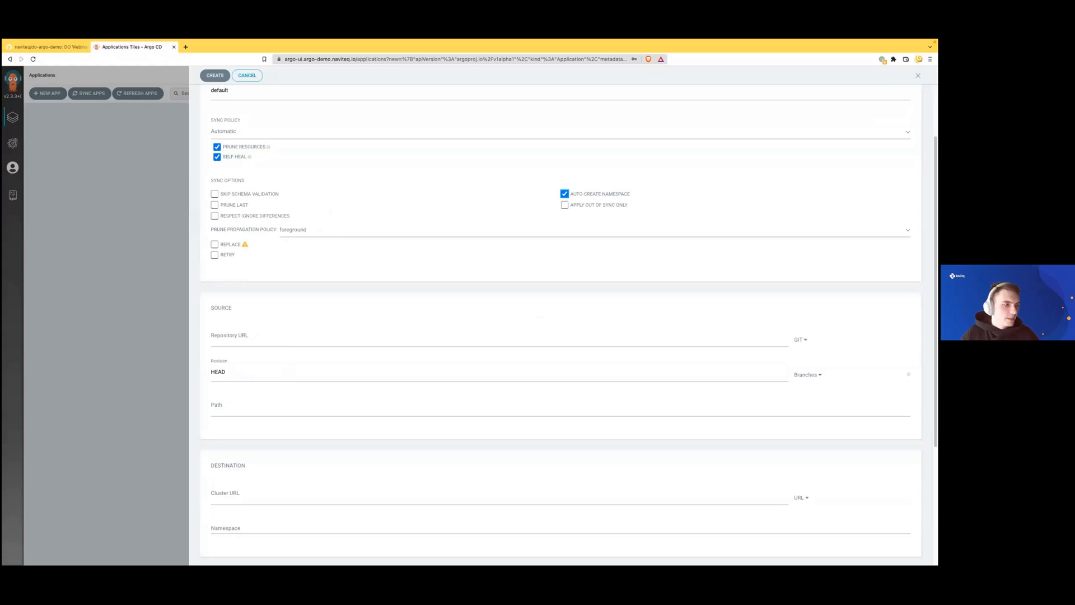
{"action": "mouse_move", "coordinate": [48, 47]}
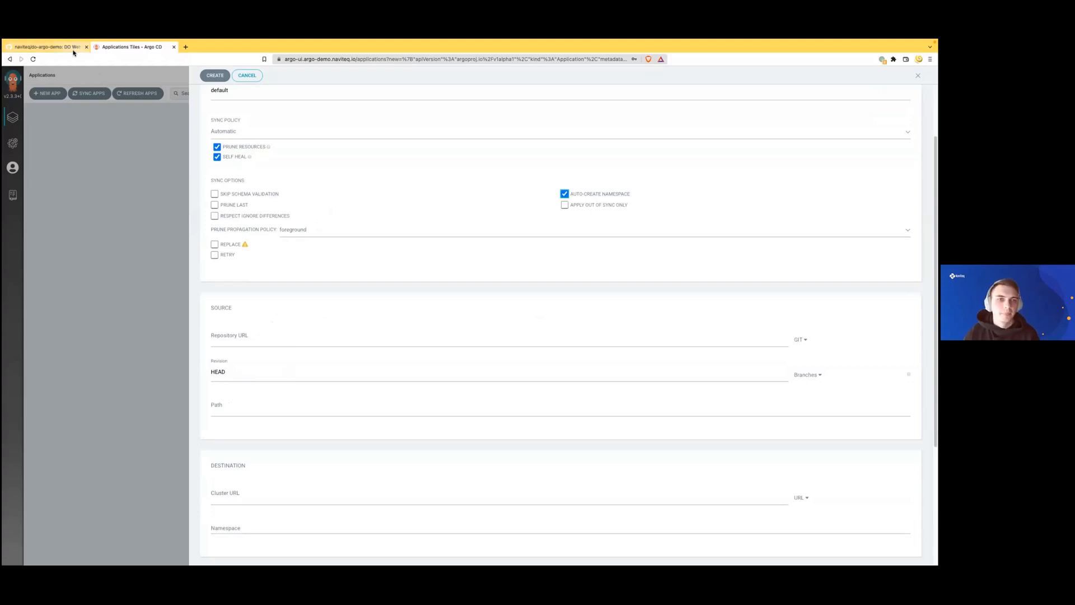
{"action": "left_click", "coordinate": [44, 46]}
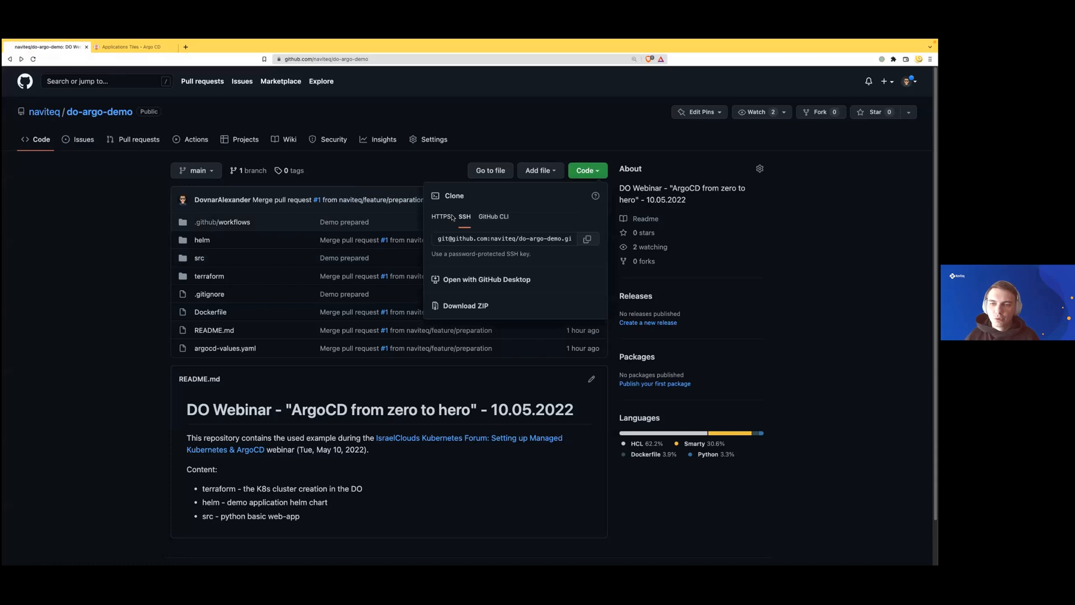
{"action": "left_click", "coordinate": [130, 47]}
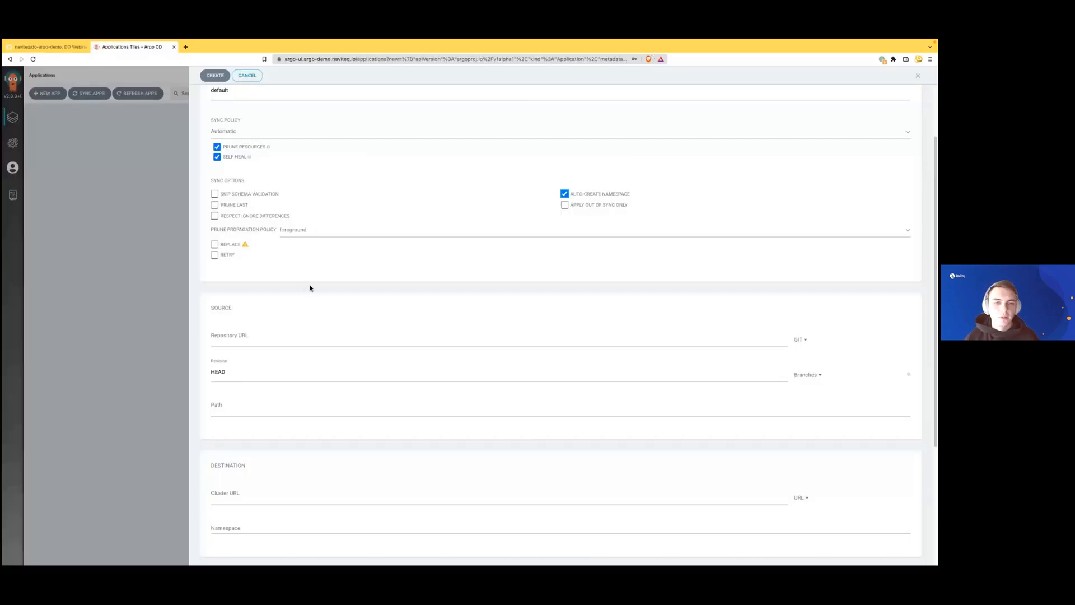
{"action": "type", "text": "https://github.com/naviteq/do-argo-demo.git"}
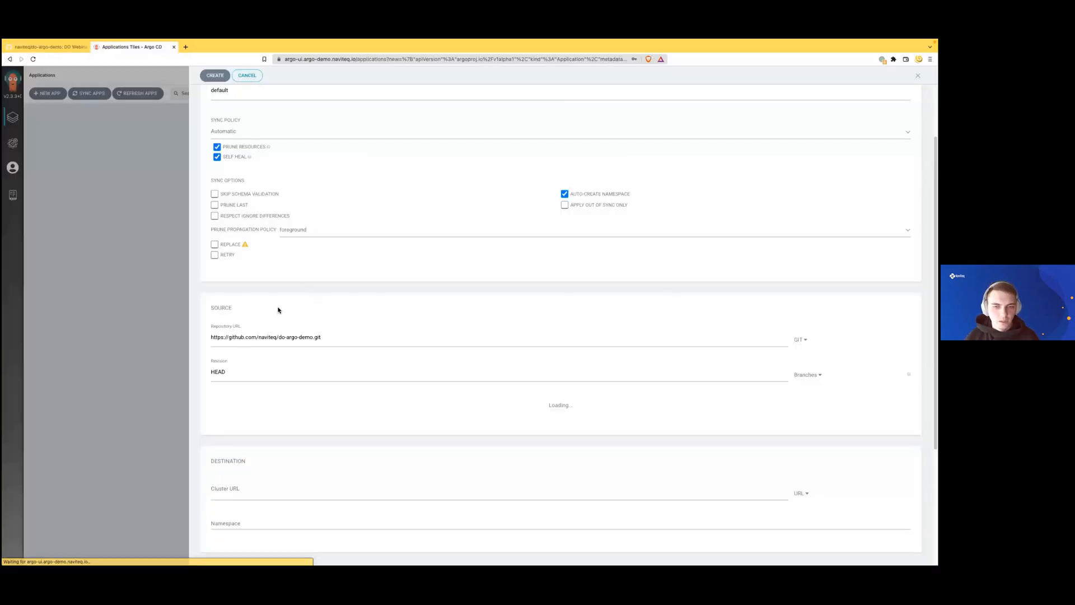
{"action": "type", "text": "main"}
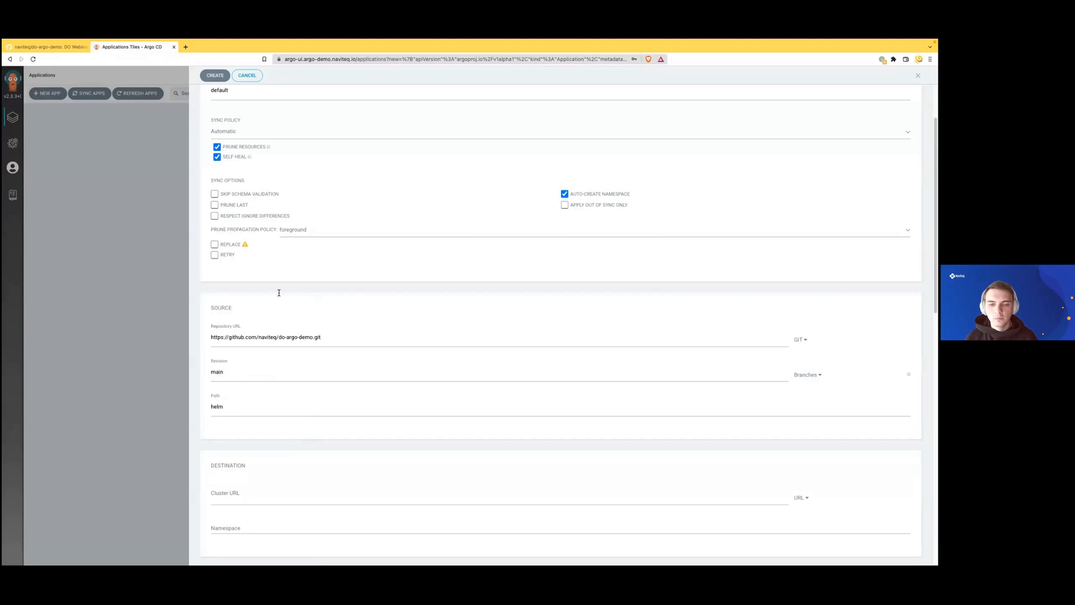
Step: View the helm folder of the repository on GitHub
{"action": "left_click", "coordinate": [46, 47]}
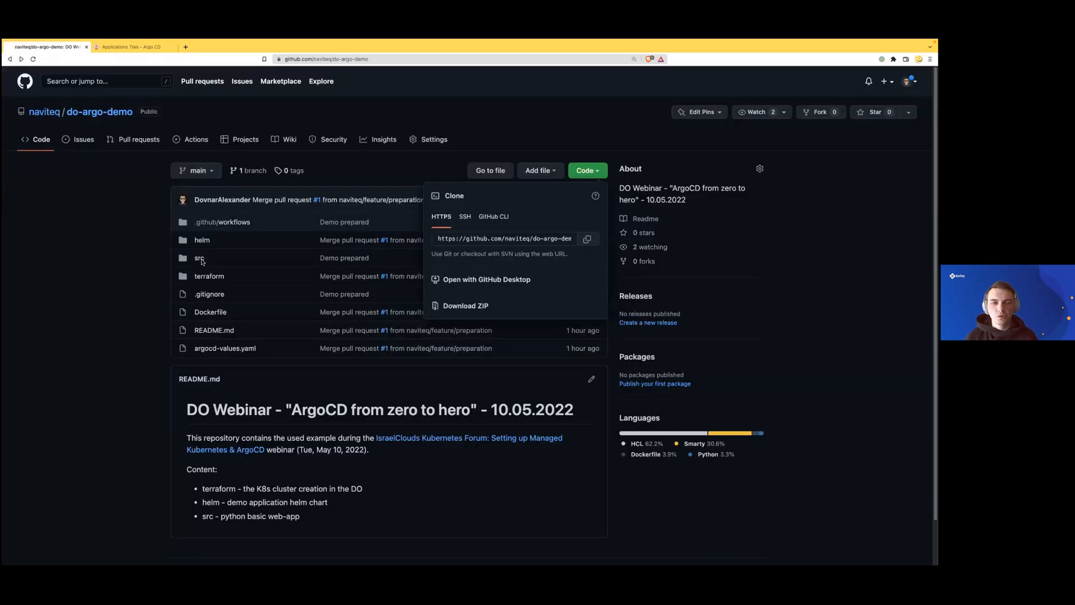
{"action": "left_click", "coordinate": [201, 239]}
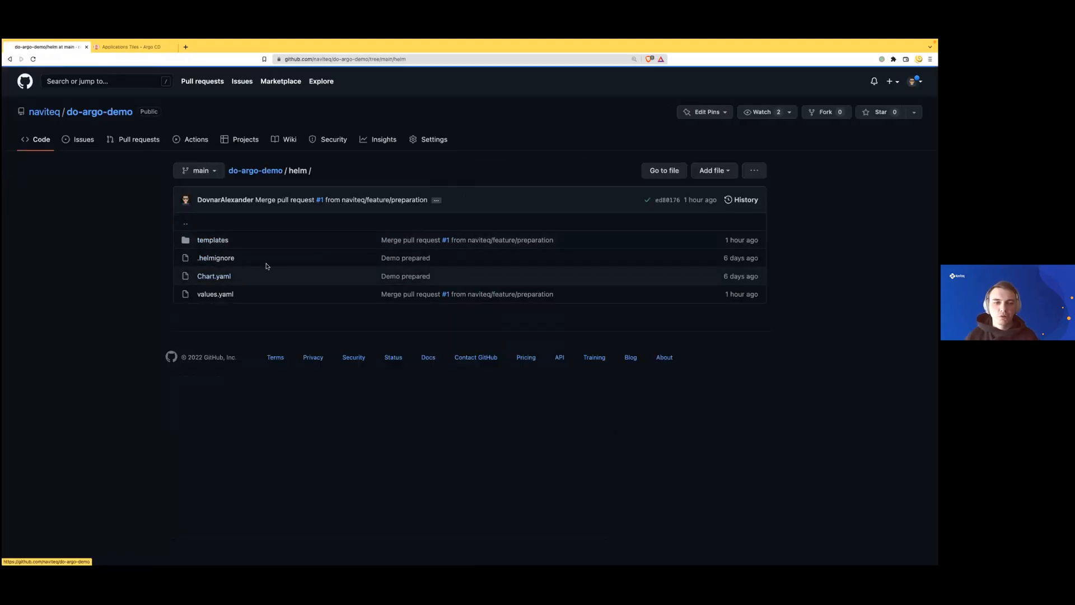
{"action": "mouse_move", "coordinate": [239, 269]}
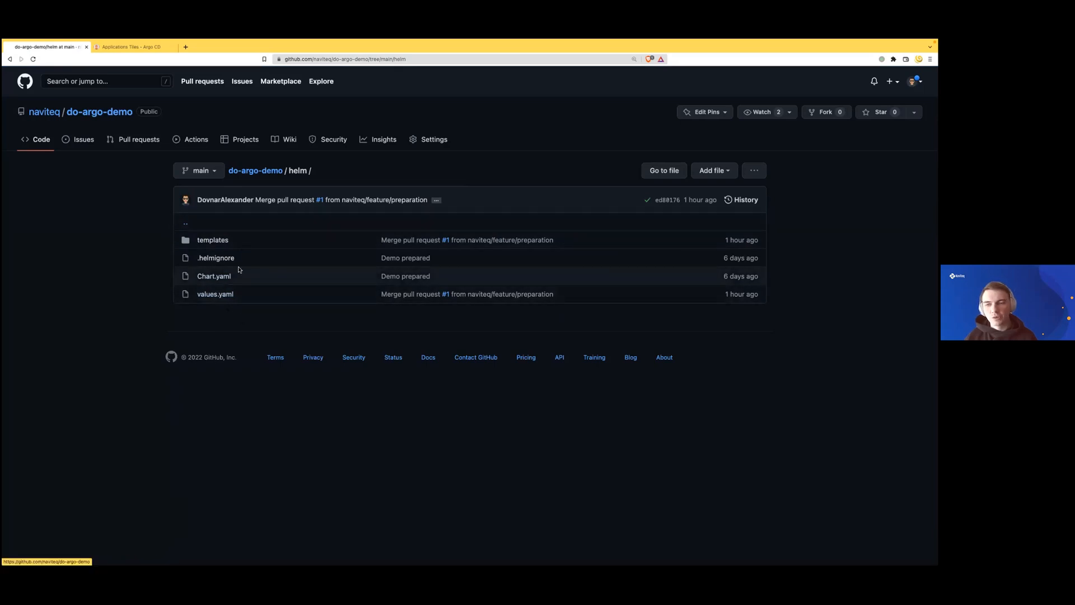
Step: Set the destination to the in-cluster cluster by NAME with namespace 'app'
{"action": "left_click", "coordinate": [130, 47]}
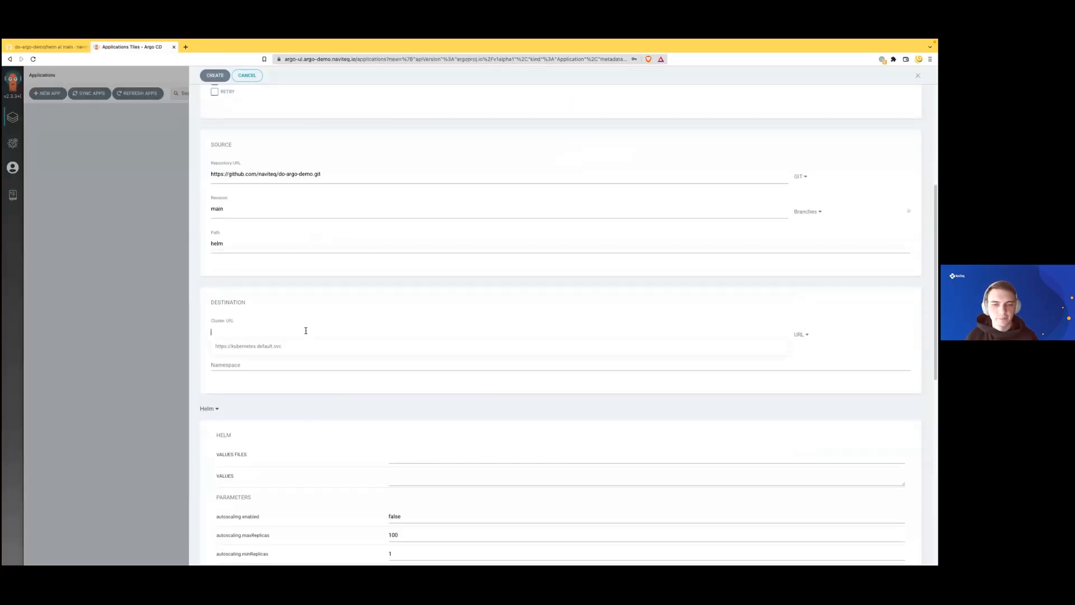
{"action": "left_click", "coordinate": [495, 333]}
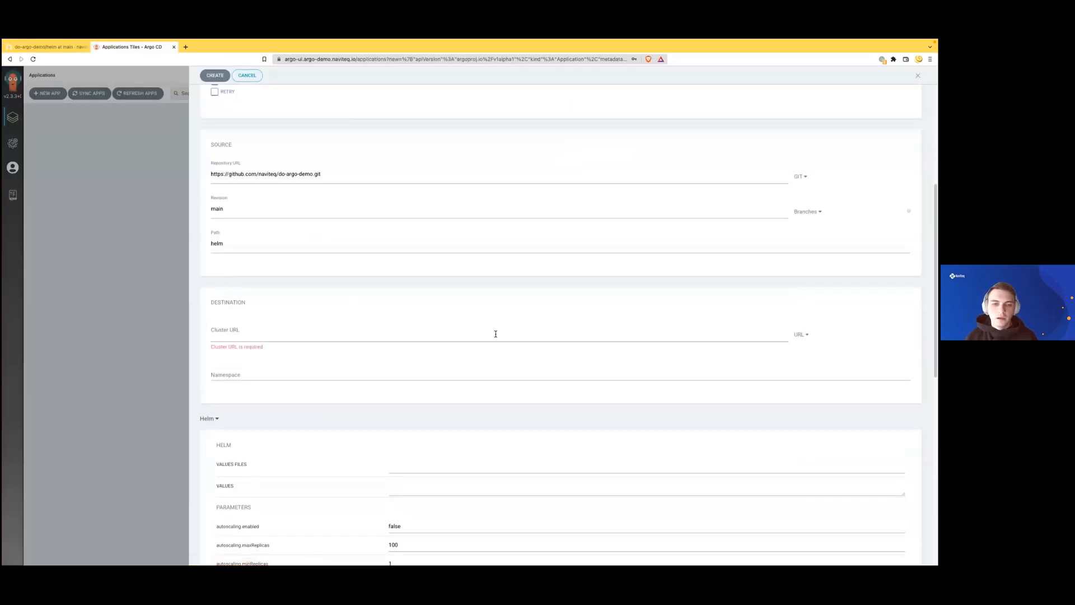
{"action": "left_click", "coordinate": [801, 335]}
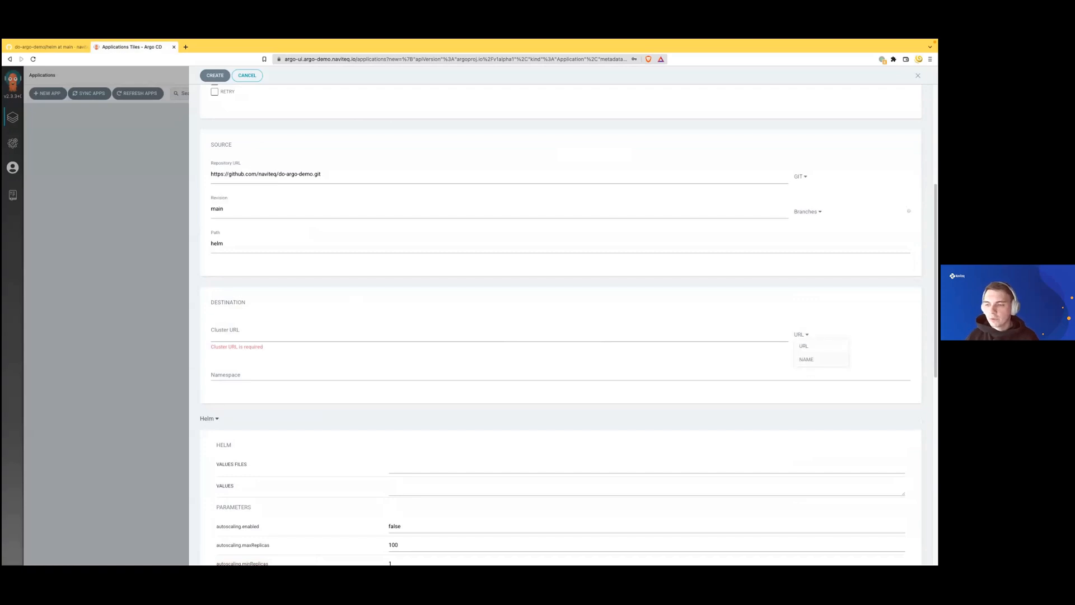
{"action": "left_click", "coordinate": [805, 359]}
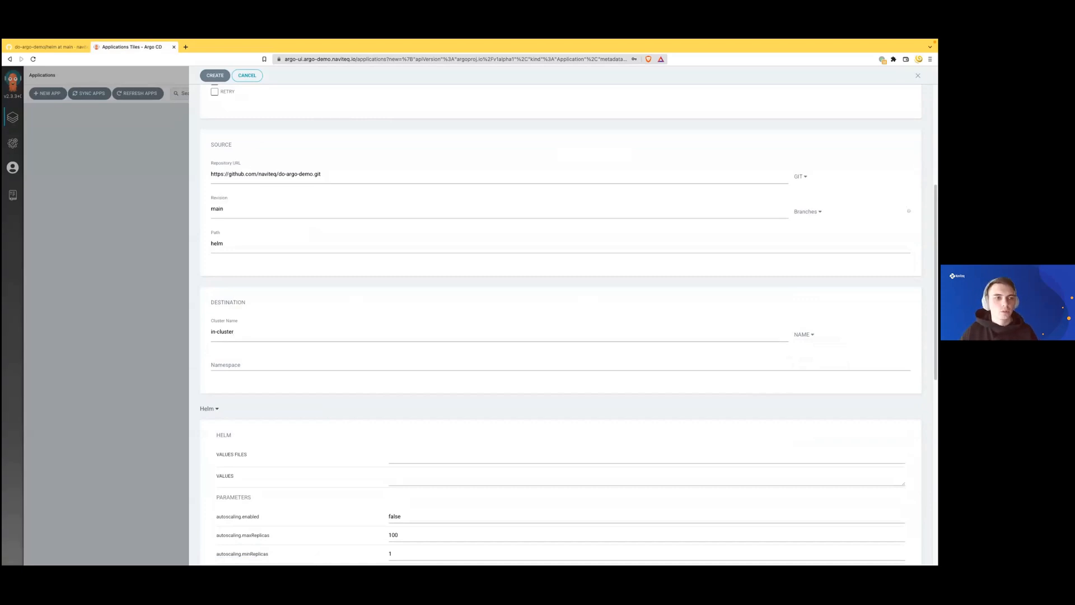
{"action": "mouse_move", "coordinate": [345, 374]}
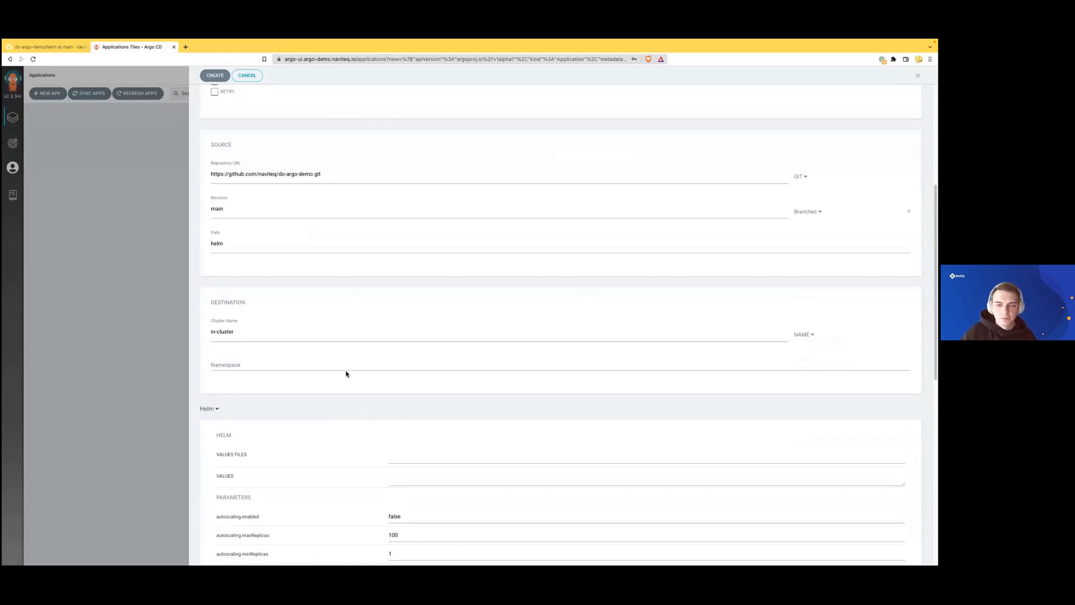
{"action": "type", "text": "app"}
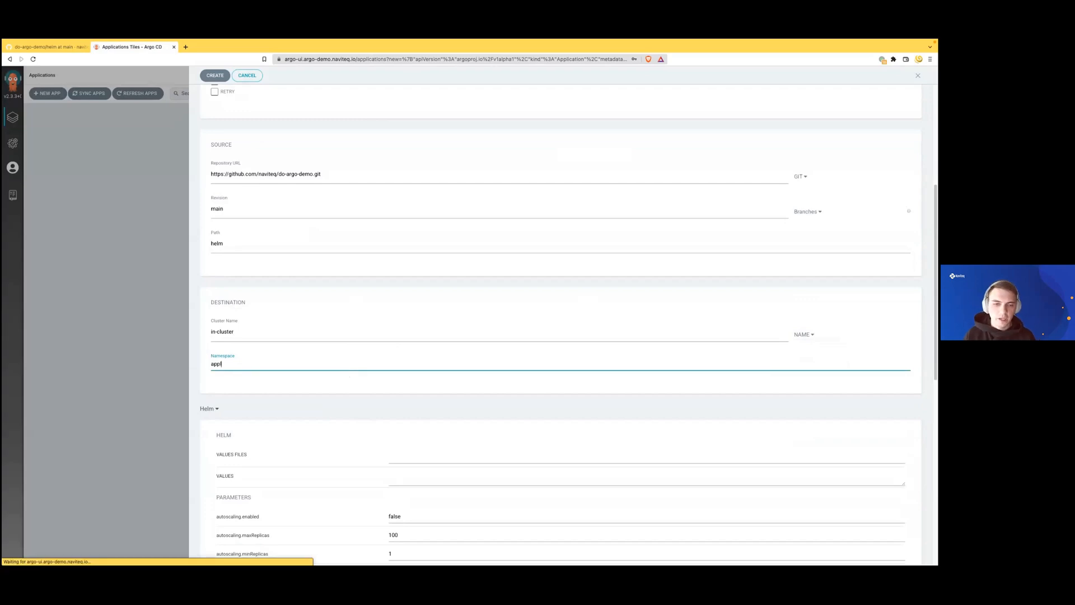
{"action": "scroll", "scroll_direction": "down", "scroll_amount": 3}
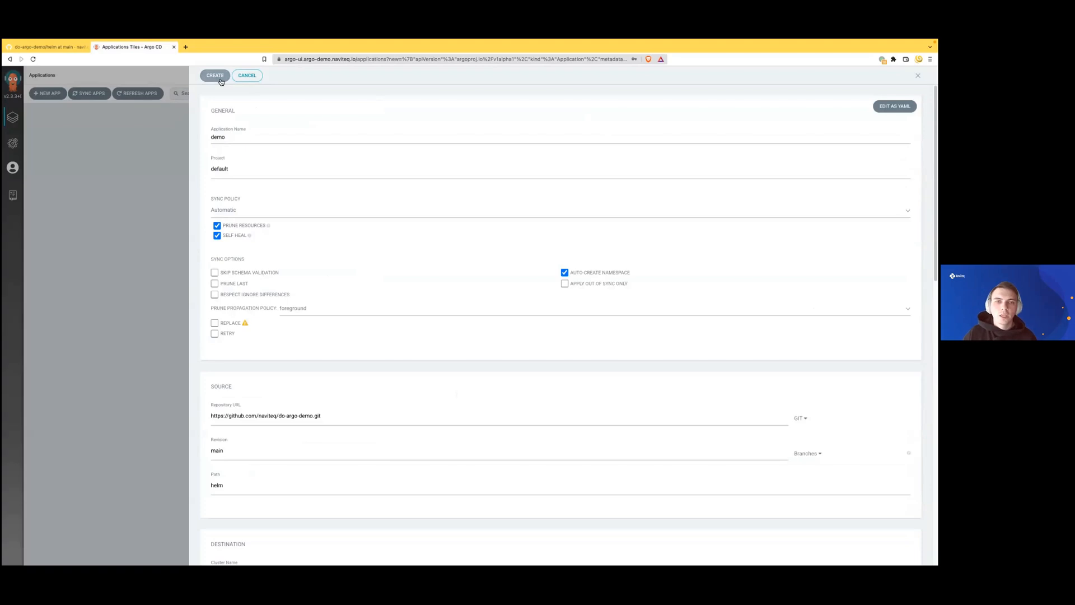
Step: Create the demo application and watch its details tree until it reports Synced
{"action": "left_click", "coordinate": [215, 76]}
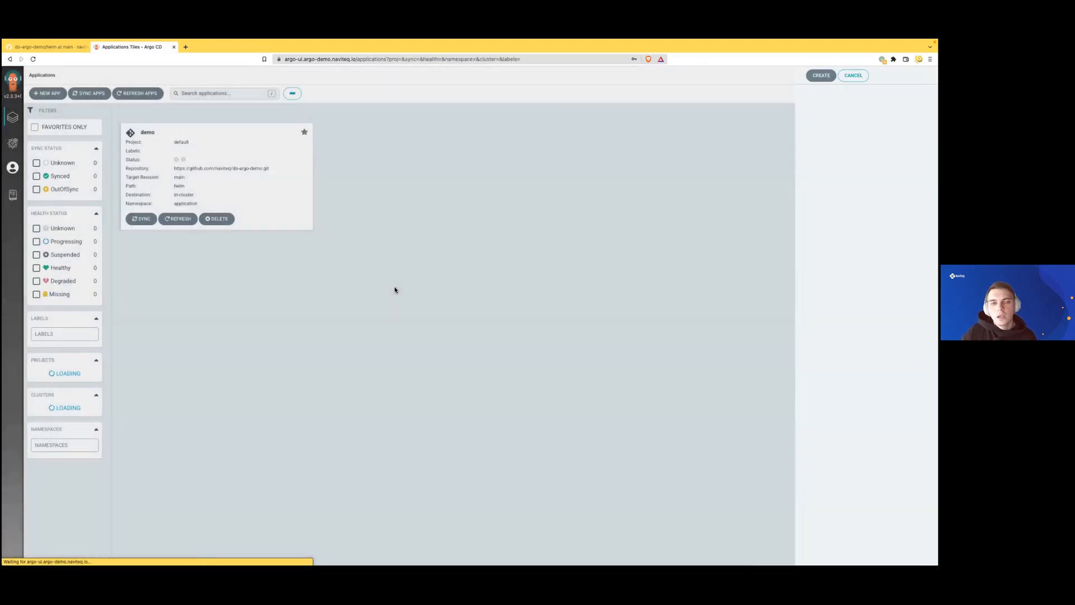
{"action": "left_click", "coordinate": [147, 132]}
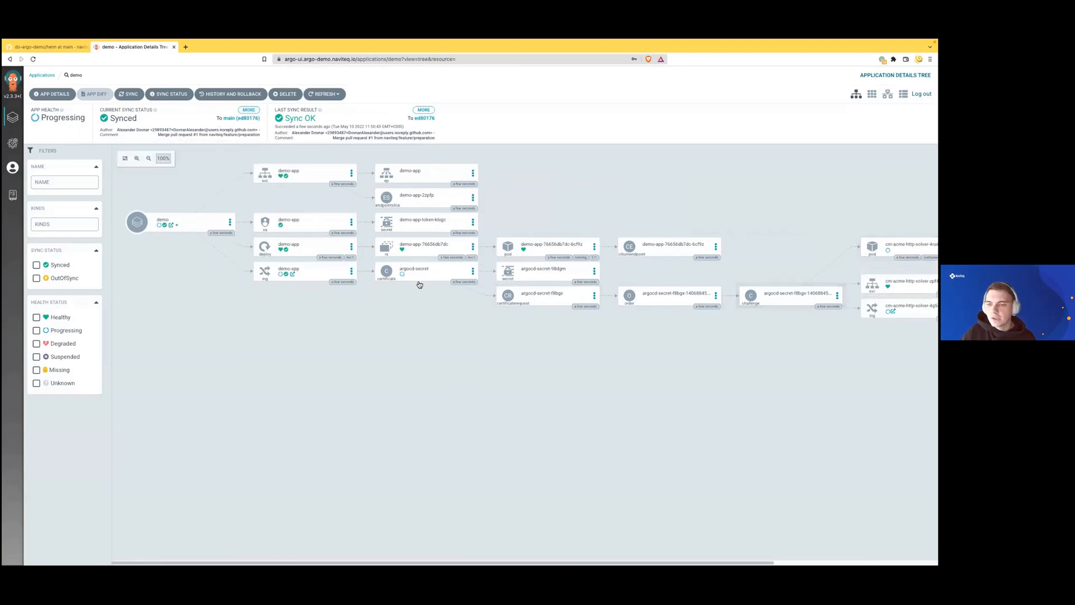
{"action": "mouse_move", "coordinate": [295, 197]}
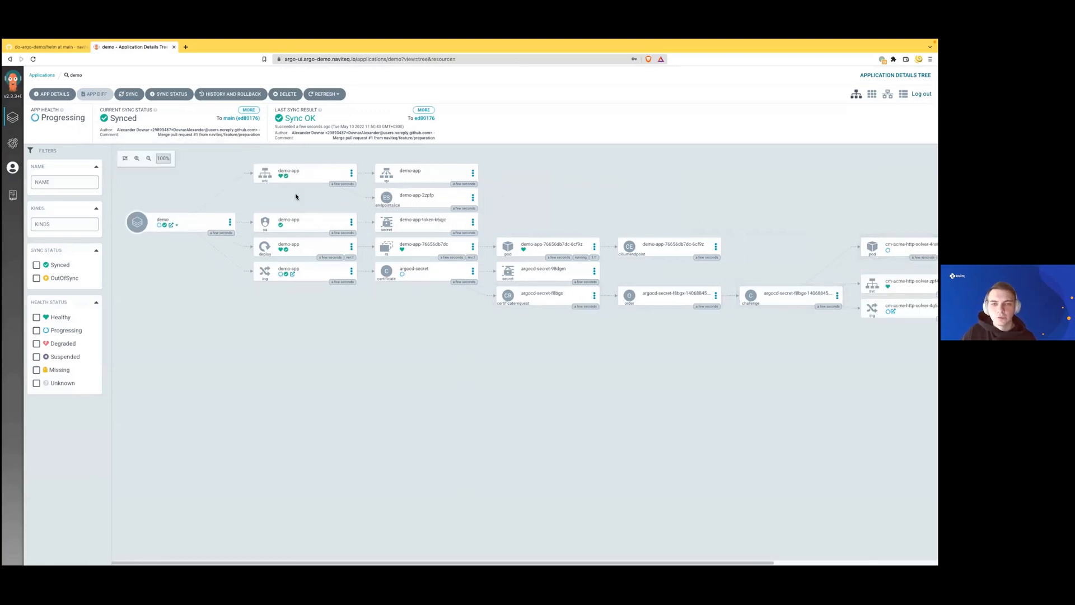
{"action": "mouse_move", "coordinate": [259, 186]}
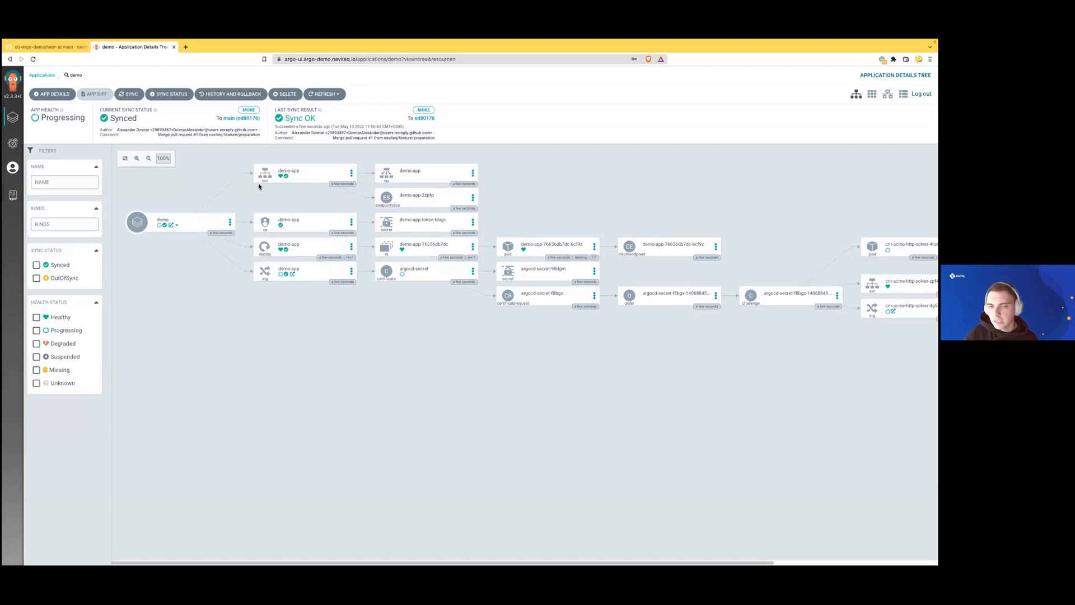
{"action": "mouse_move", "coordinate": [229, 251]}
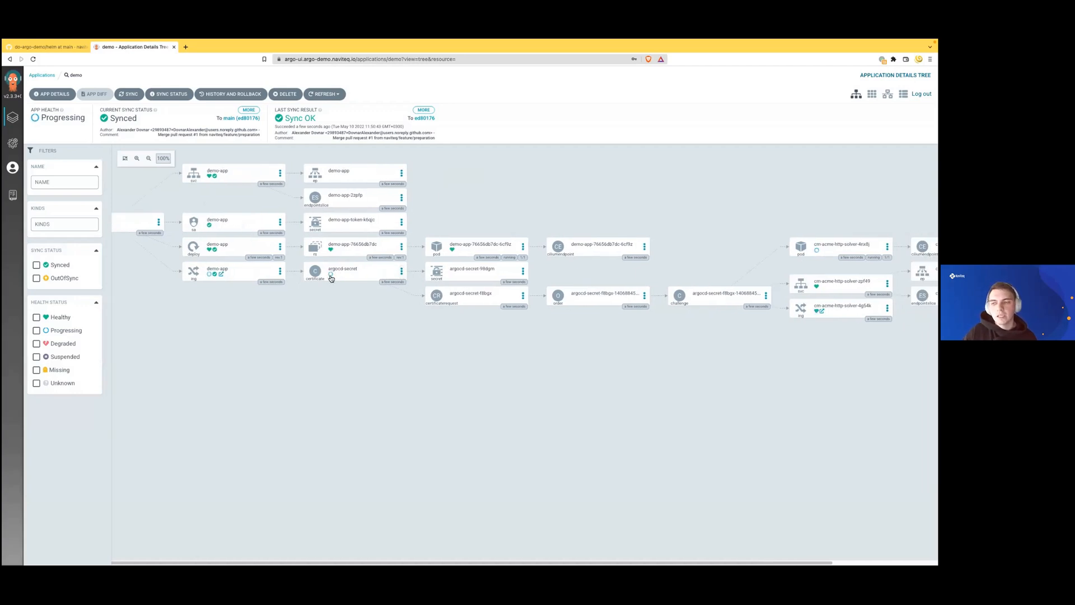
{"action": "mouse_move", "coordinate": [401, 272]}
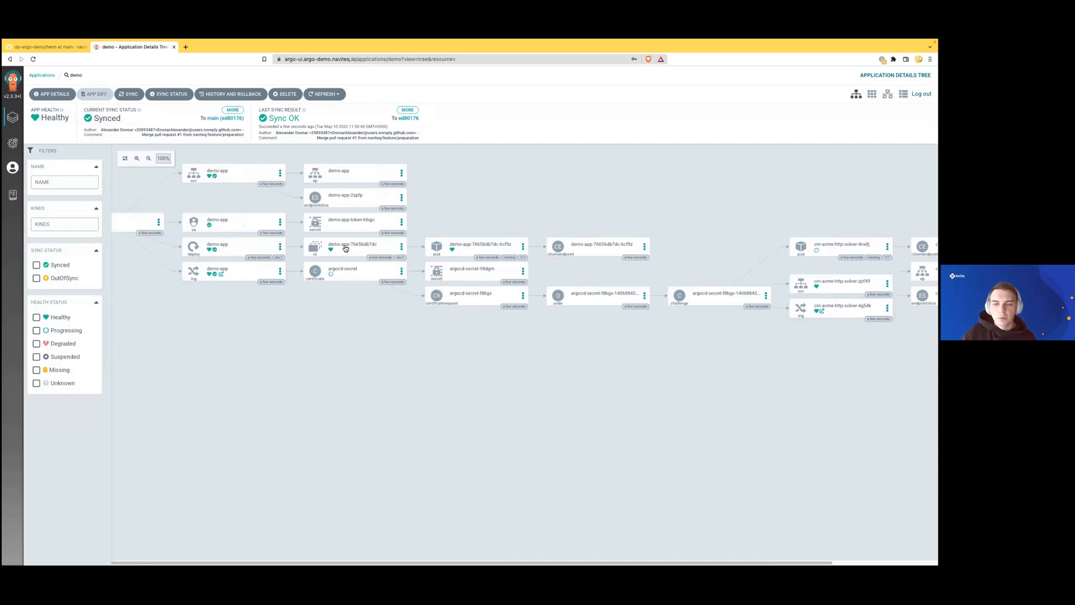
{"action": "mouse_move", "coordinate": [452, 250]}
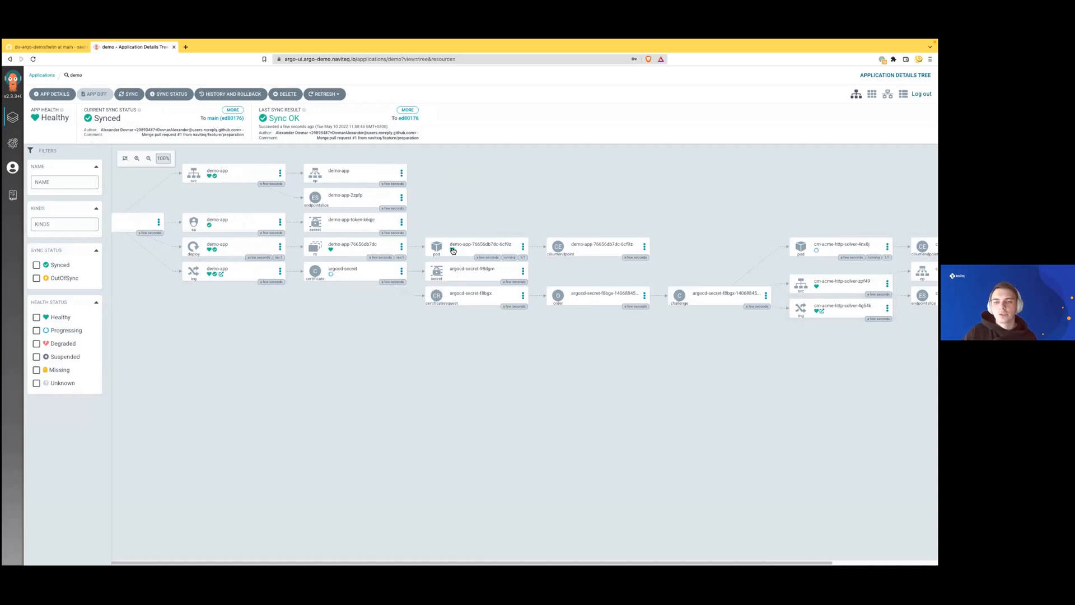
{"action": "mouse_move", "coordinate": [452, 248]}
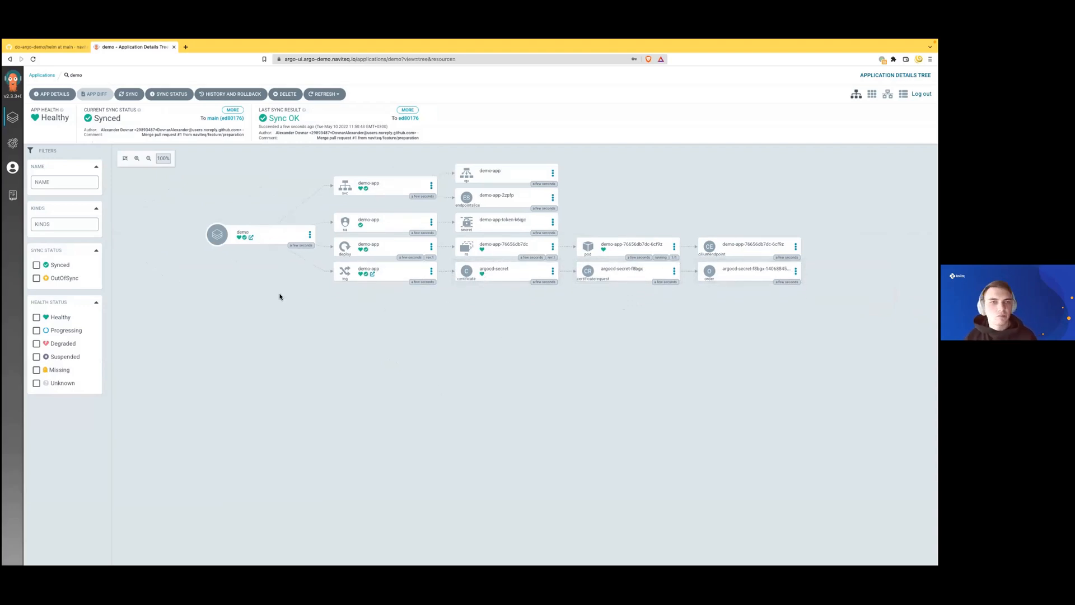
{"action": "mouse_move", "coordinate": [260, 334]}
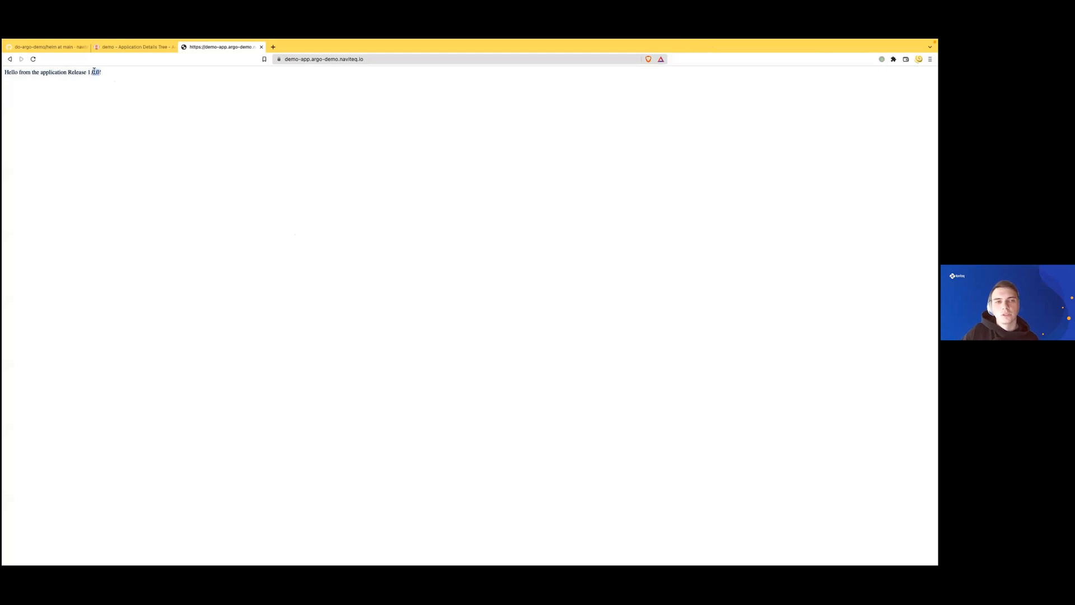
Step: Return from the deployed demo app page to the Argo CD application view
{"action": "left_click", "coordinate": [134, 46]}
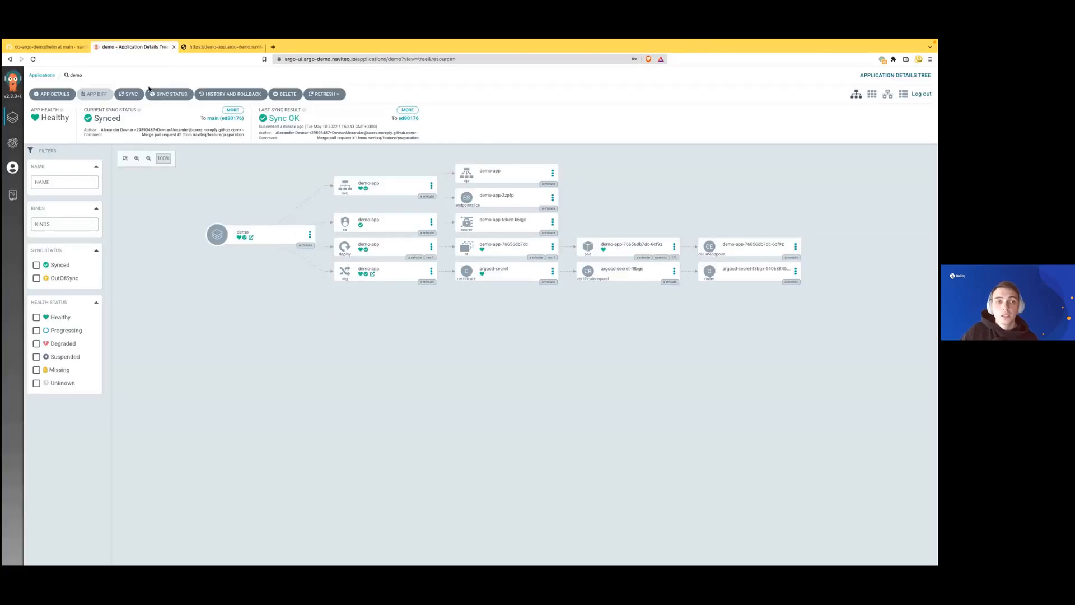
{"action": "left_click", "coordinate": [219, 46]}
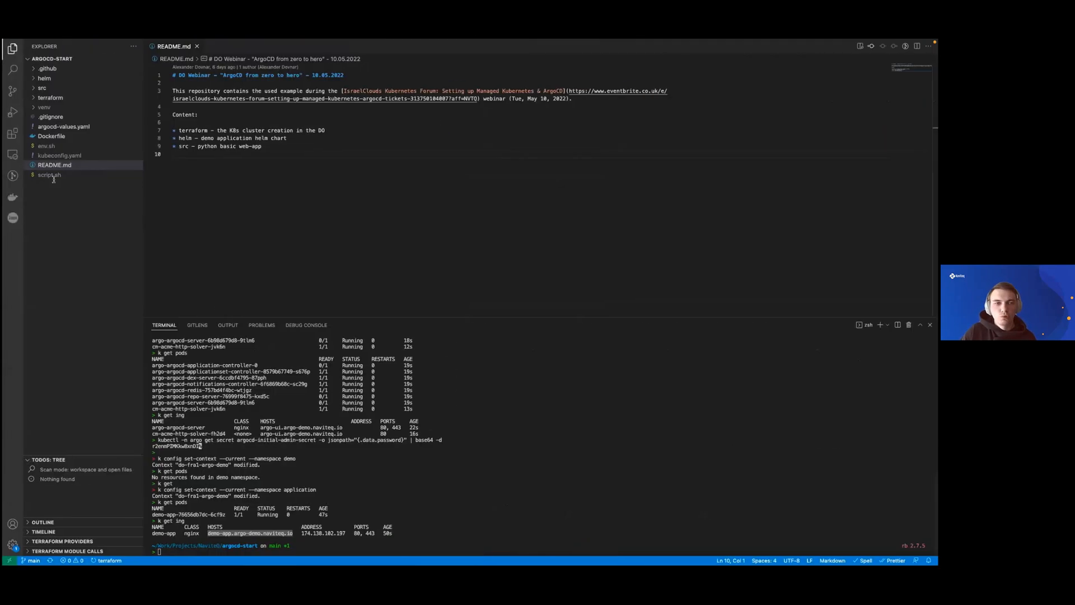
Step: Edit helm/templates/deployment.yaml so VERSION reads 'Release during demo'
{"action": "left_click", "coordinate": [44, 77]}
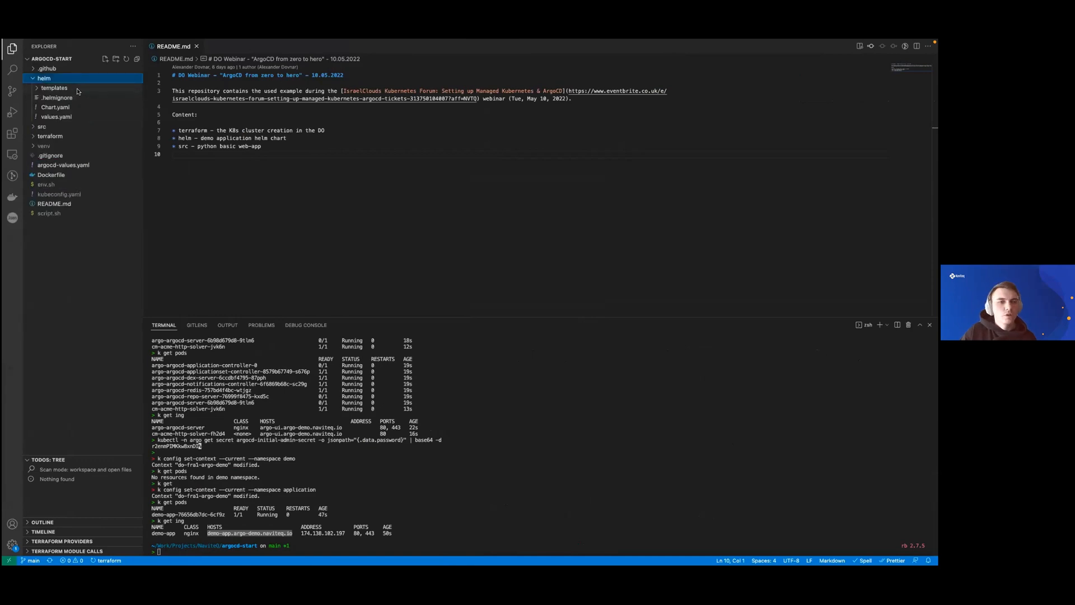
{"action": "left_click", "coordinate": [66, 116]}
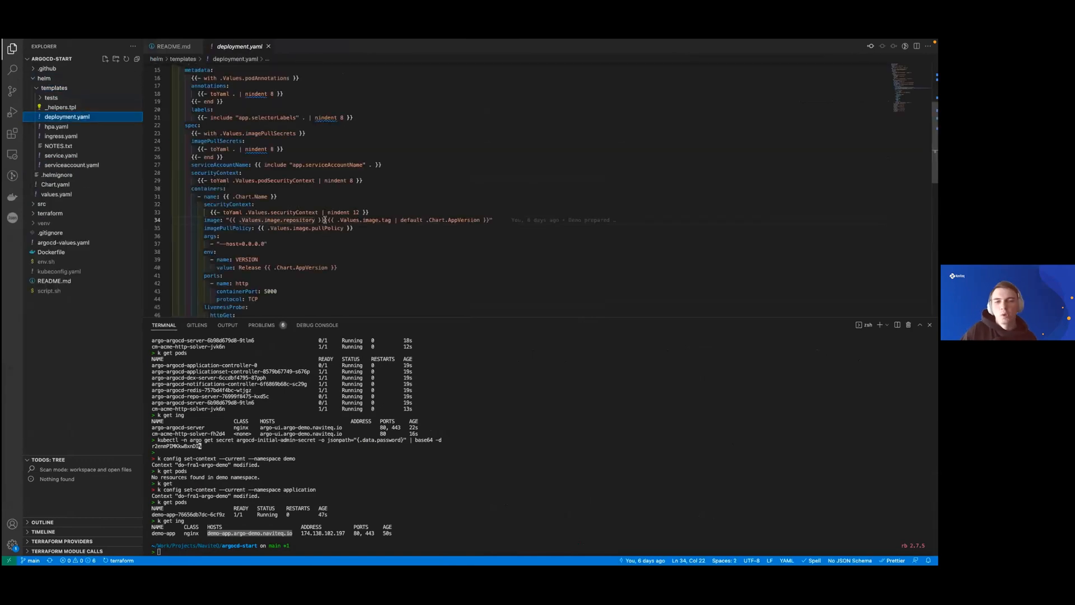
{"action": "scroll", "scroll_direction": "down", "scroll_amount": 3}
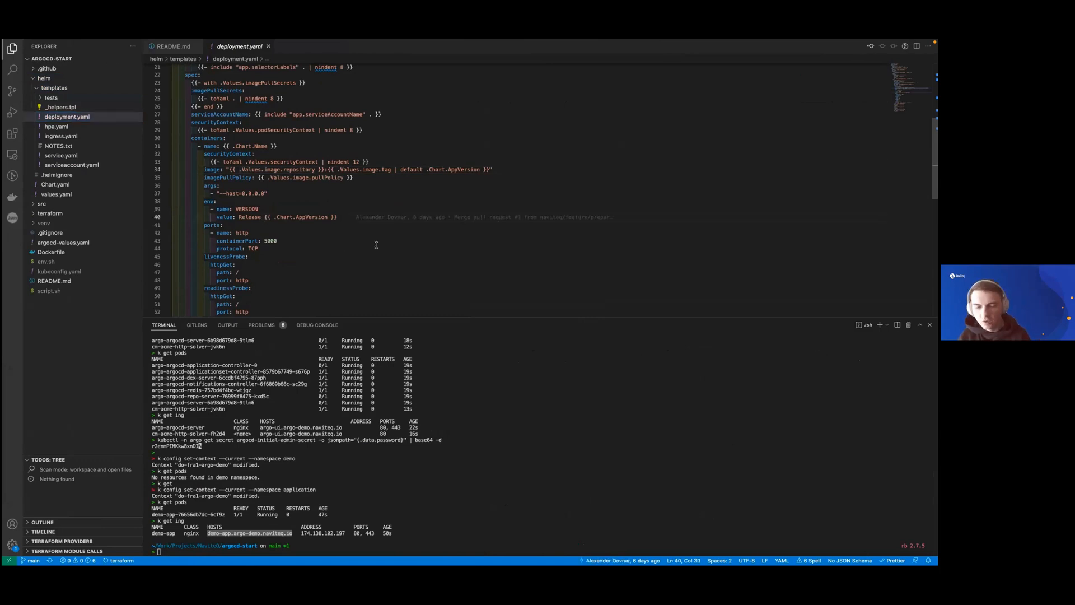
{"action": "type", "text": "during"}
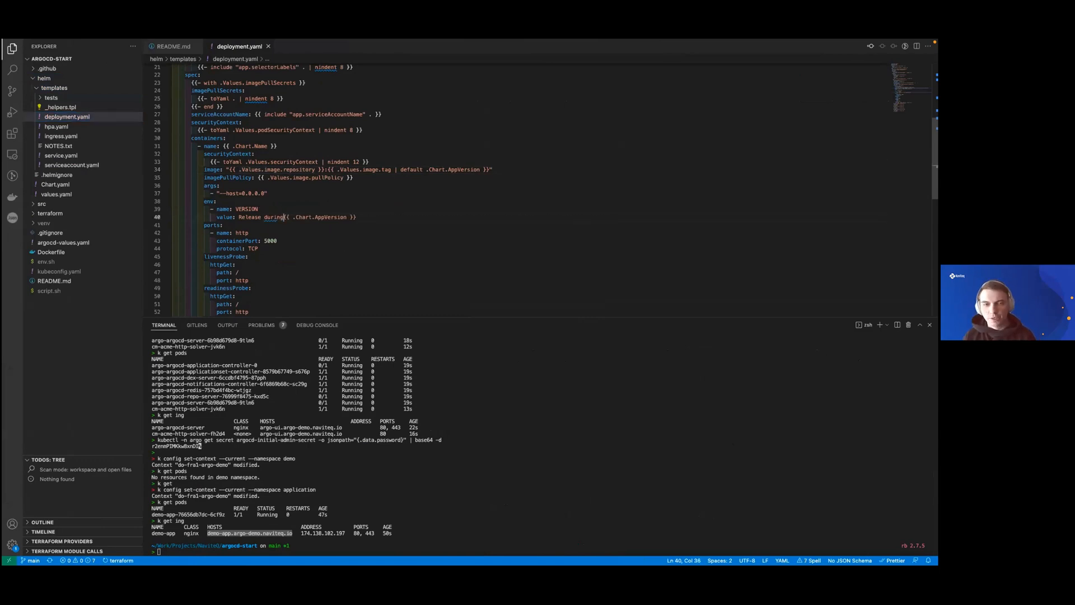
{"action": "type", "text": "demo"}
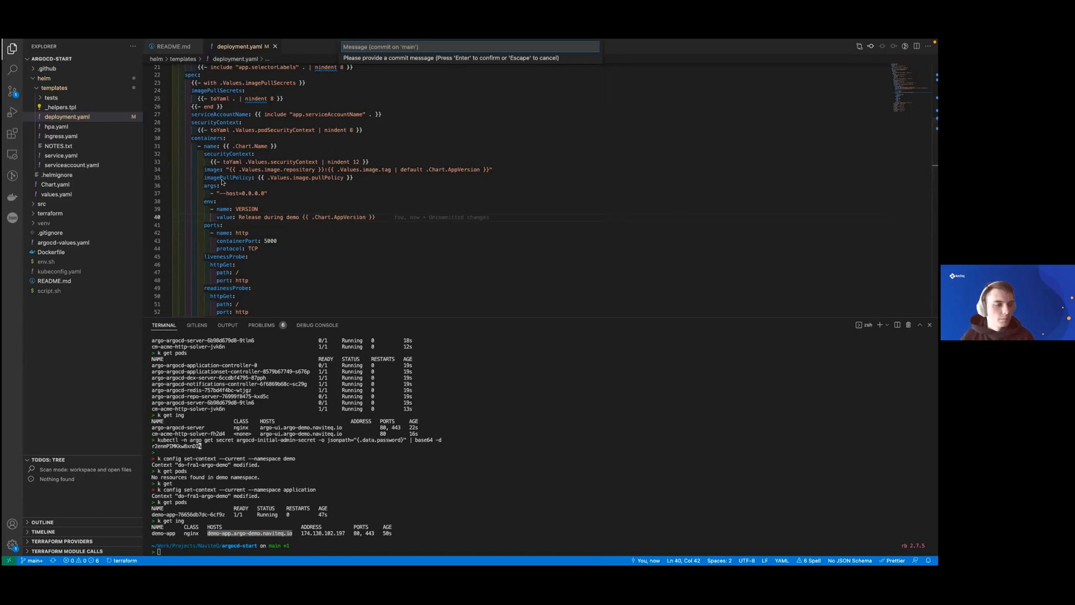
Step: Commit the deployment template change with message 'upd' and push to the remote
{"action": "type", "text": "updated mes"}
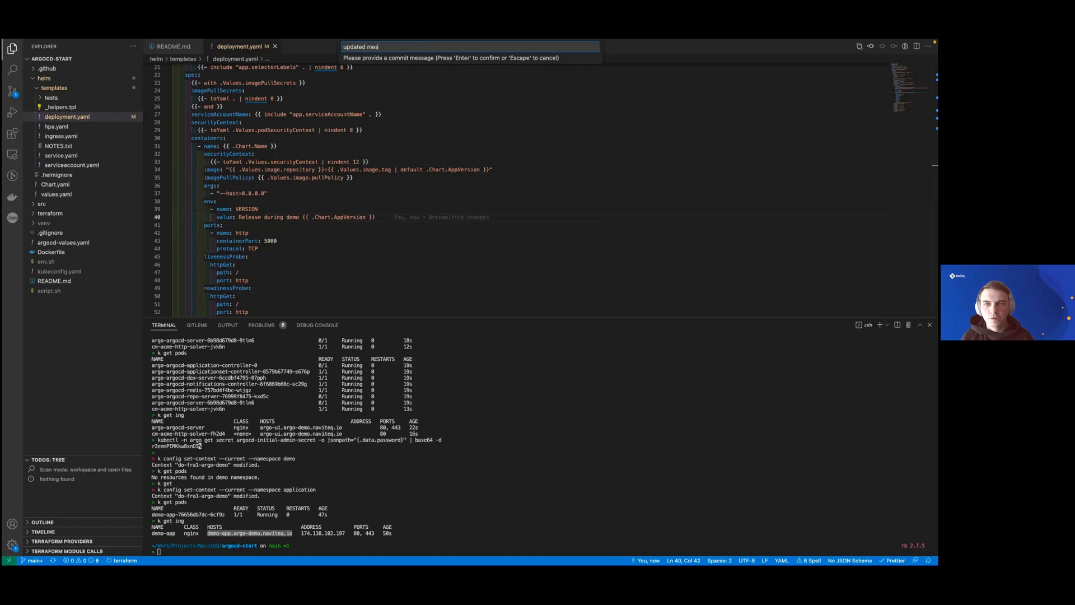
{"action": "key", "text": "Backspace"}
{"action": "type", "text": ">p"}
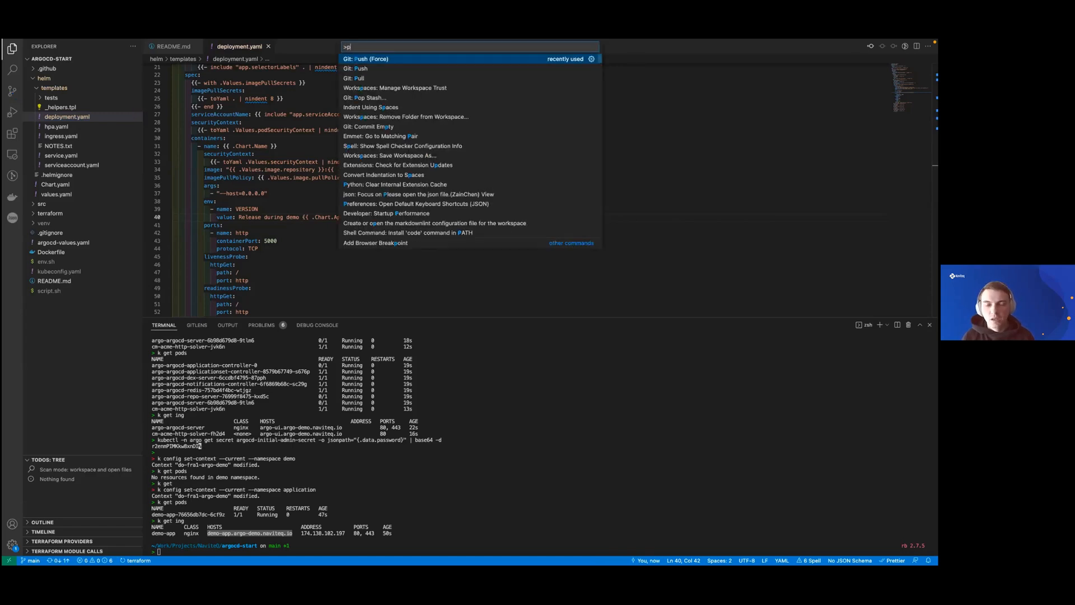
{"action": "key", "text": "Escape"}
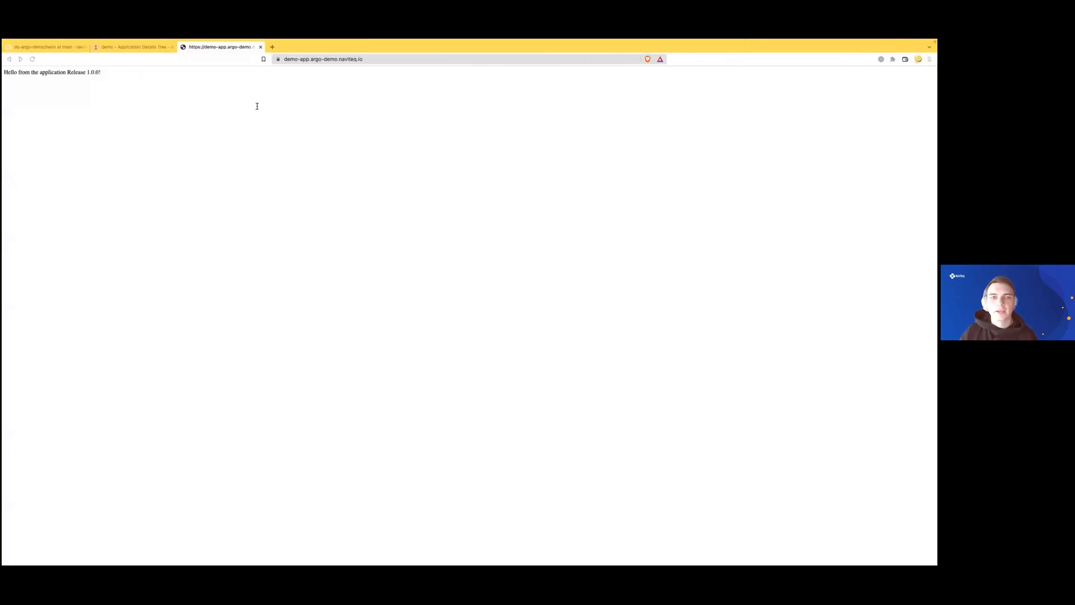
Step: Refresh the demo application so Argo CD syncs the pushed commit 146f235
{"action": "left_click", "coordinate": [134, 46]}
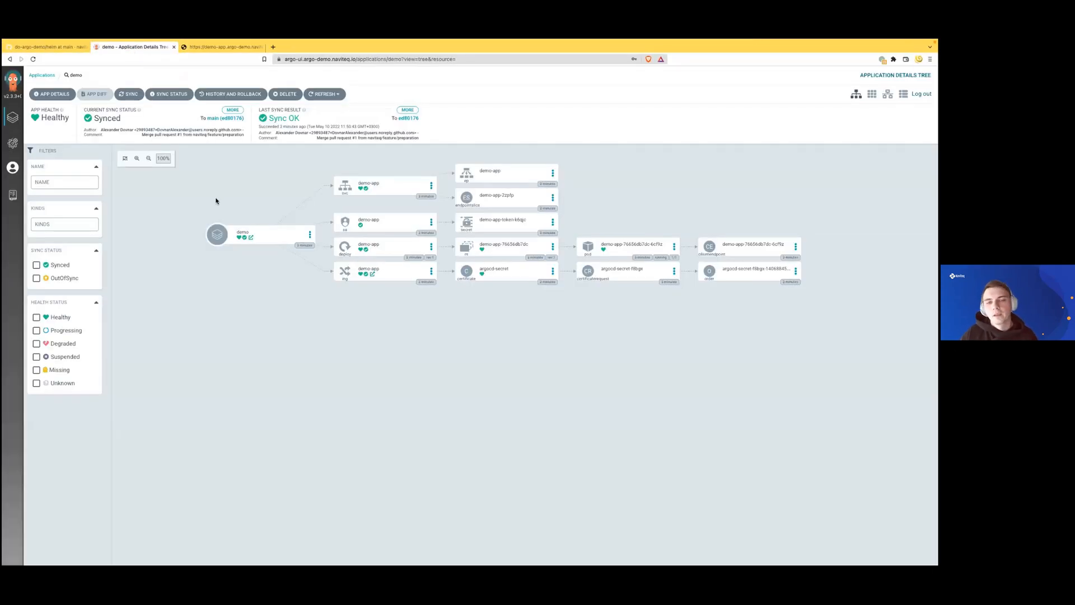
{"action": "left_click", "coordinate": [323, 94]}
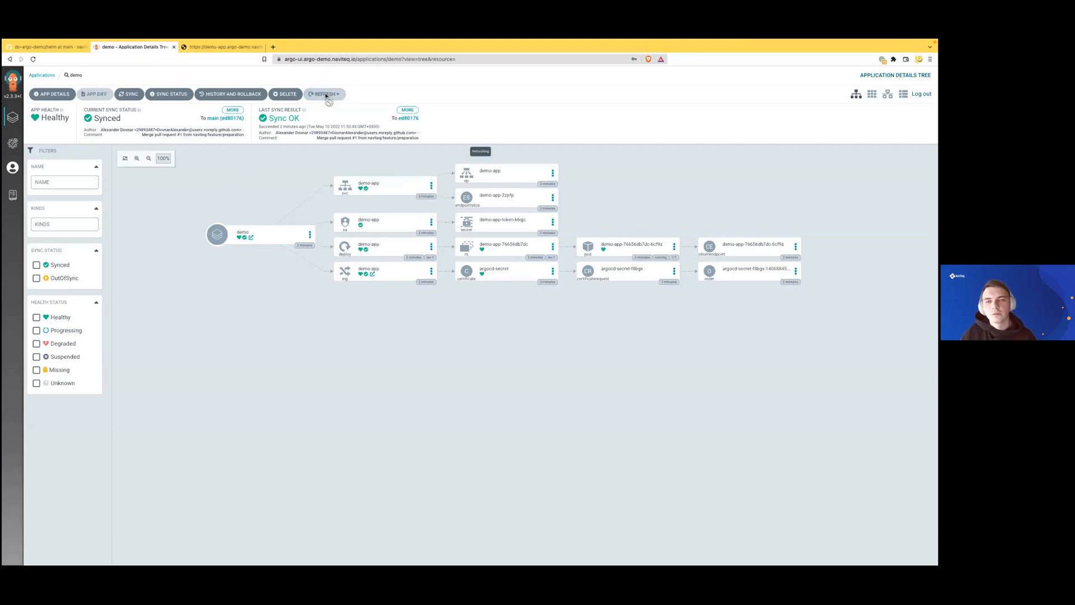
{"action": "left_click", "coordinate": [324, 94]}
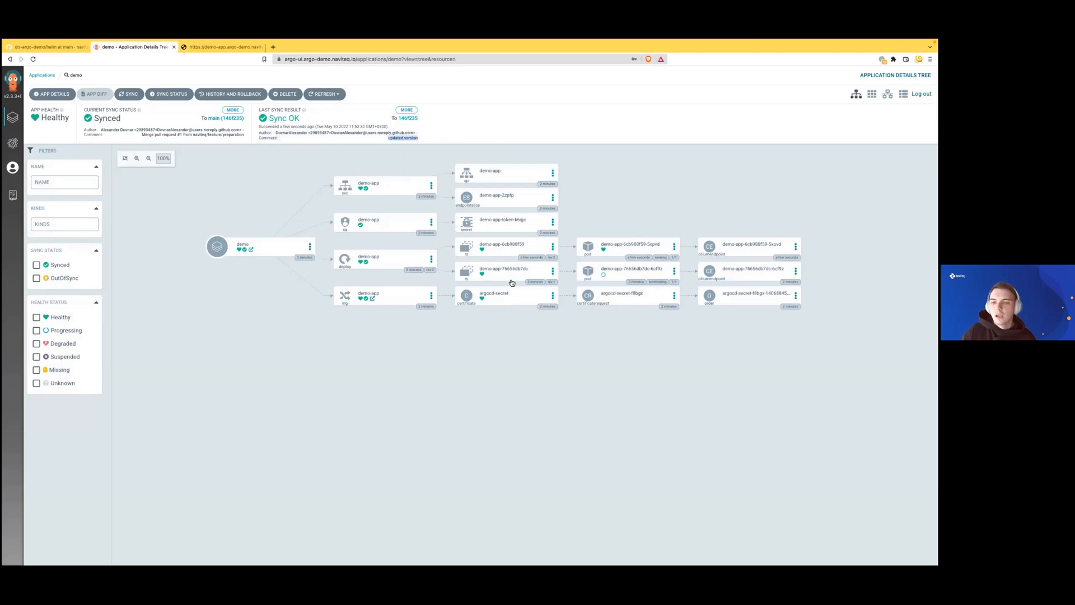
{"action": "mouse_move", "coordinate": [500, 265]}
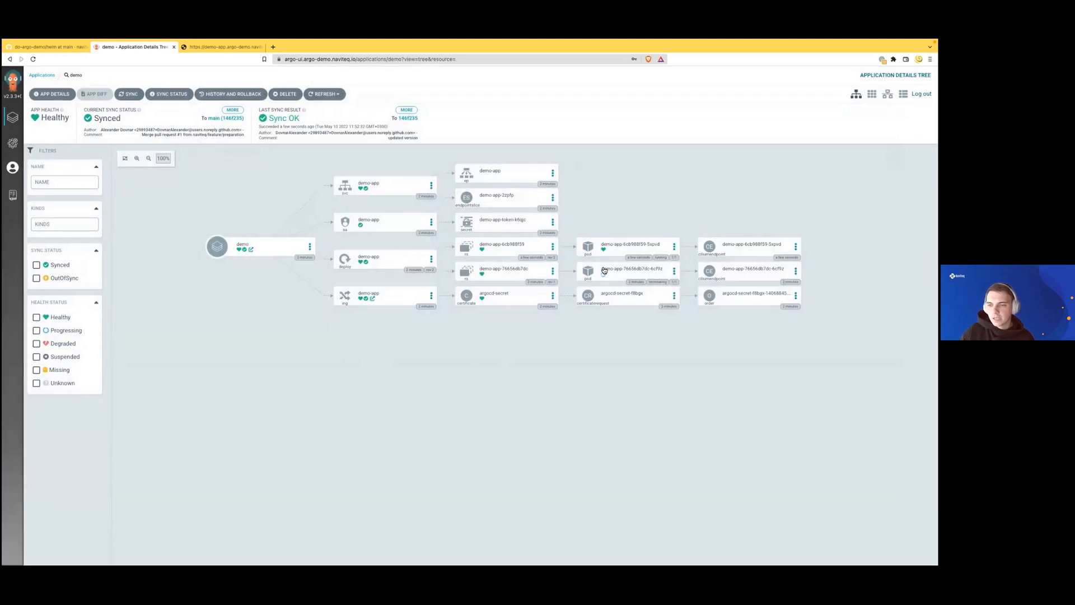
{"action": "mouse_move", "coordinate": [623, 257]}
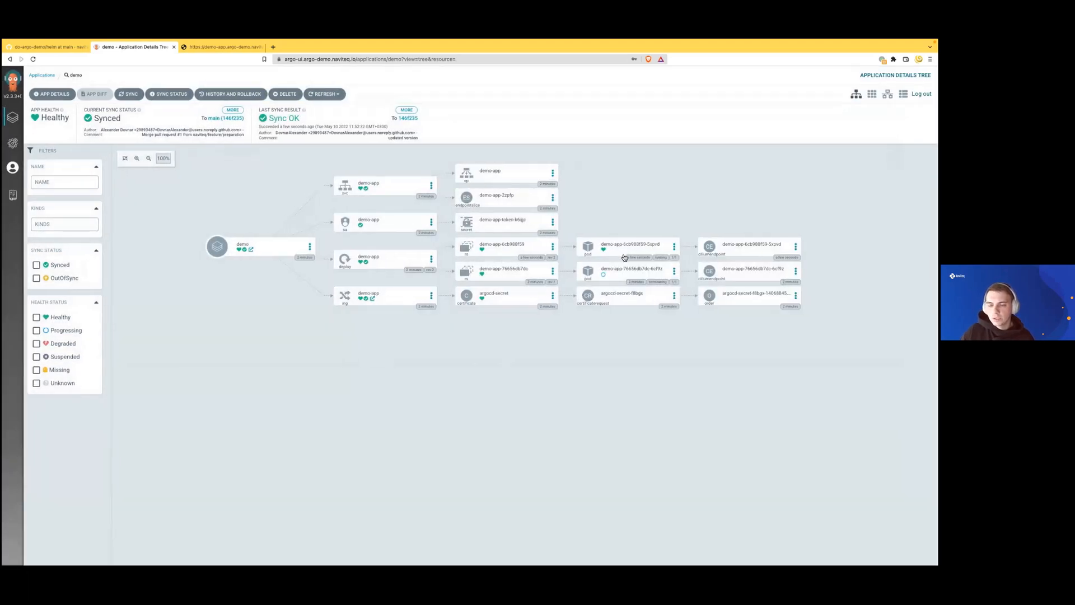
{"action": "mouse_move", "coordinate": [482, 275]}
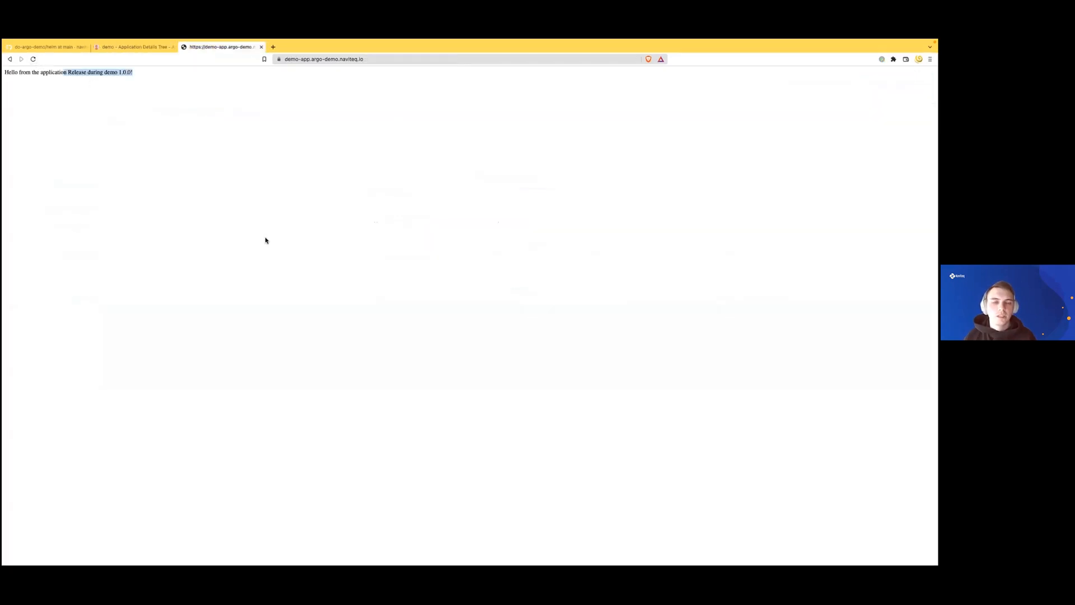
{"action": "mouse_move", "coordinate": [266, 285]}
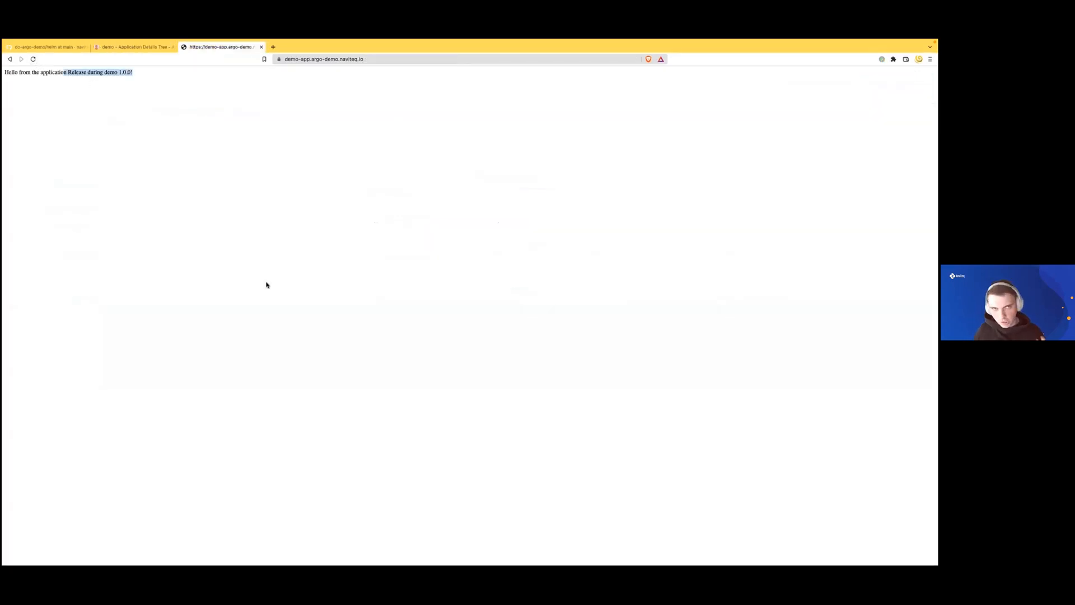
{"action": "mouse_move", "coordinate": [168, 175]}
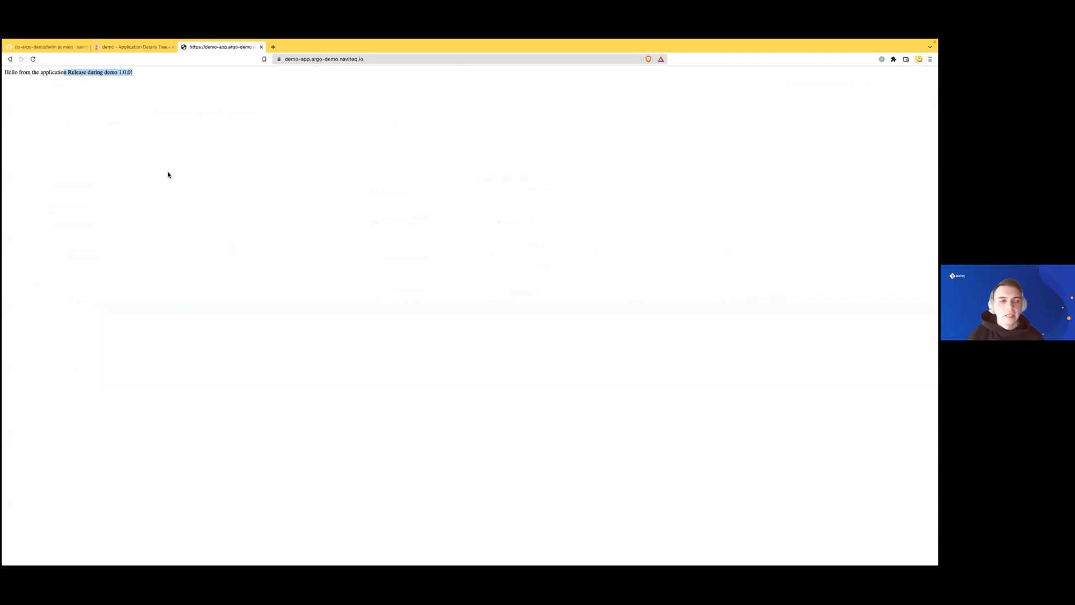
{"action": "mouse_move", "coordinate": [143, 65]}
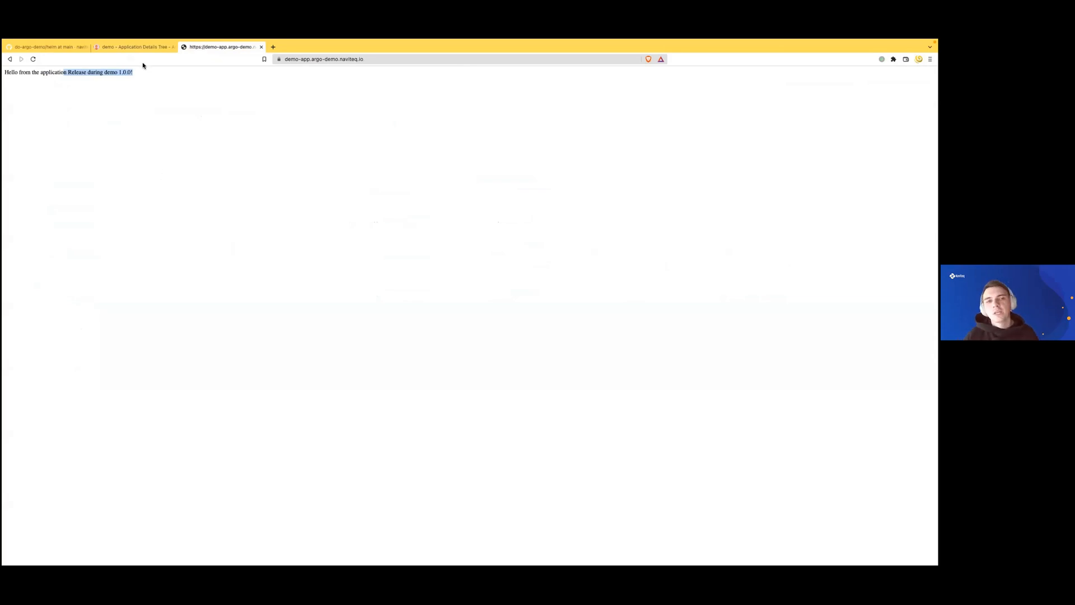
{"action": "left_click", "coordinate": [133, 46]}
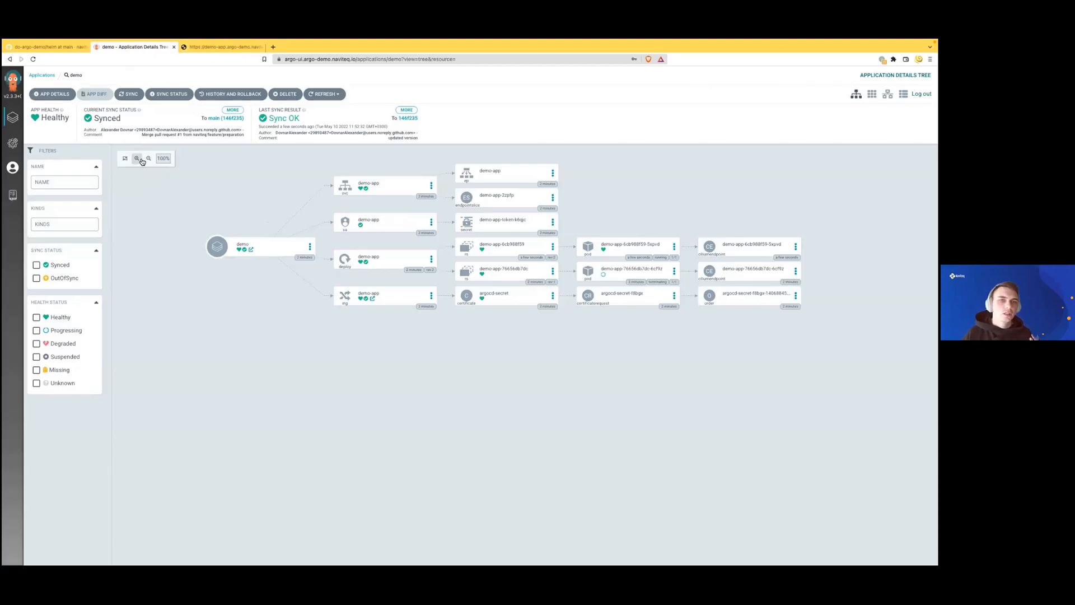
{"action": "mouse_move", "coordinate": [138, 159]}
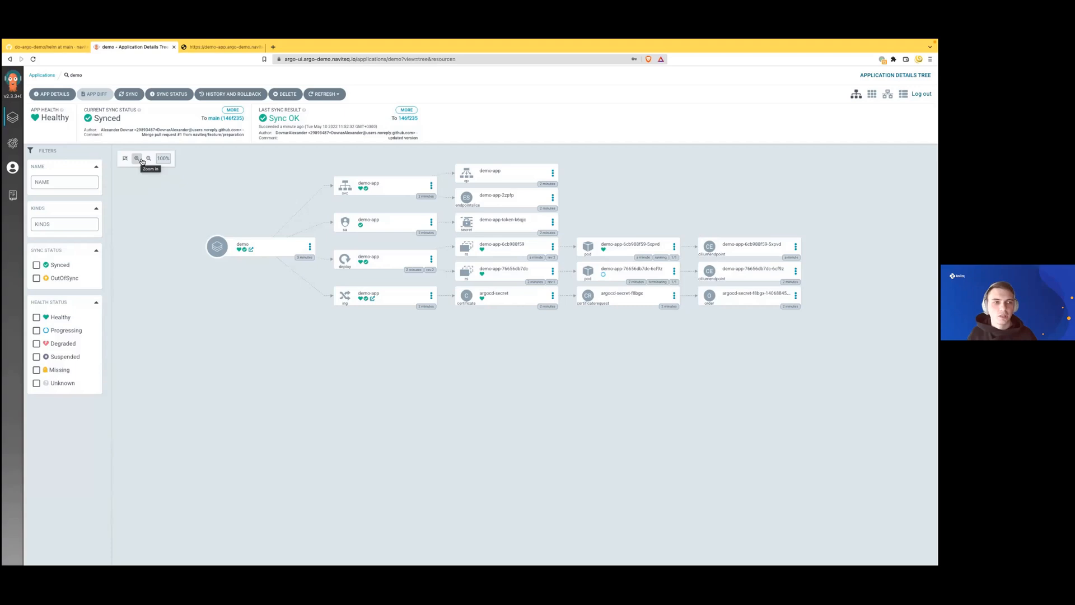
{"action": "mouse_move", "coordinate": [407, 159]}
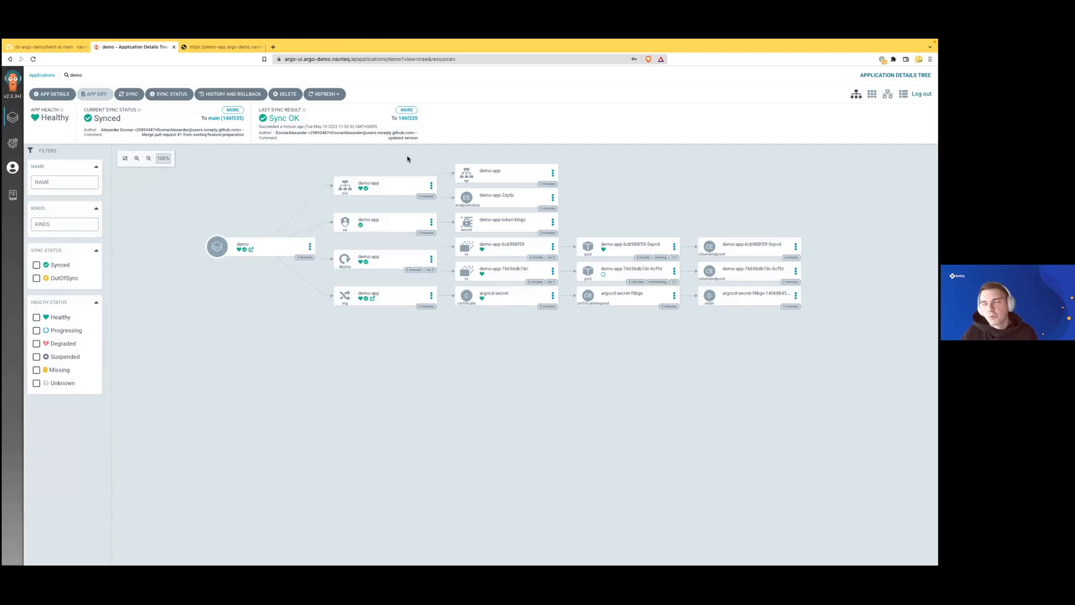
{"action": "mouse_move", "coordinate": [389, 196]}
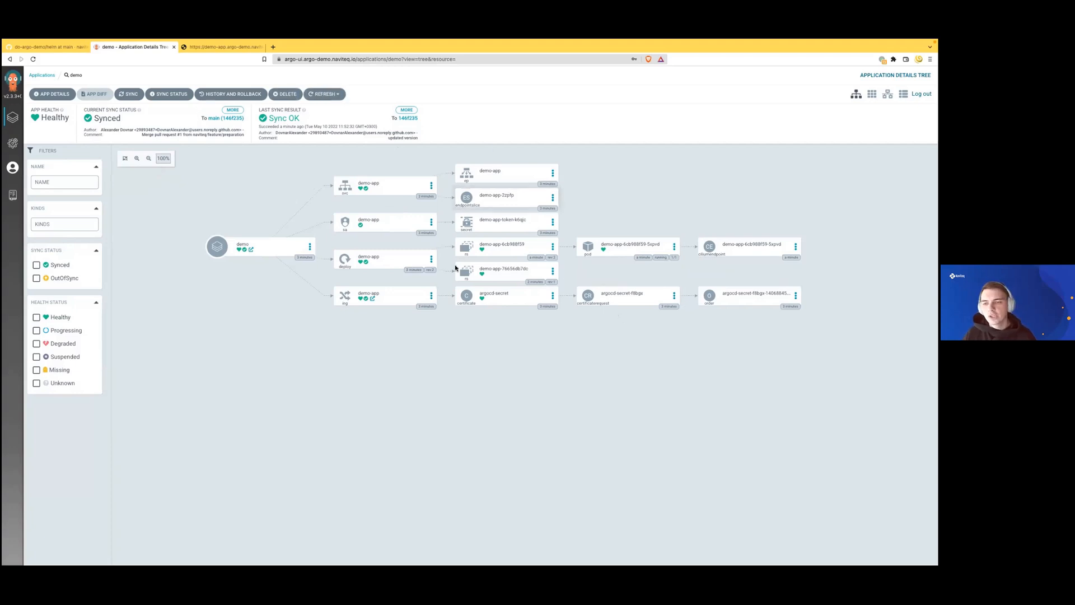
Step: Review the demo app's details and the demo-app Deployment manifest, then close them
{"action": "left_click", "coordinate": [243, 247]}
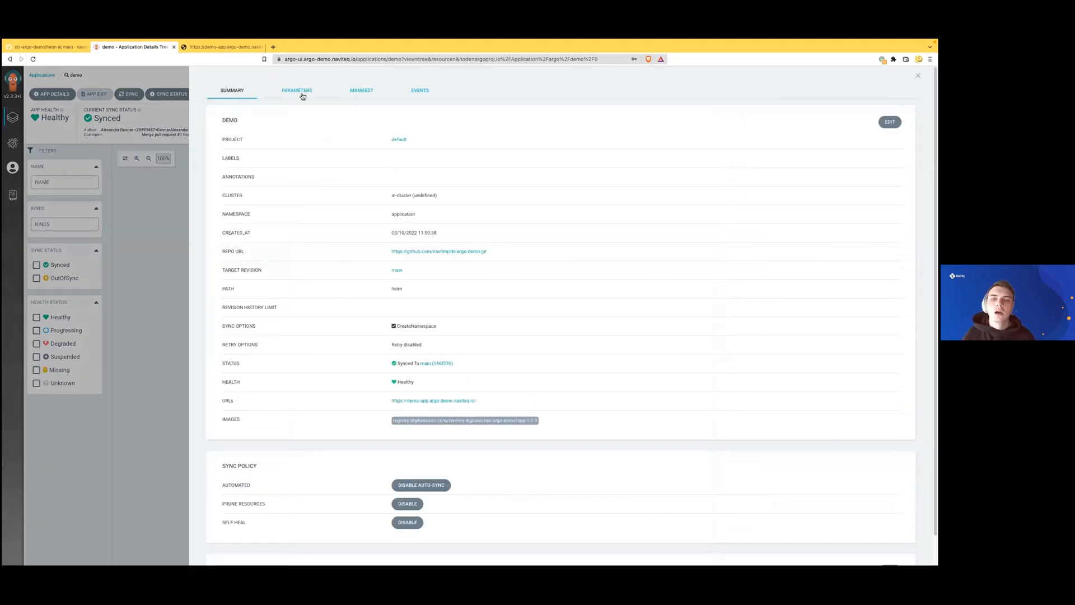
{"action": "left_click", "coordinate": [918, 76]}
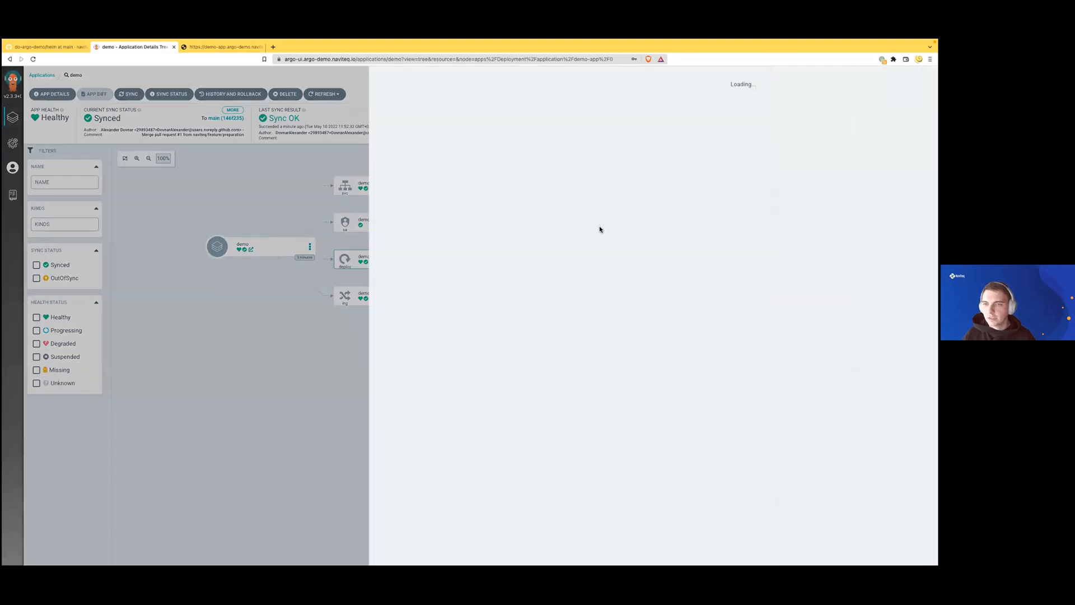
{"action": "left_click", "coordinate": [344, 260]}
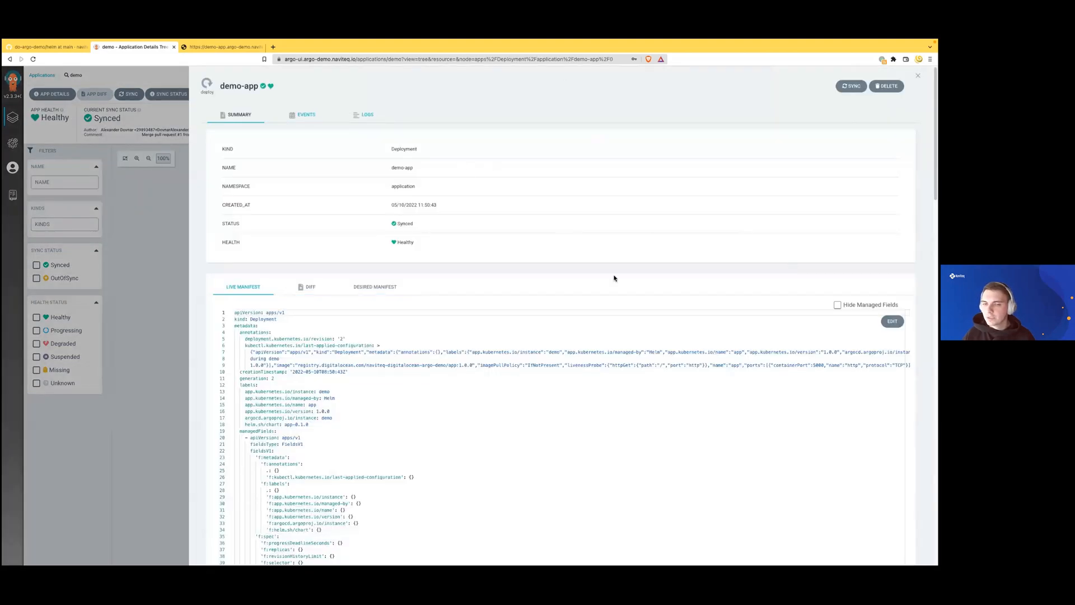
{"action": "left_click", "coordinate": [917, 76]}
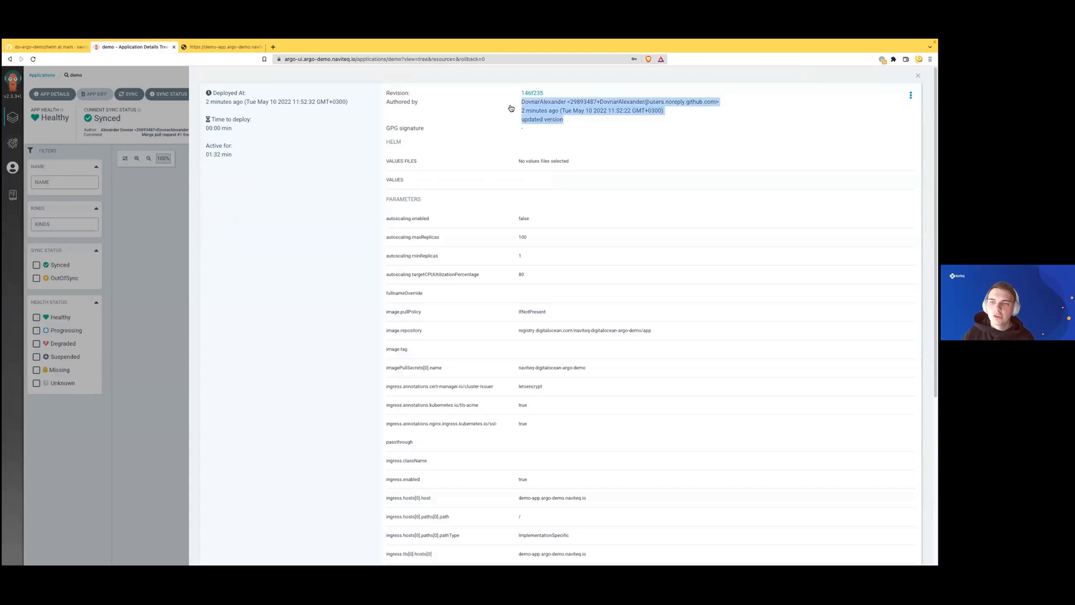
Step: Roll back to revision ed80176, confirming that auto-sync will be disabled
{"action": "left_click", "coordinate": [910, 95]}
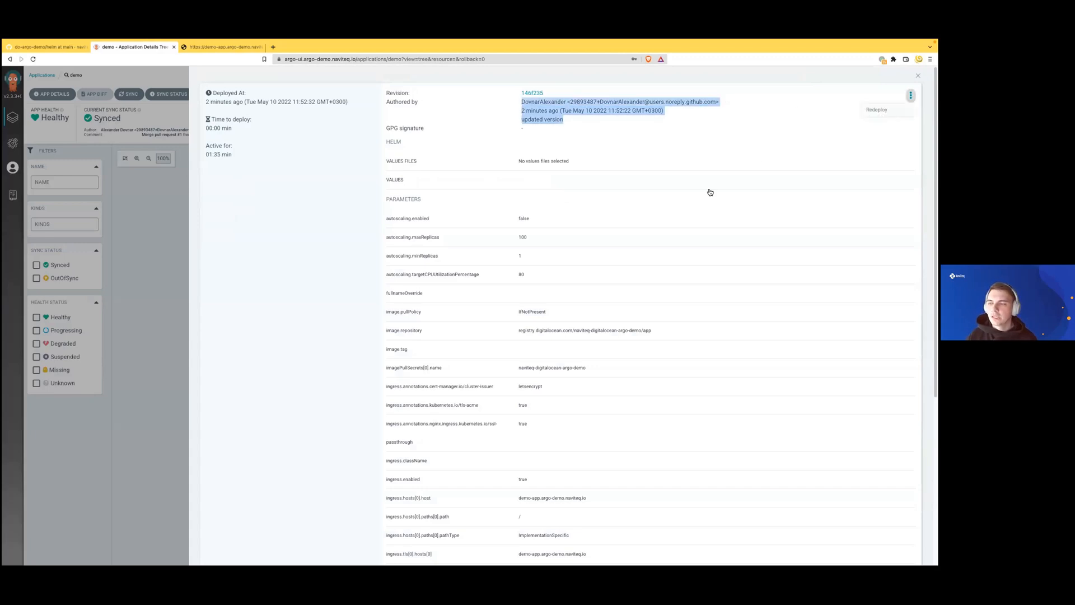
{"action": "scroll", "scroll_direction": "down", "scroll_amount": 3}
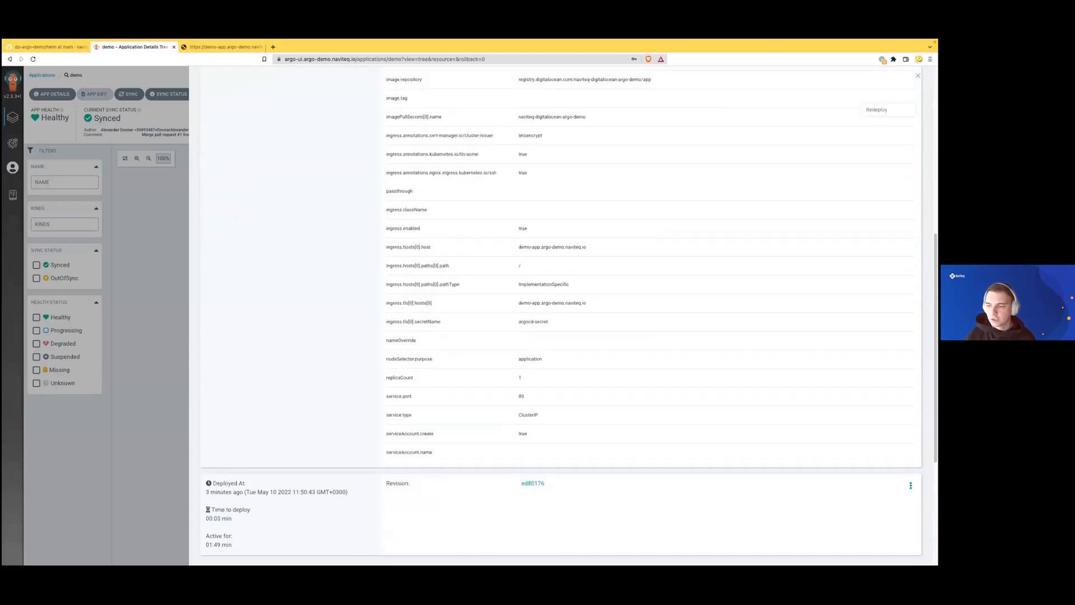
{"action": "scroll", "scroll_direction": "up", "scroll_amount": 3}
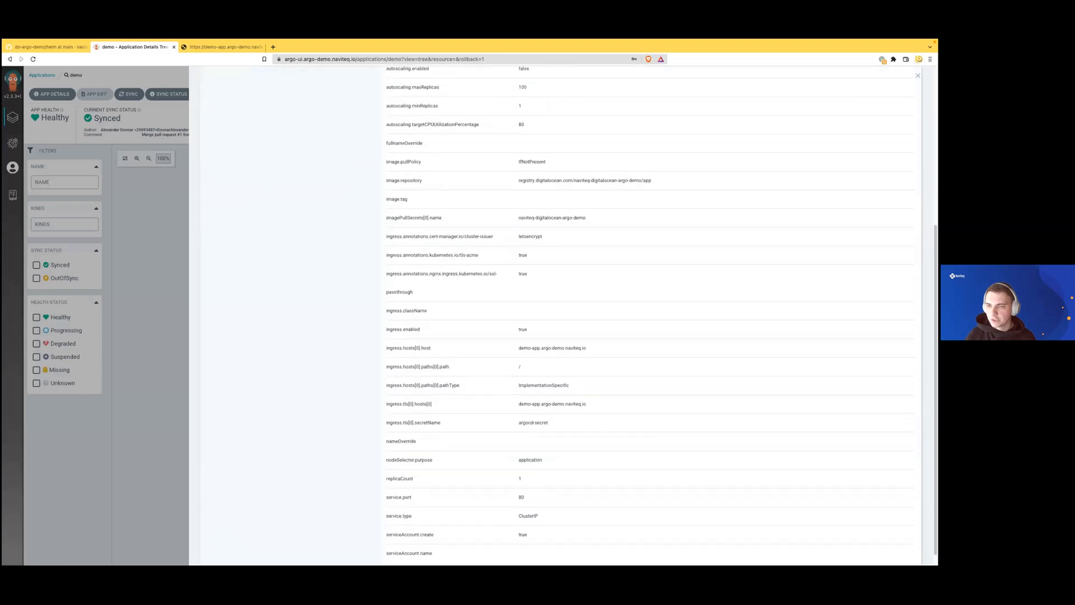
{"action": "scroll", "scroll_direction": "up", "scroll_amount": 3}
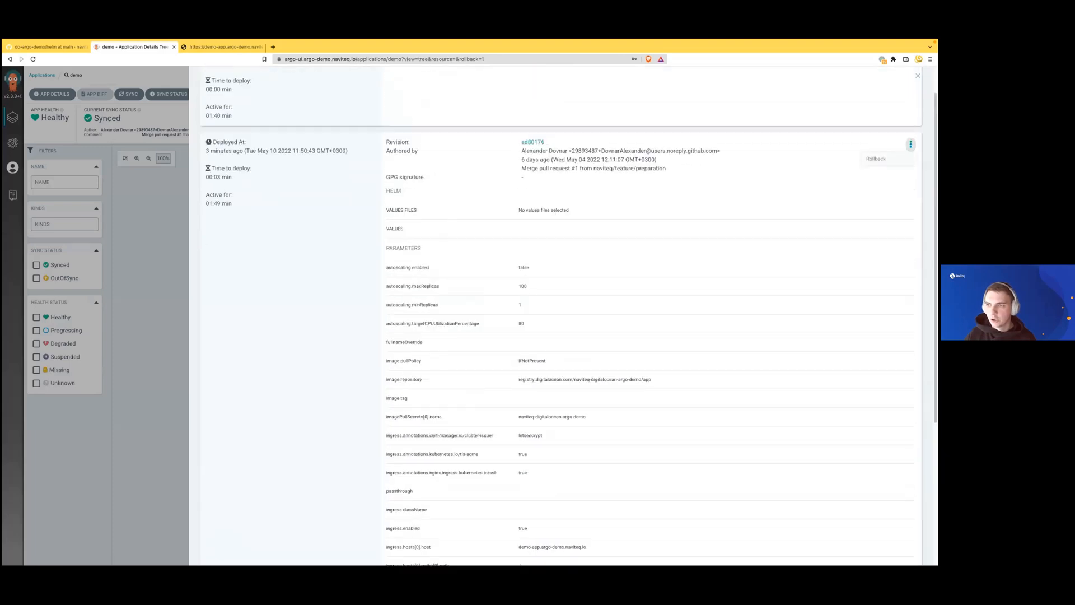
{"action": "left_click", "coordinate": [876, 158]}
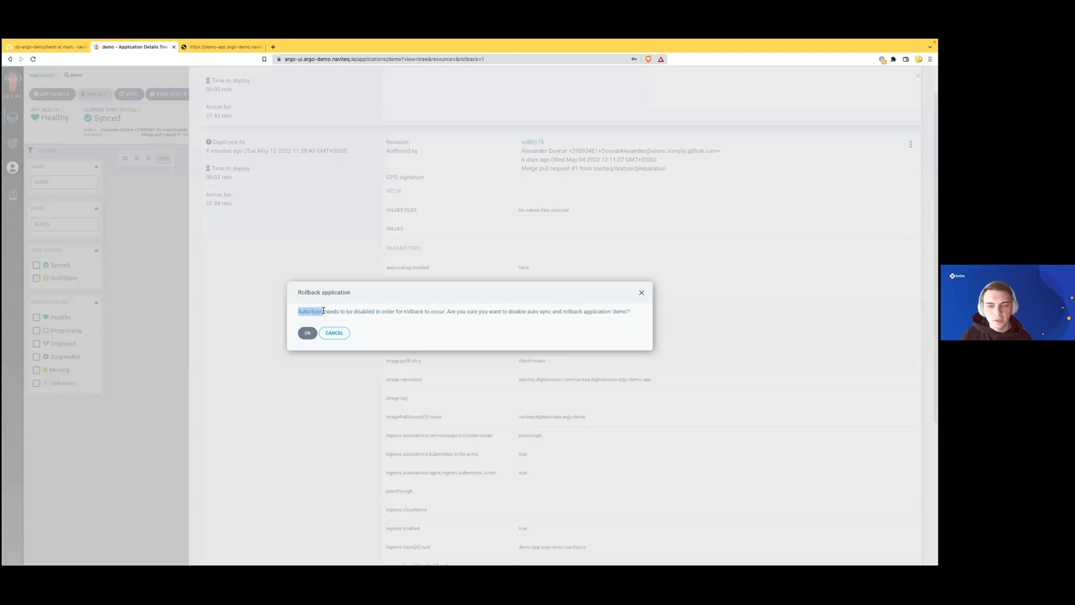
{"action": "triple_click", "coordinate": [464, 311]}
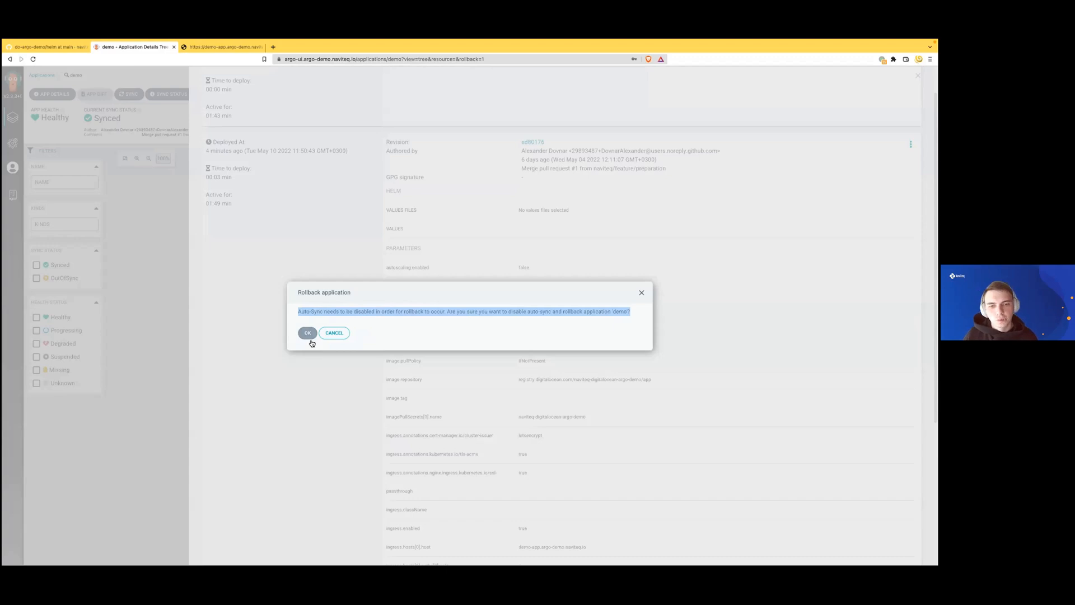
{"action": "left_click", "coordinate": [308, 333]}
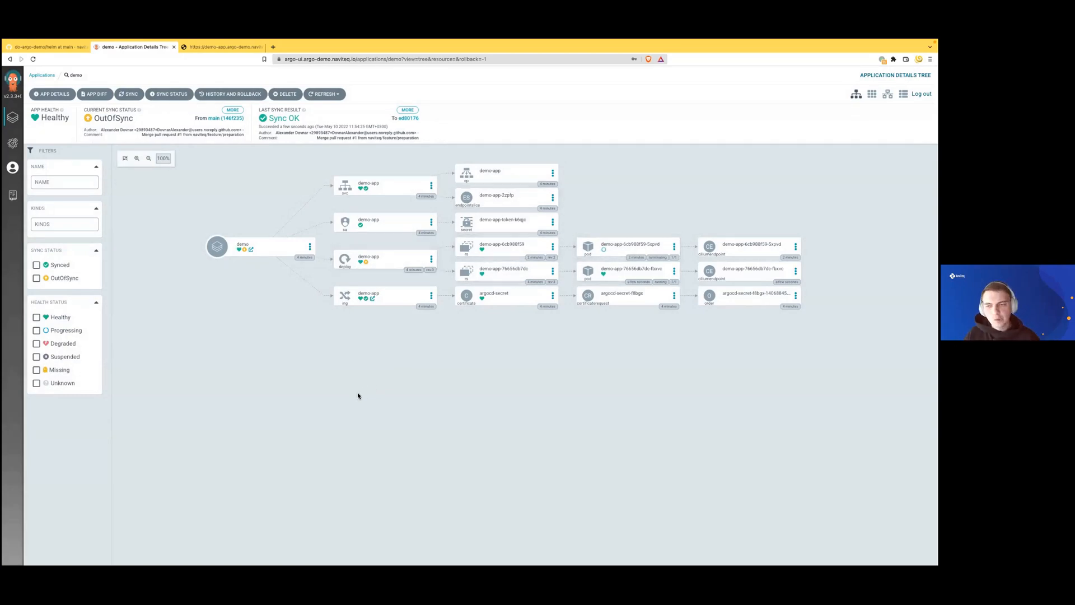
{"action": "mouse_move", "coordinate": [355, 354]}
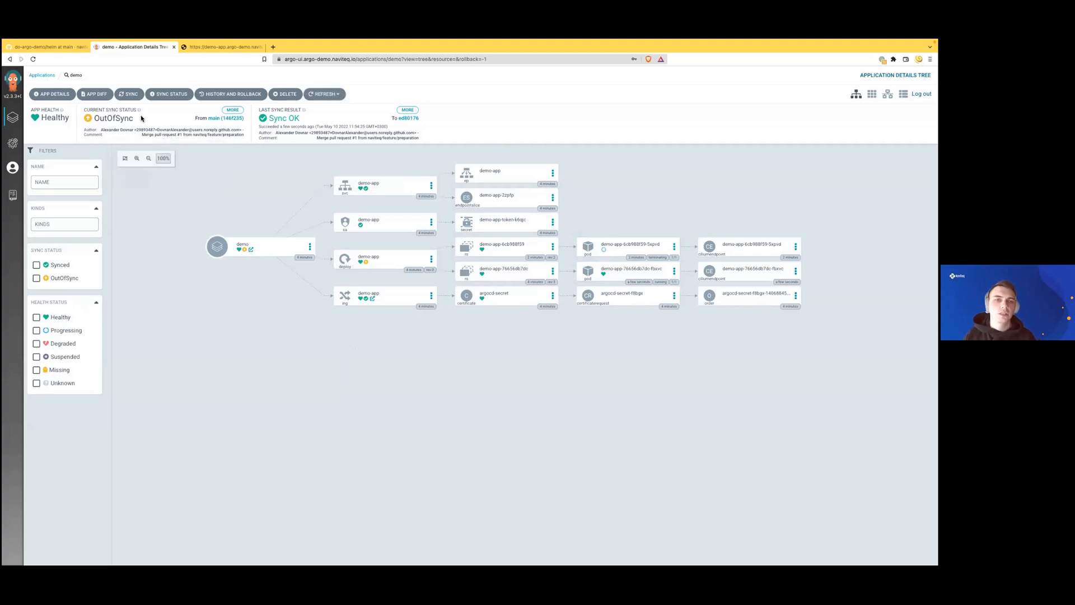
{"action": "left_click", "coordinate": [220, 46]}
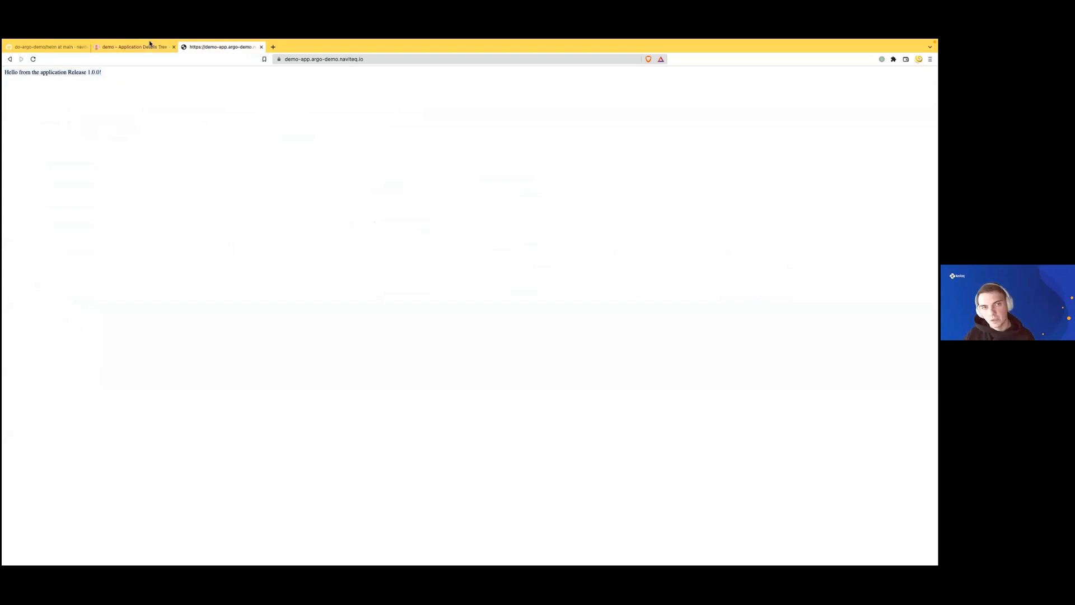
{"action": "left_click", "coordinate": [134, 47]}
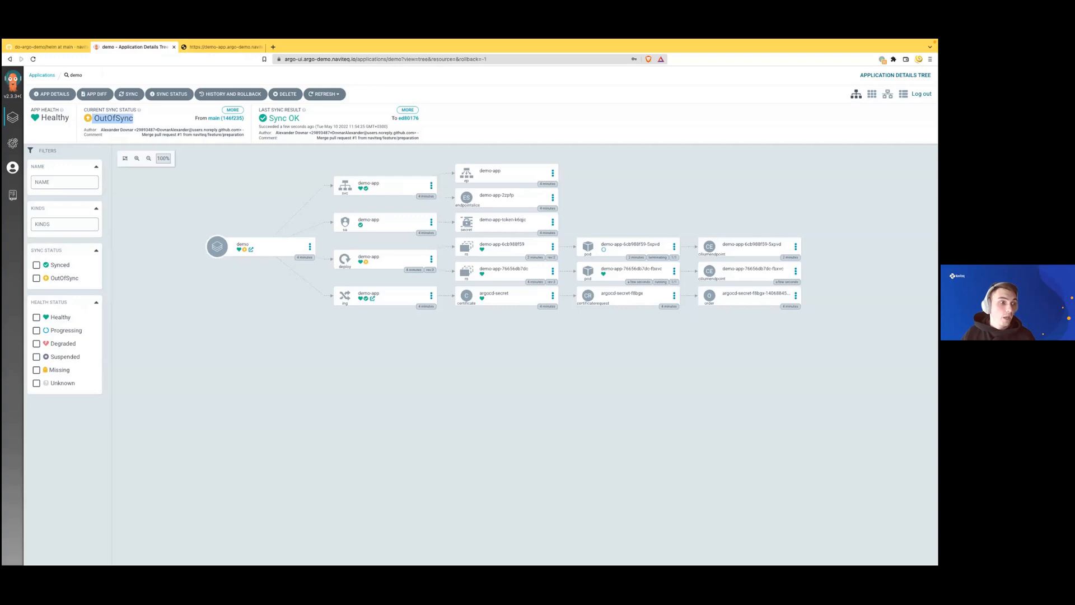
{"action": "mouse_move", "coordinate": [293, 390]}
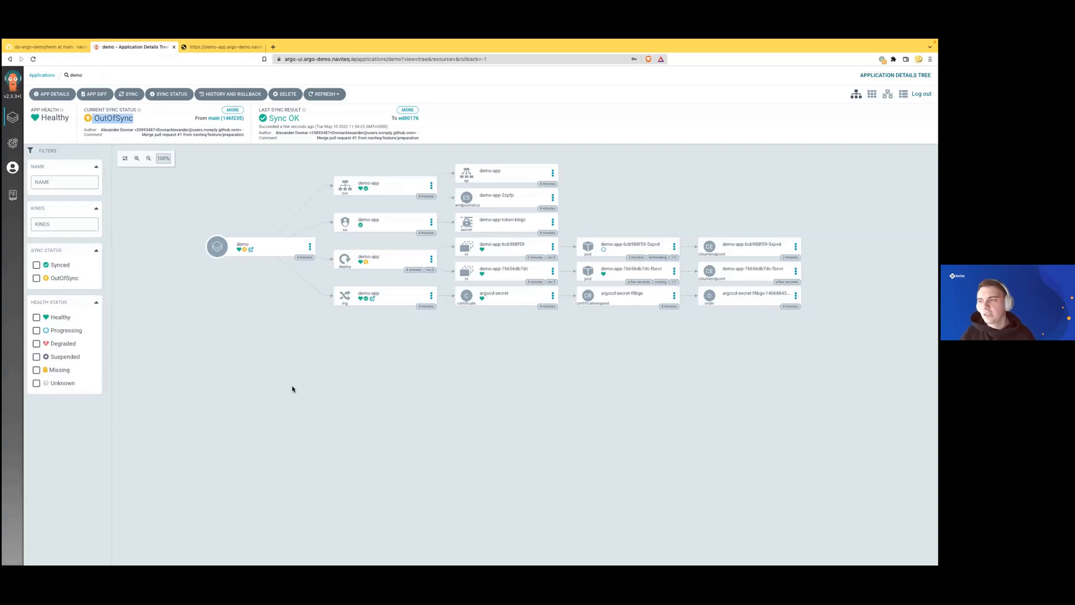
{"action": "mouse_move", "coordinate": [263, 331]}
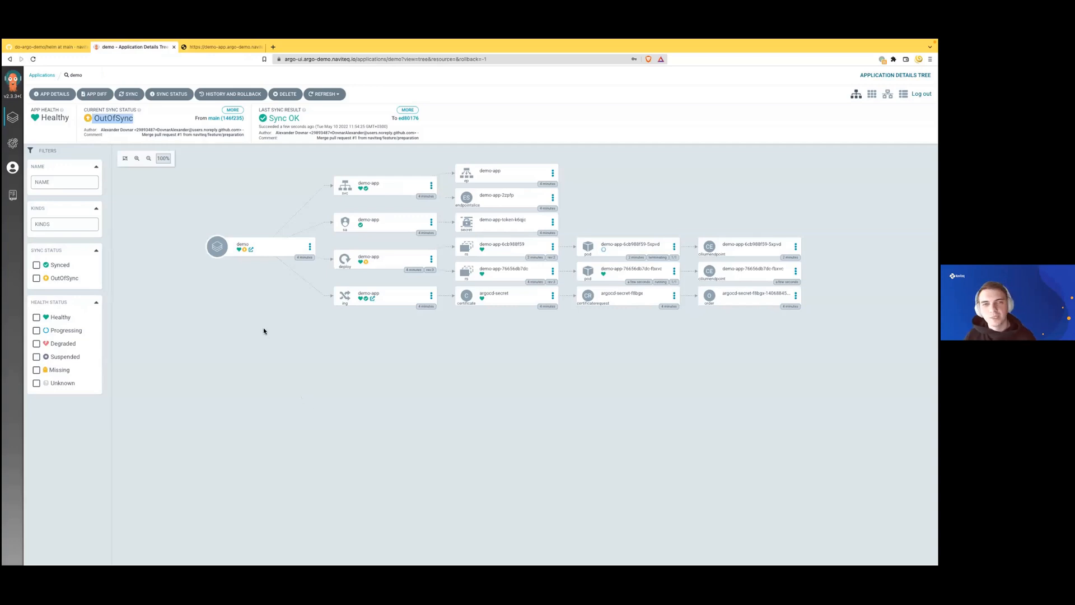